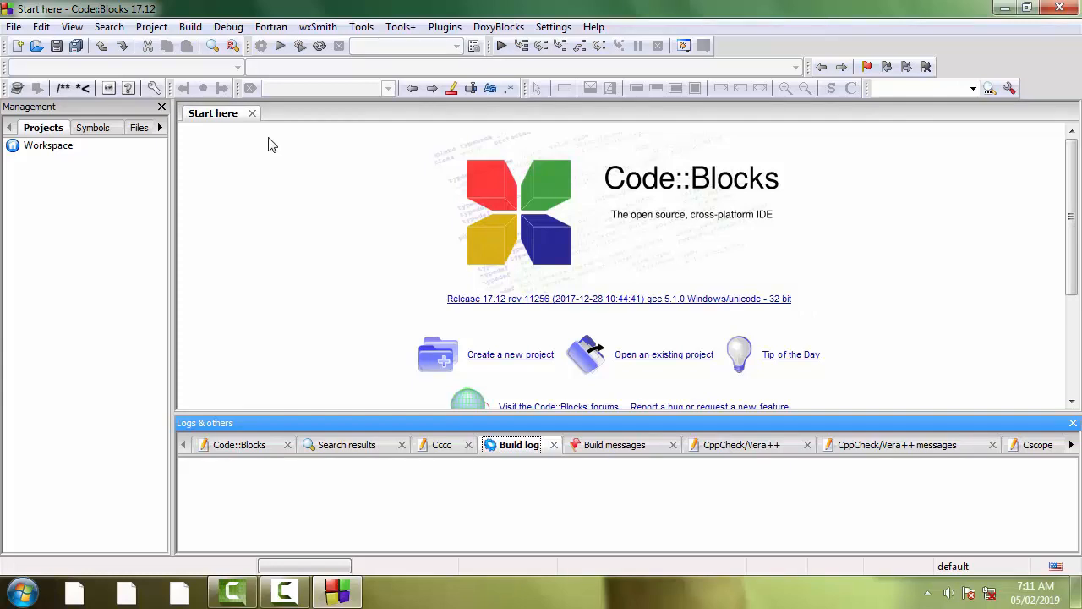
mouse_move(58, 46)
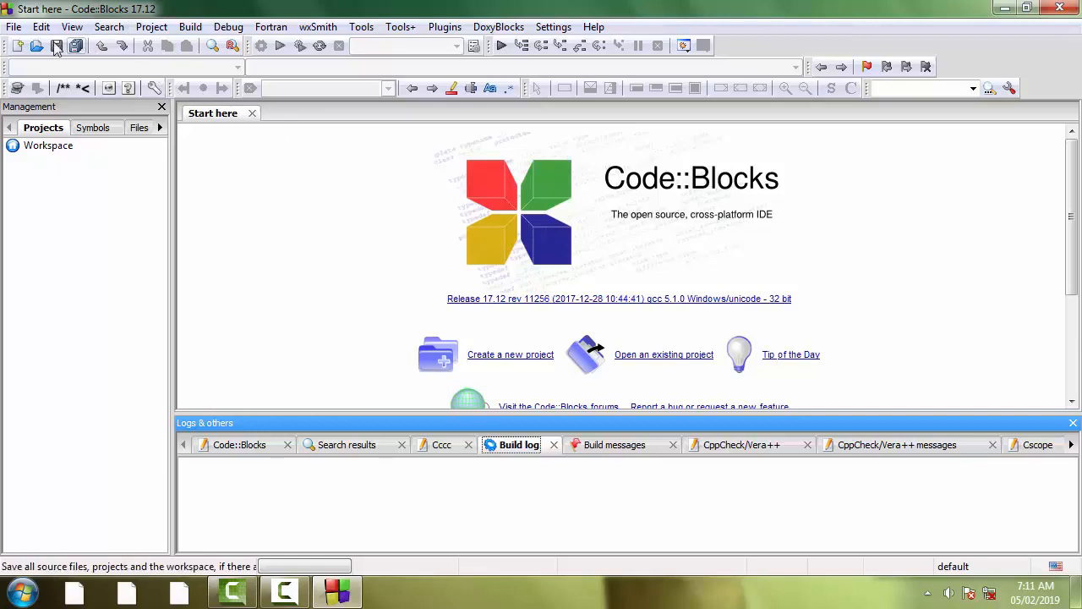
- Create a new empty file and save it to the Desktop as 2dchararray.c
click(13, 27)
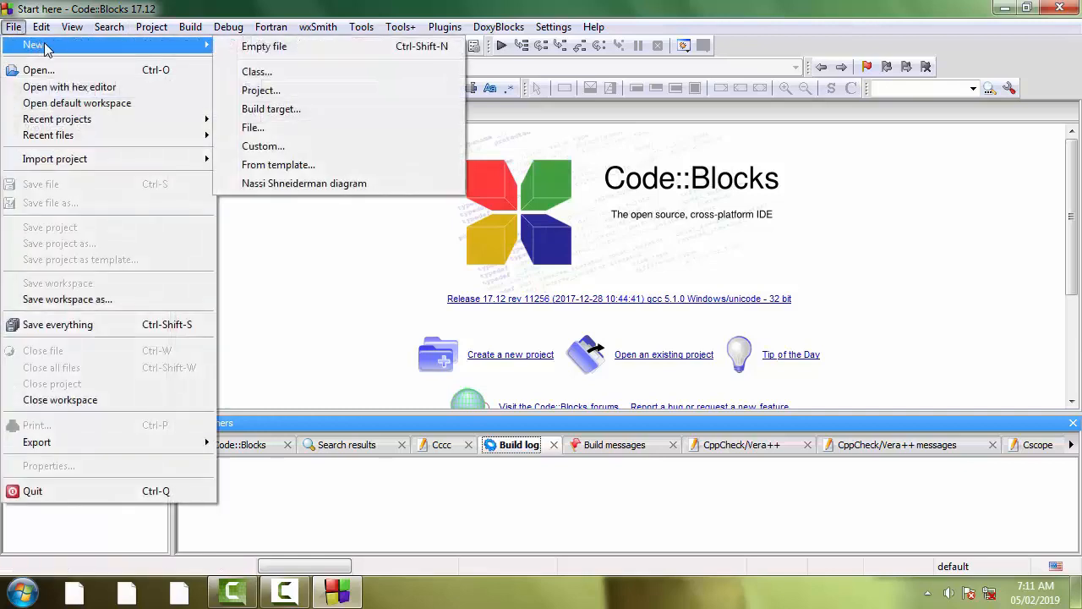
click(264, 47)
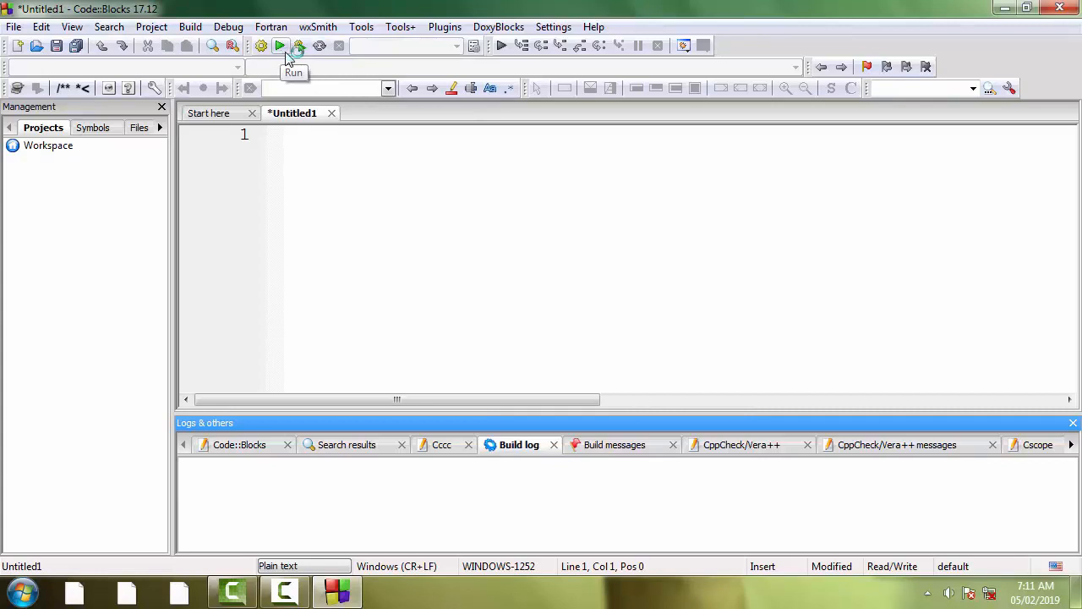
mouse_move(59, 46)
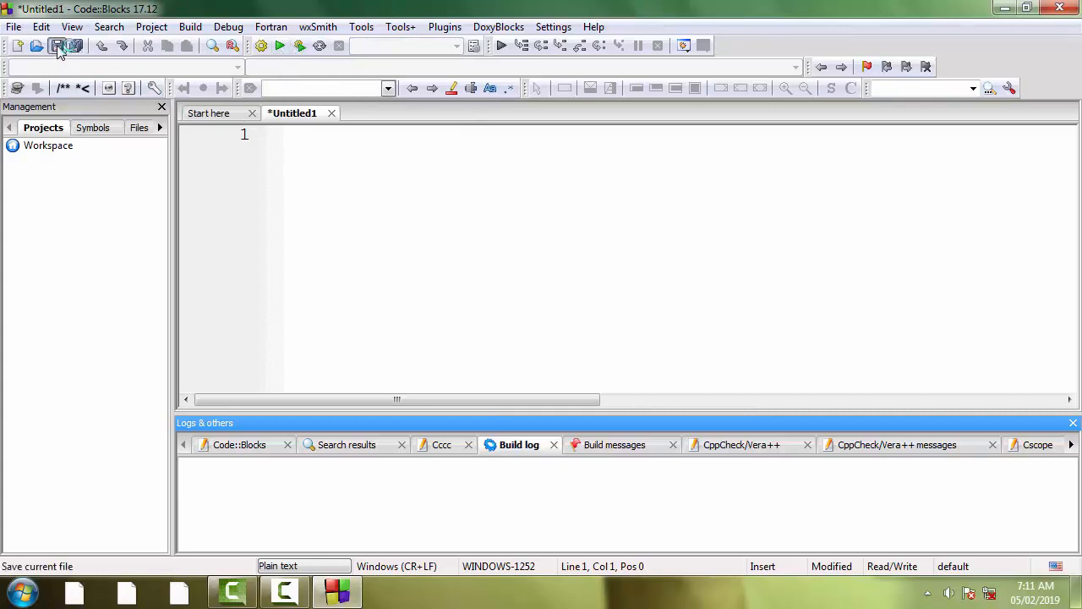
key(Return)
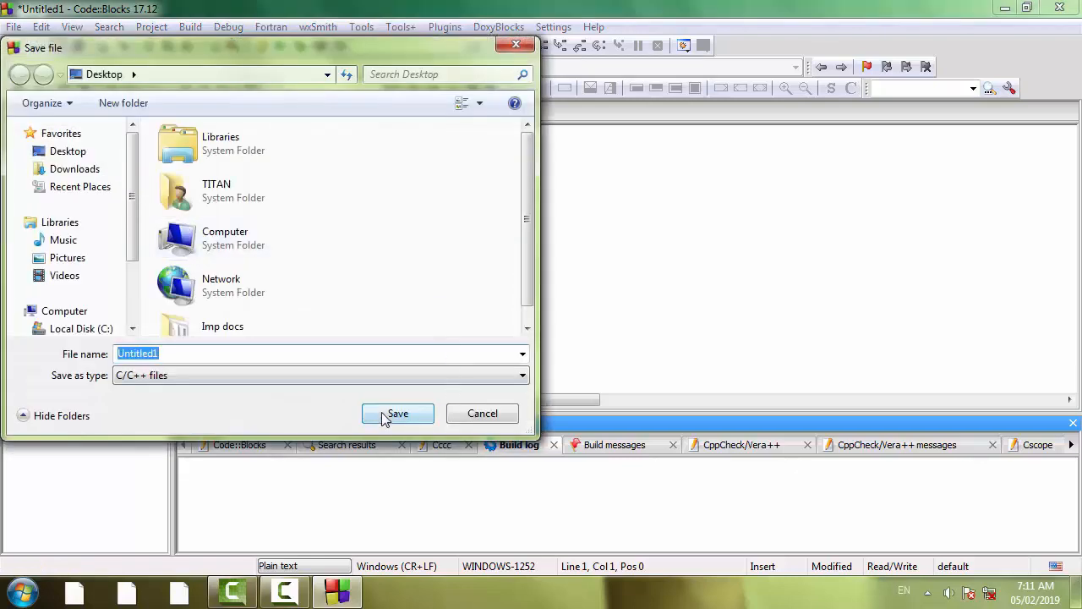
text(2dch)
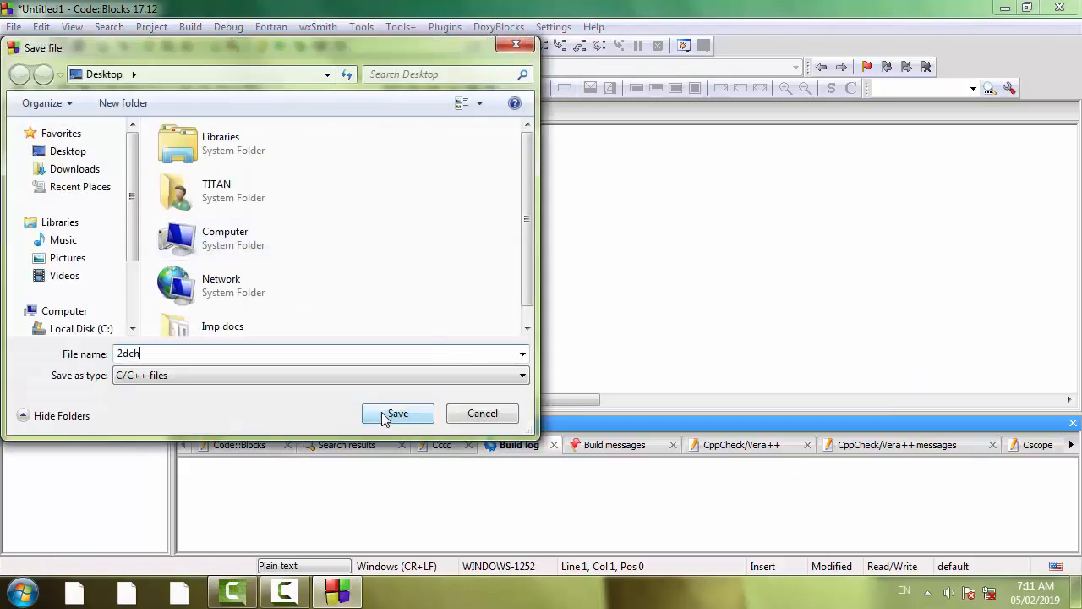
text(ararray)
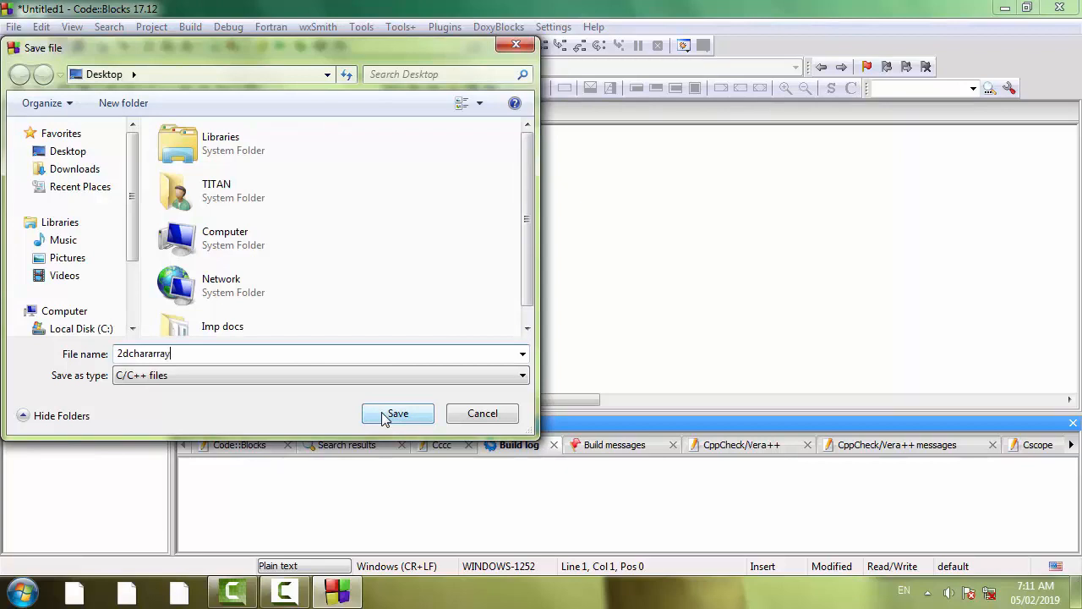
text(.c)
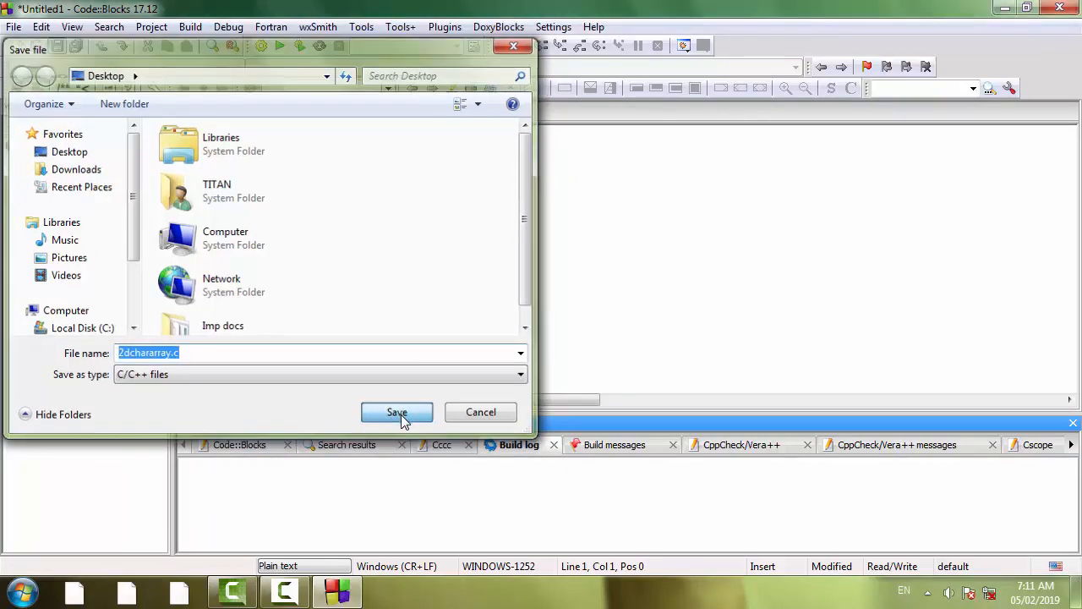
click(395, 412)
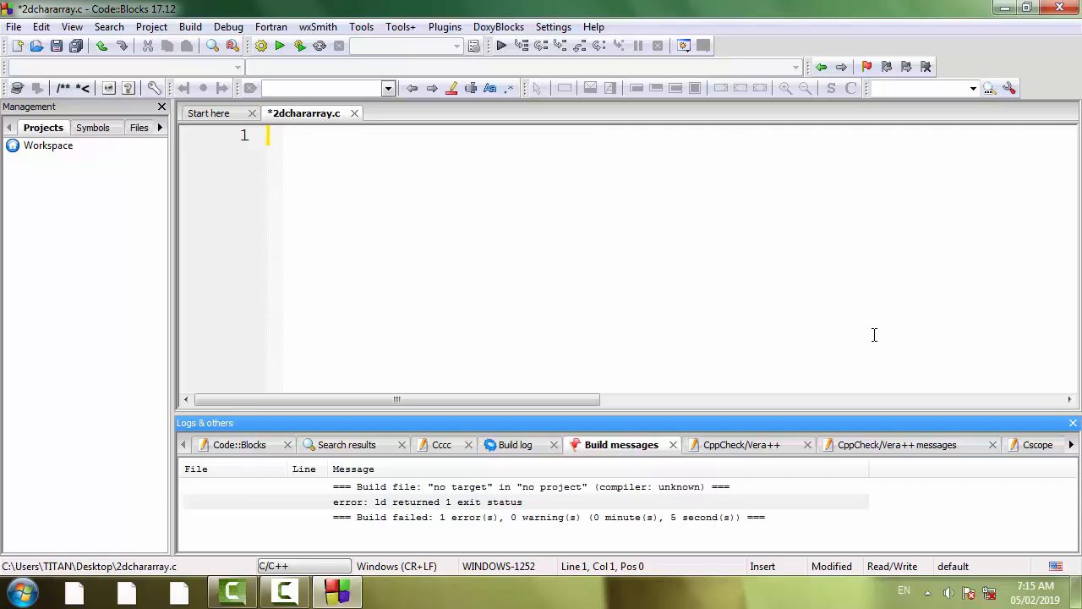
- Add the stdio include line and the int main() function header
text(#include <stdio.h>)
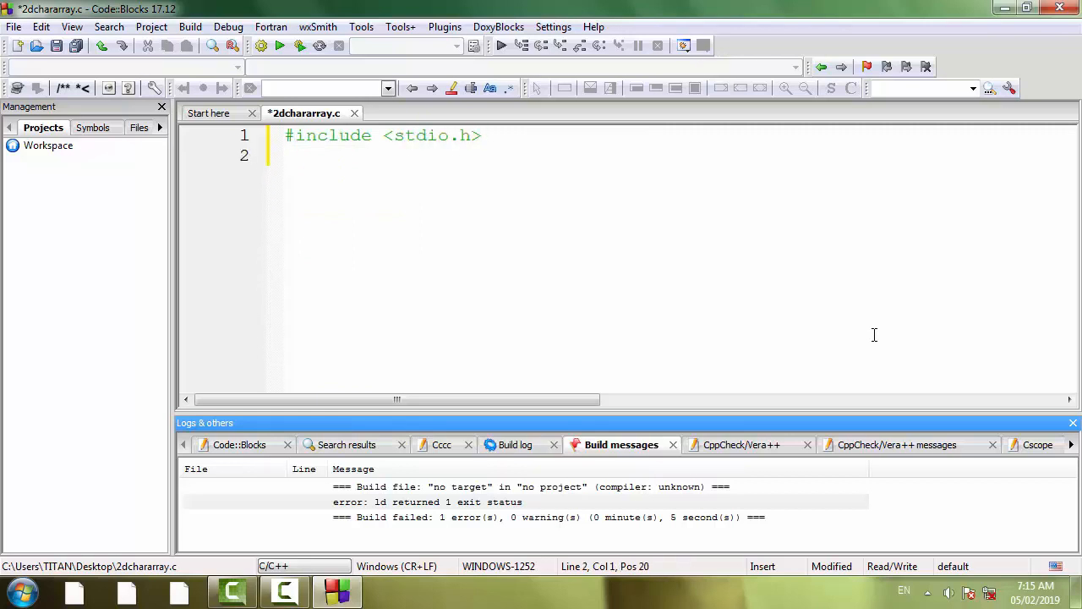
text(int main)
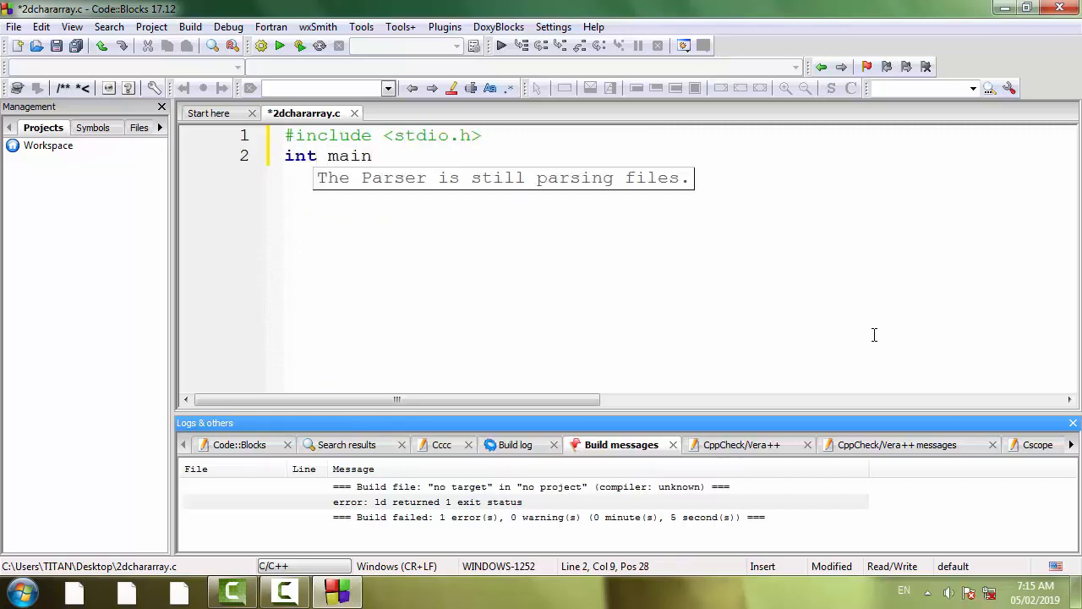
text(())
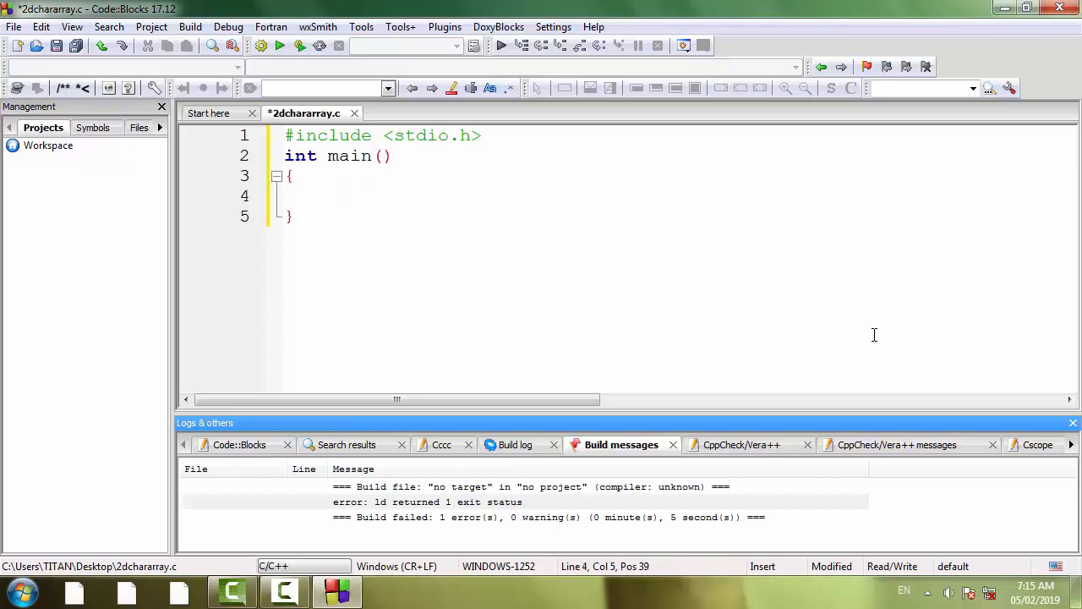
- Declare the array char passwordlist[6][10] with an initializer
text(char)
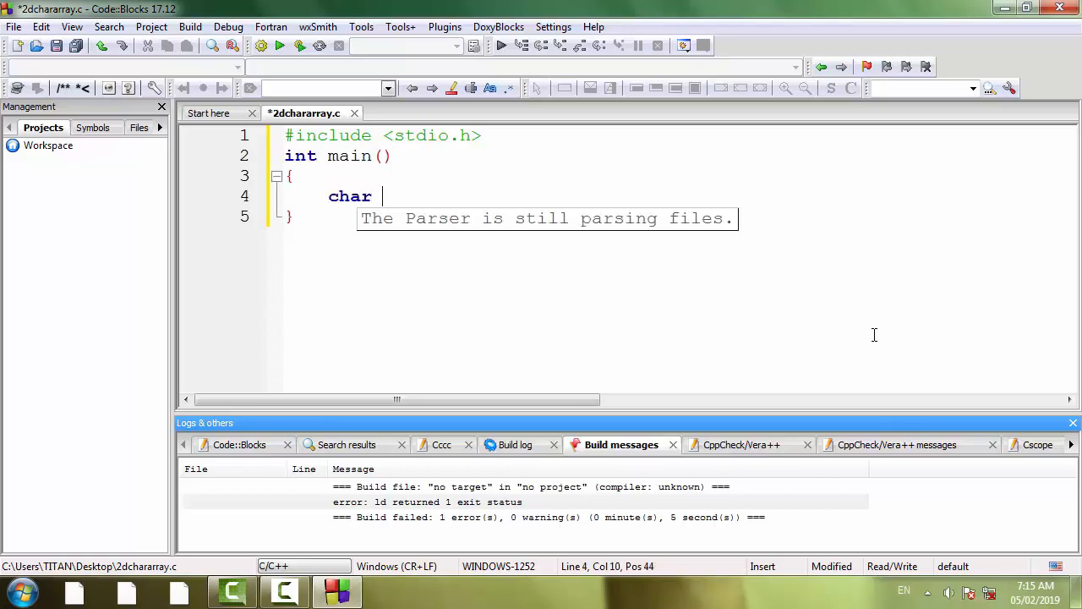
text(passwo)
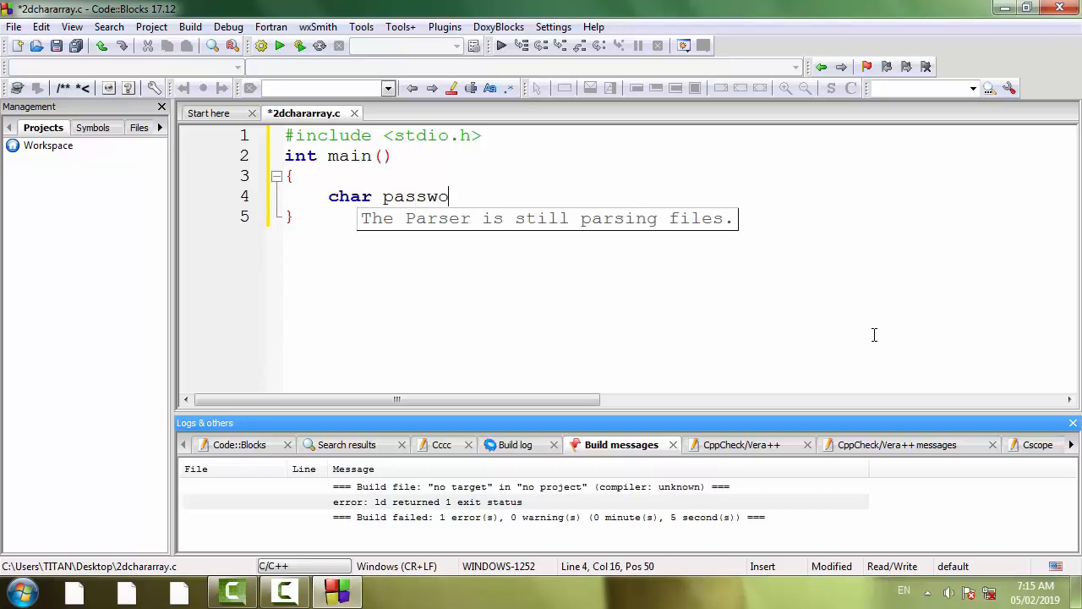
text(rdlist)
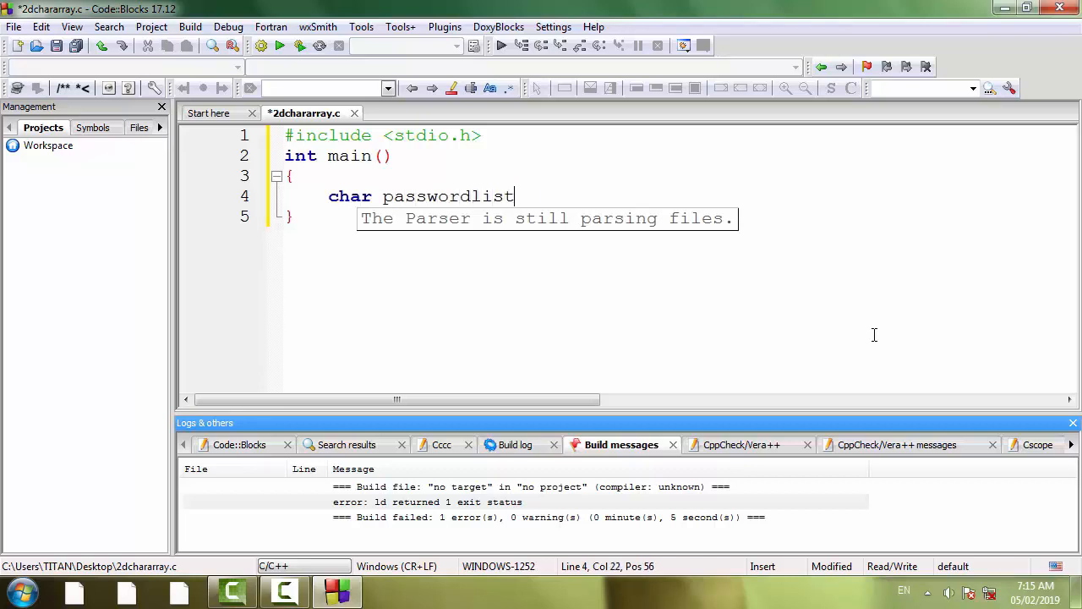
text([6])
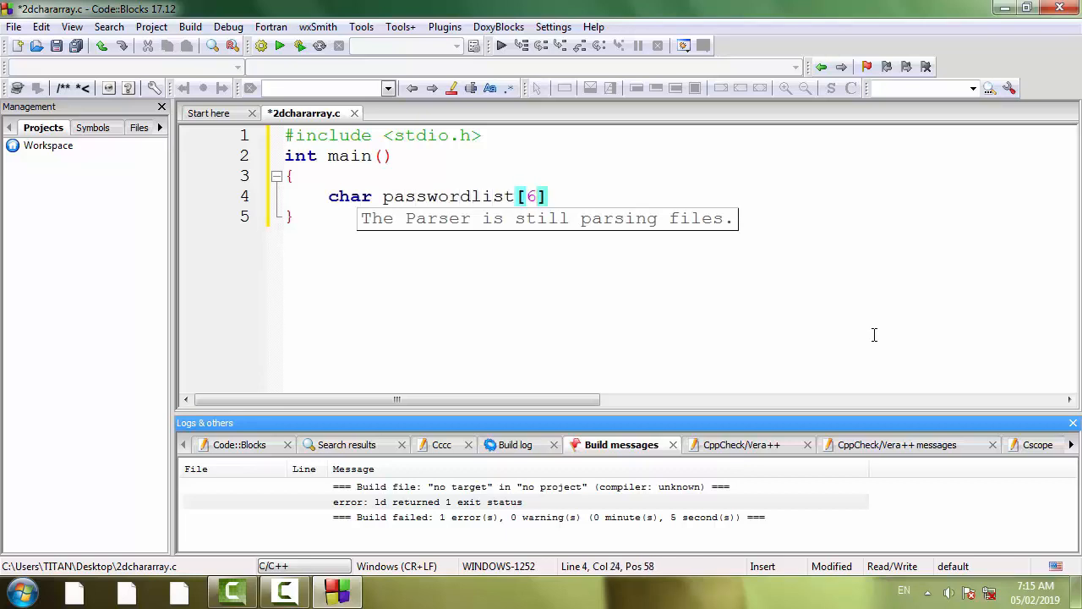
text([1])
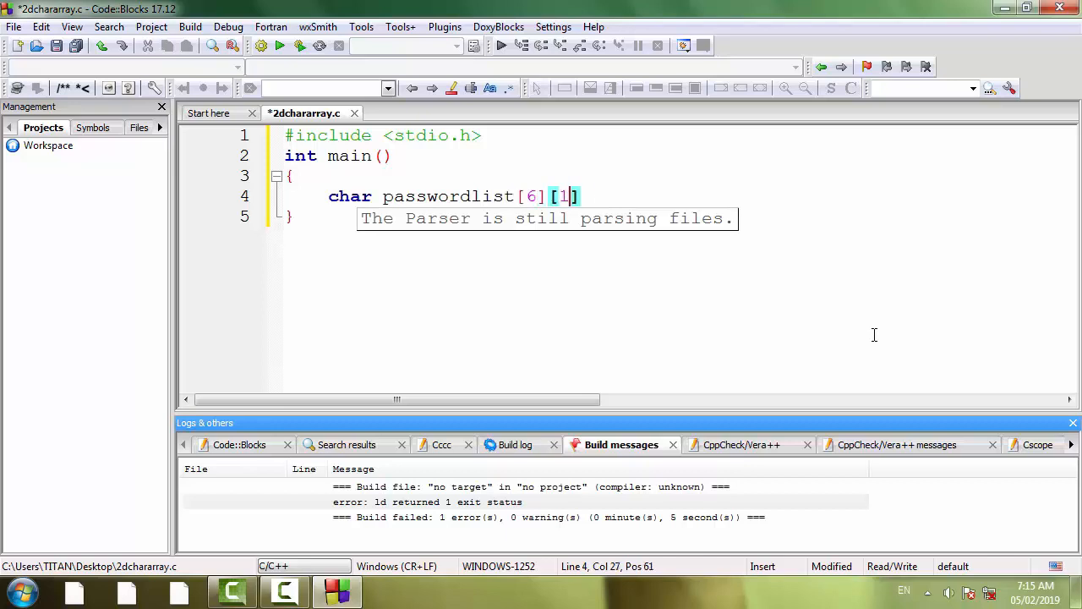
text(0]=)
text({)
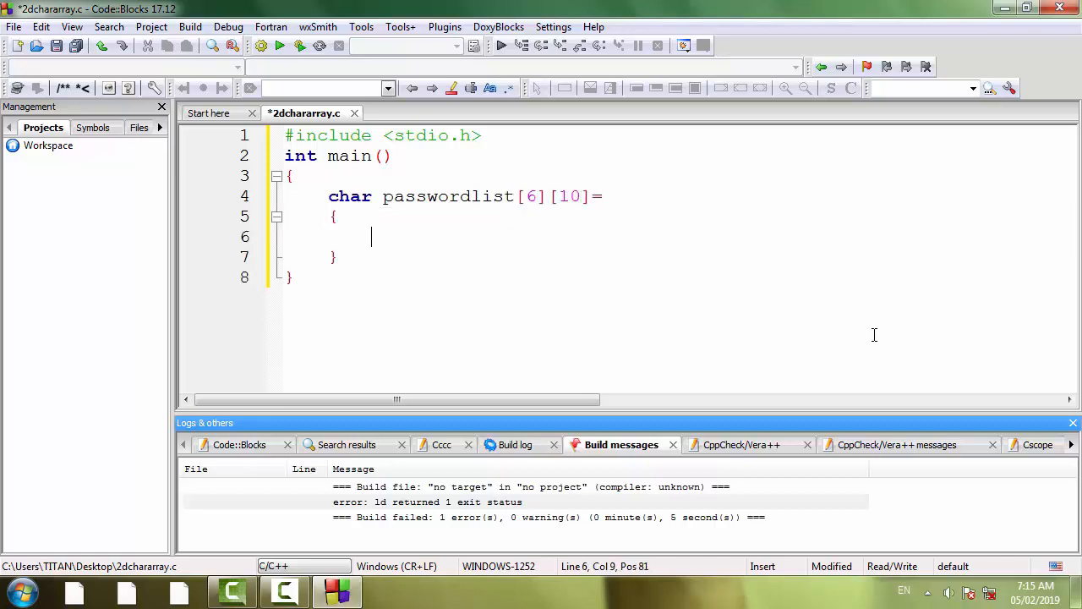
- Fill the initializer with "Ritu", "Krishna", "Yogesh", "Sarita", "Krishty", "Vedant" and close it with a semicolon
text("")
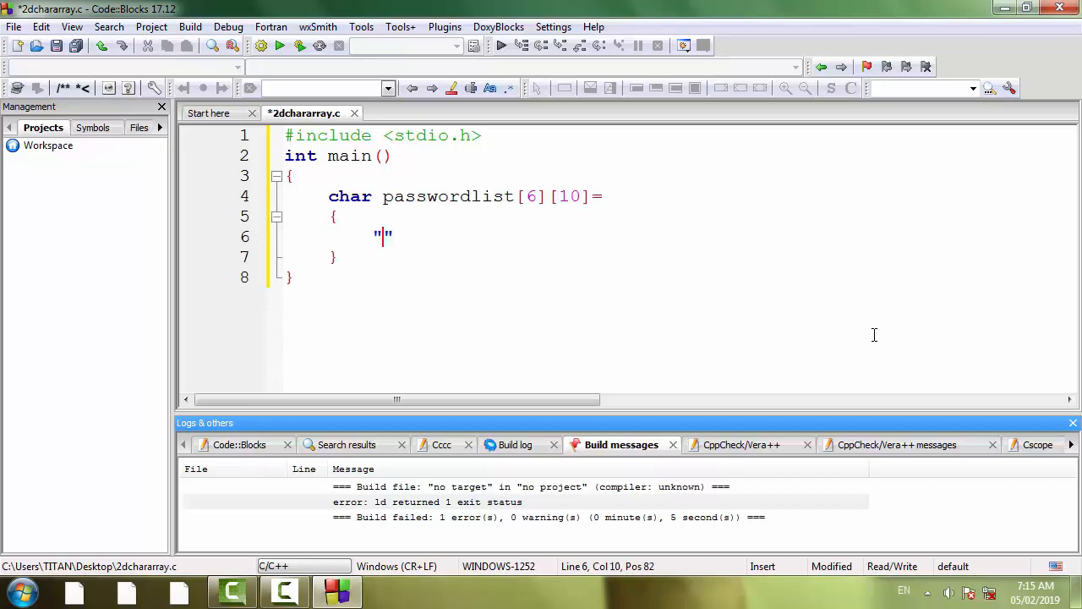
text(Ritu)
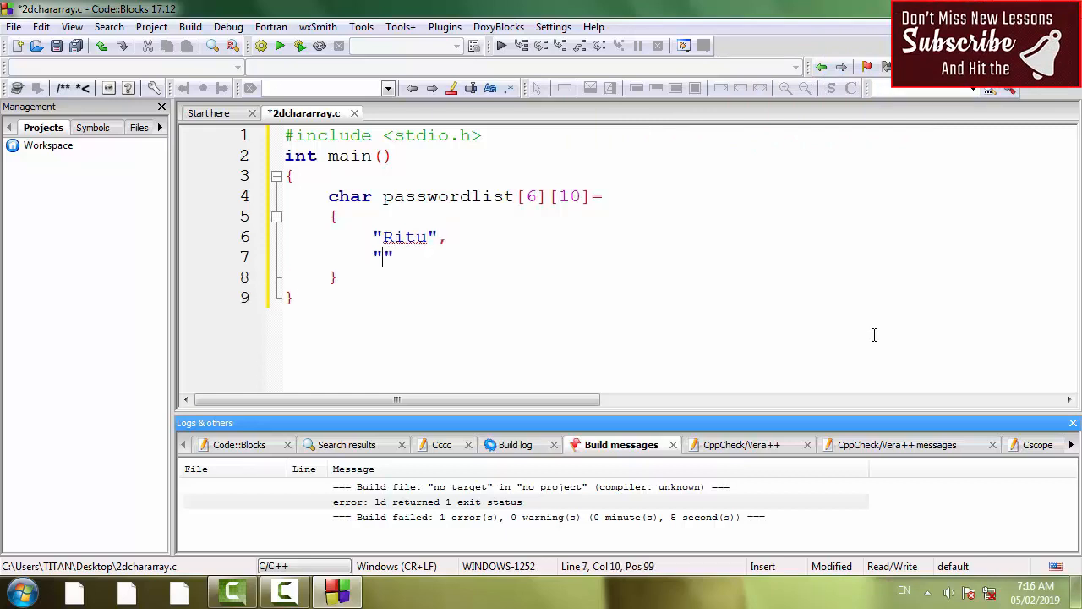
text(Krish)
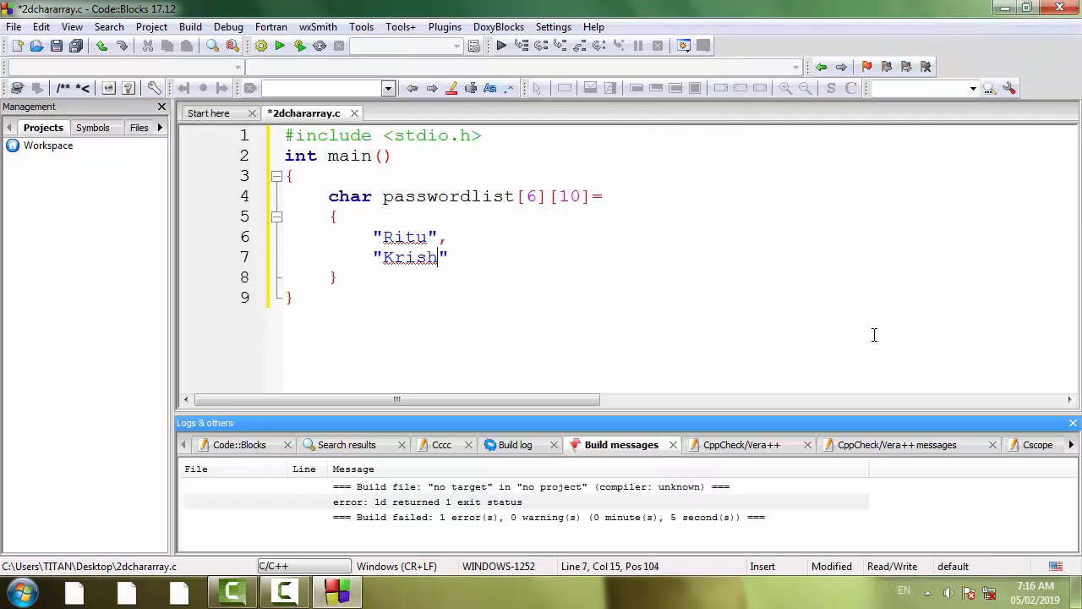
text(na",)
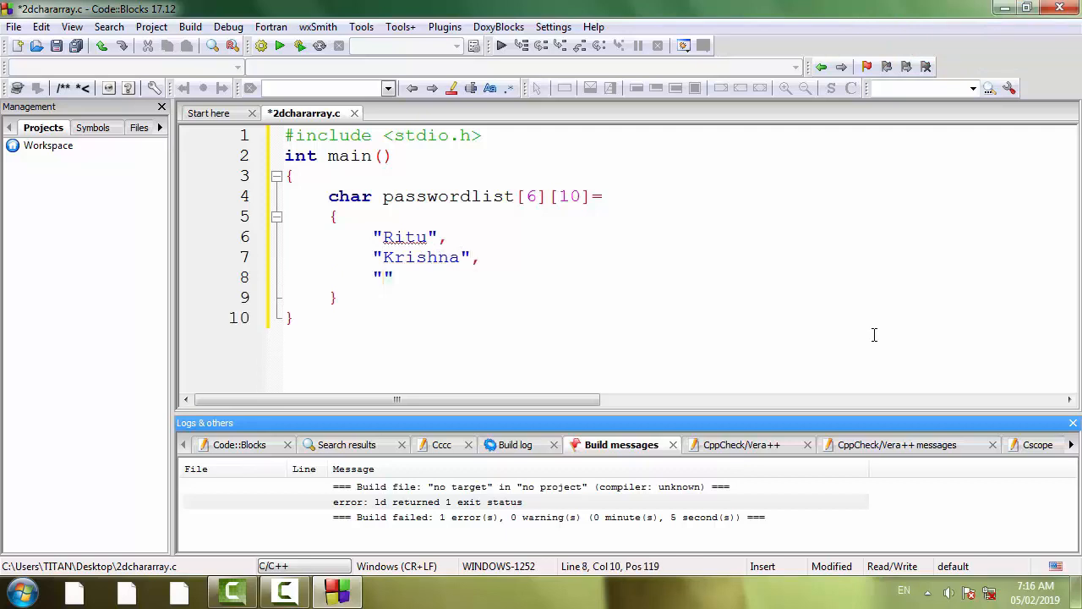
text(Yog)
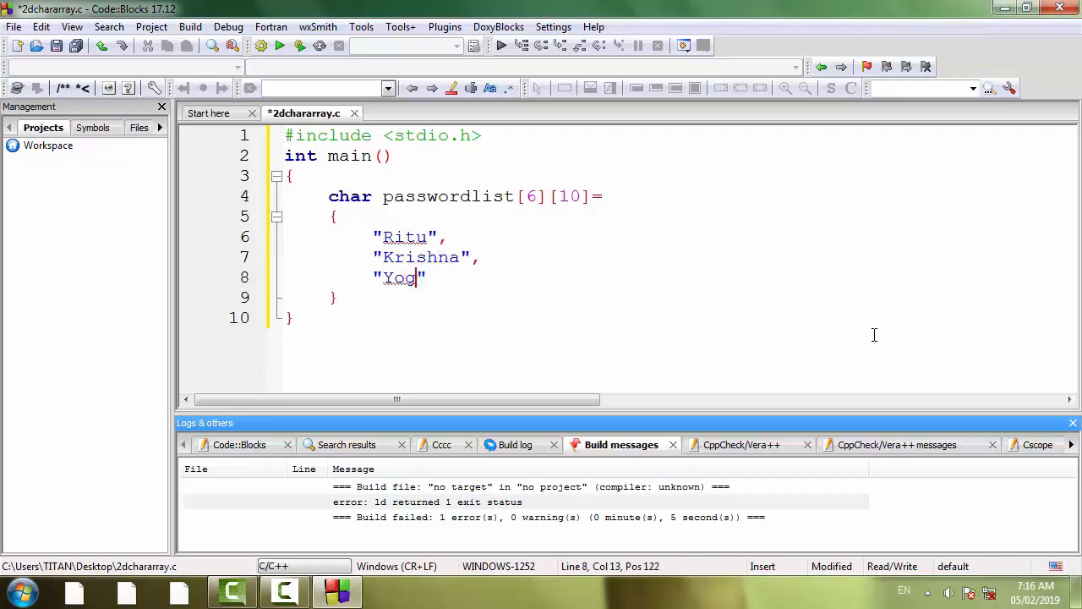
text(esh)
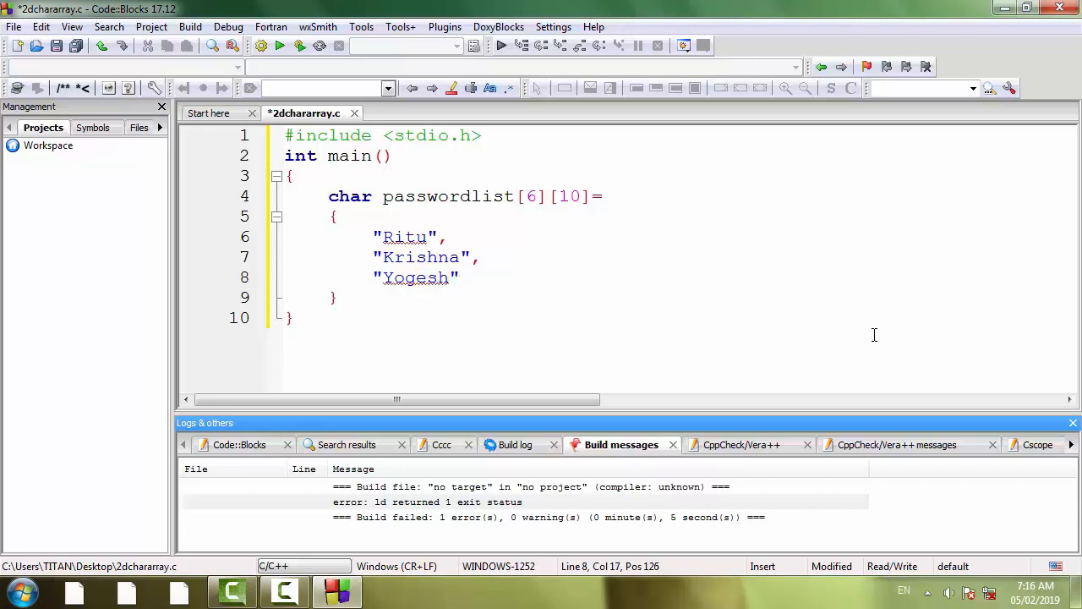
text(,)
text("Sari)
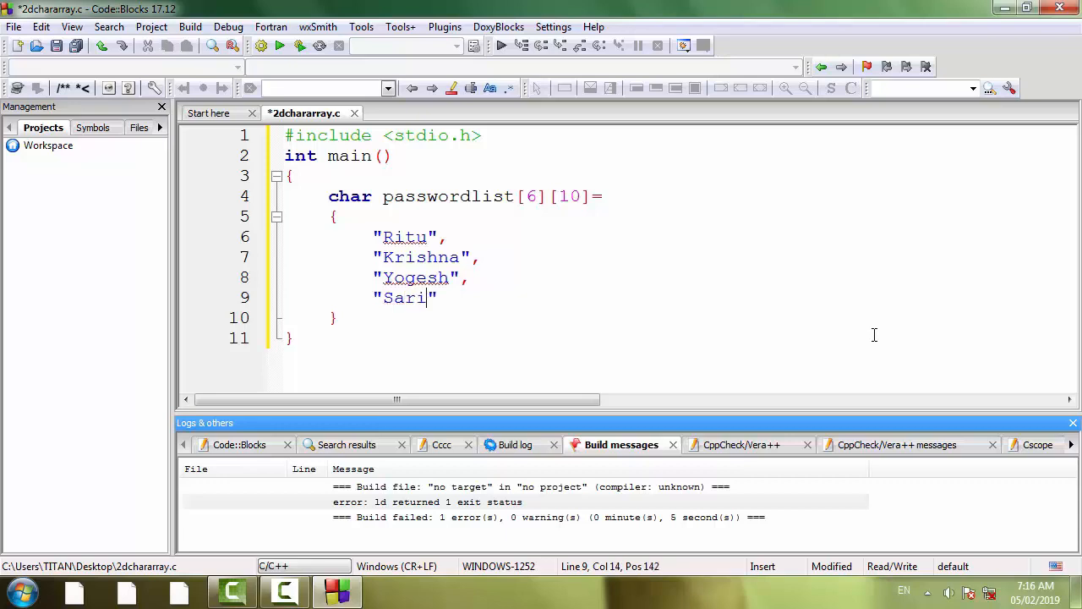
text(ta",)
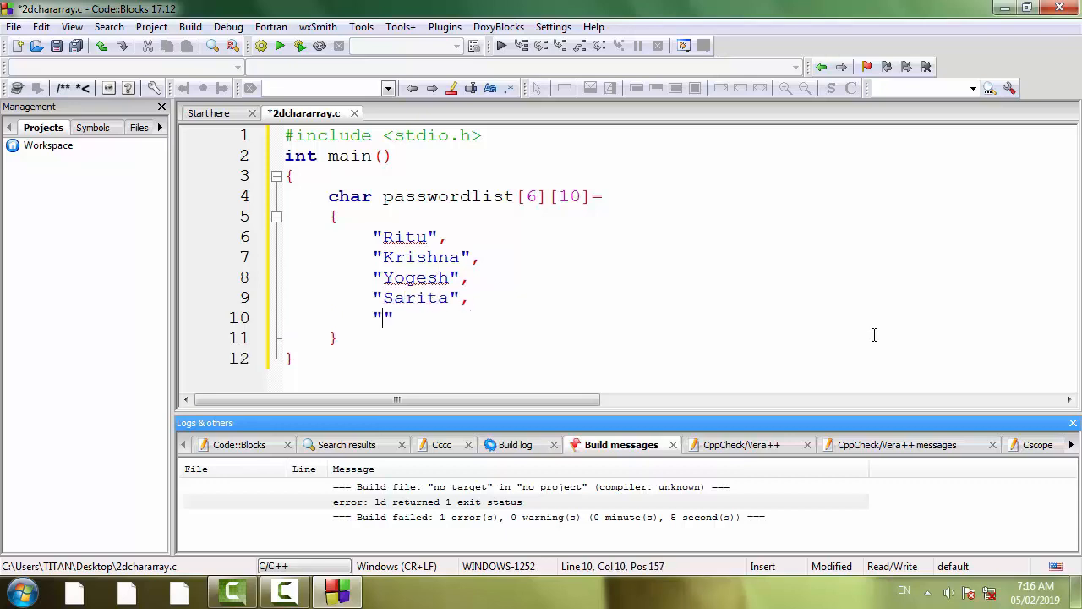
text(K)
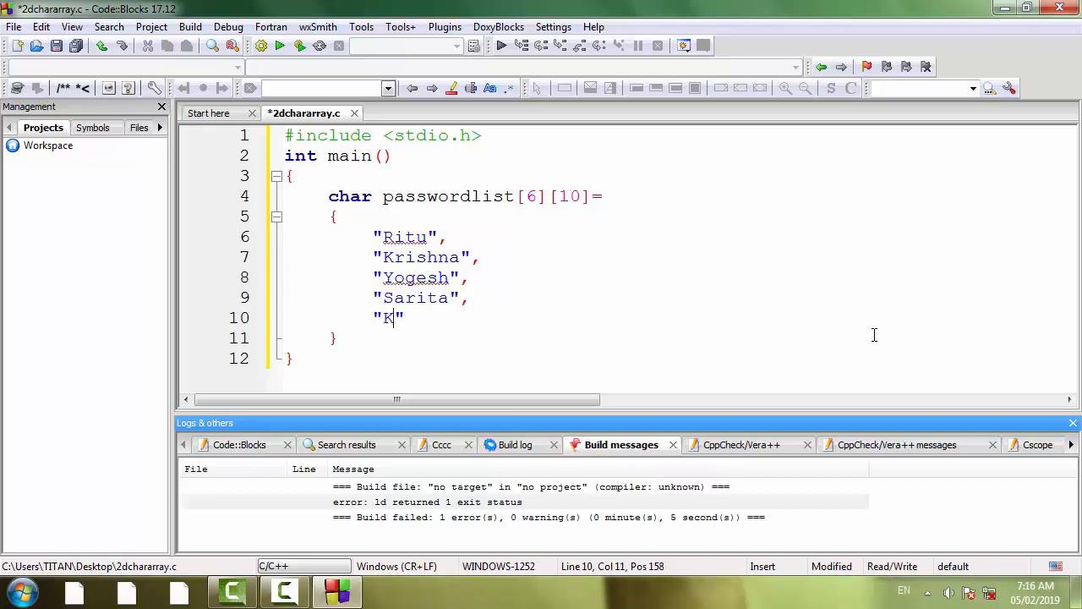
text(rish)
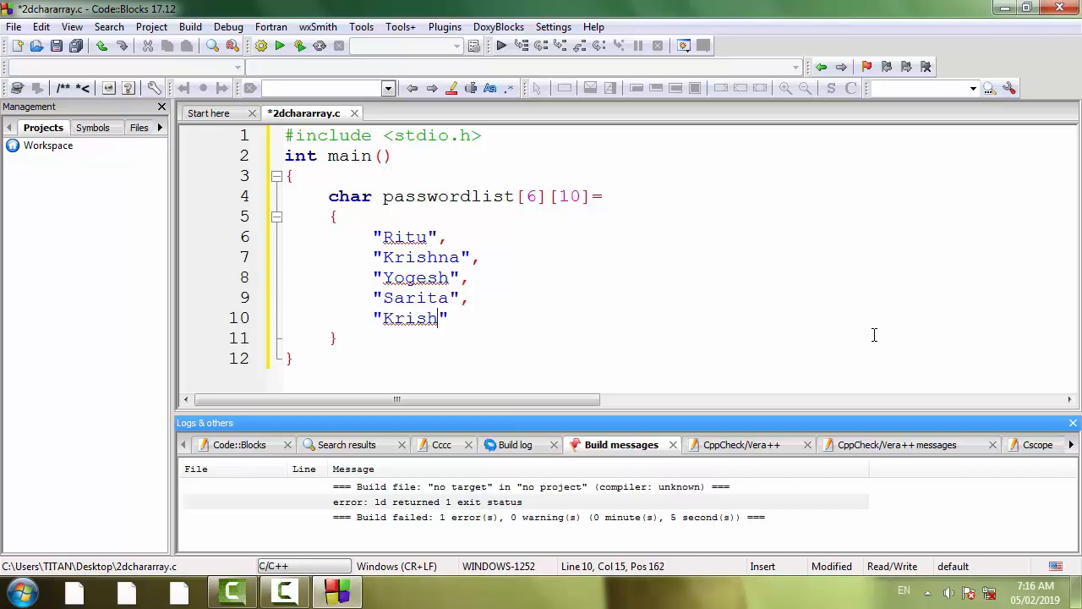
text(ty)
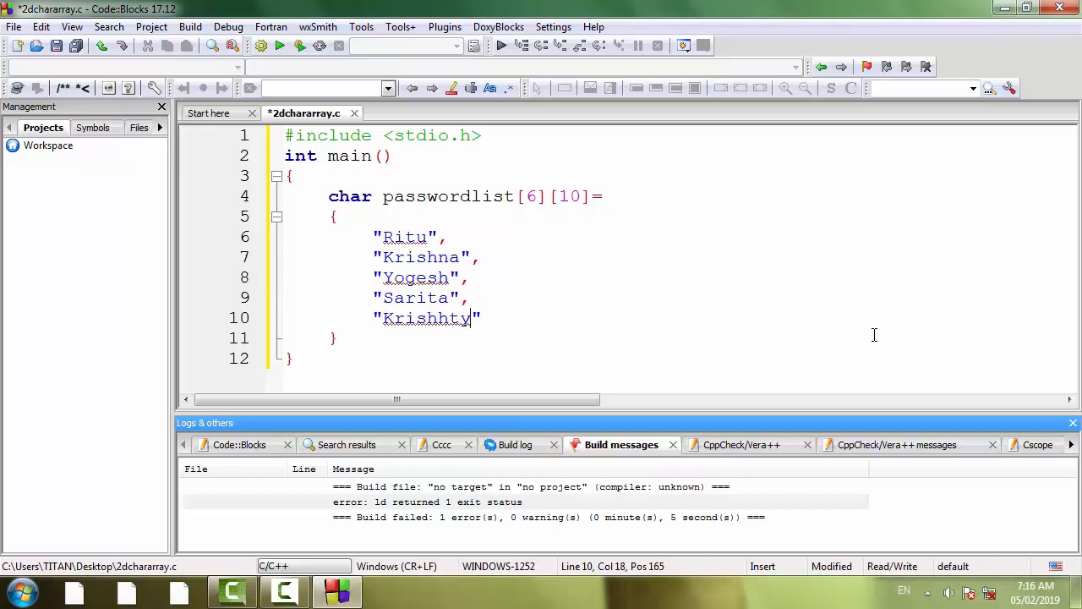
key(Backspace)
text(,)
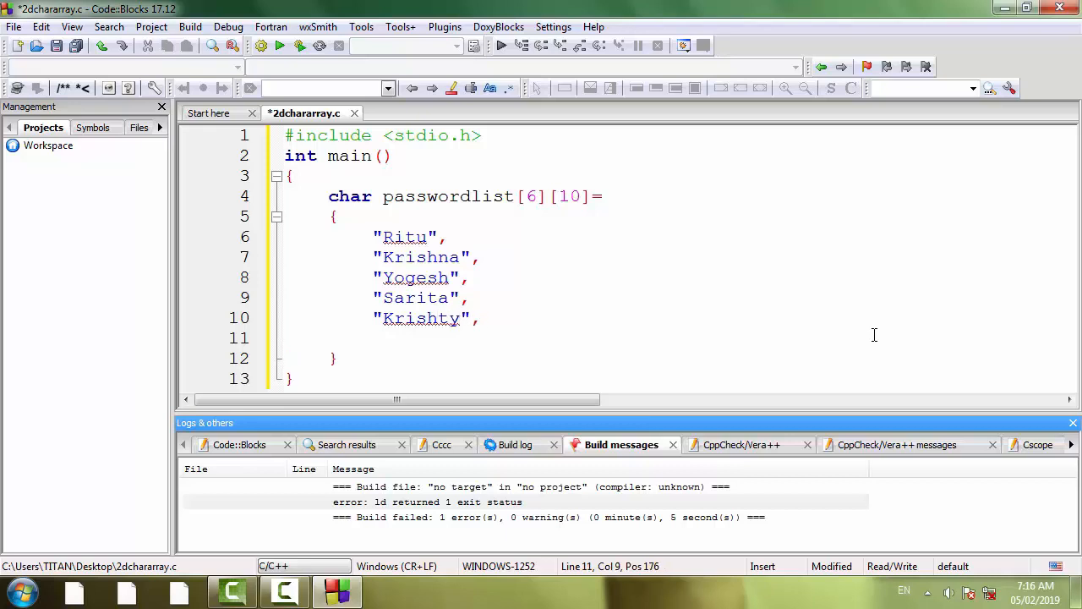
text("Vedan")
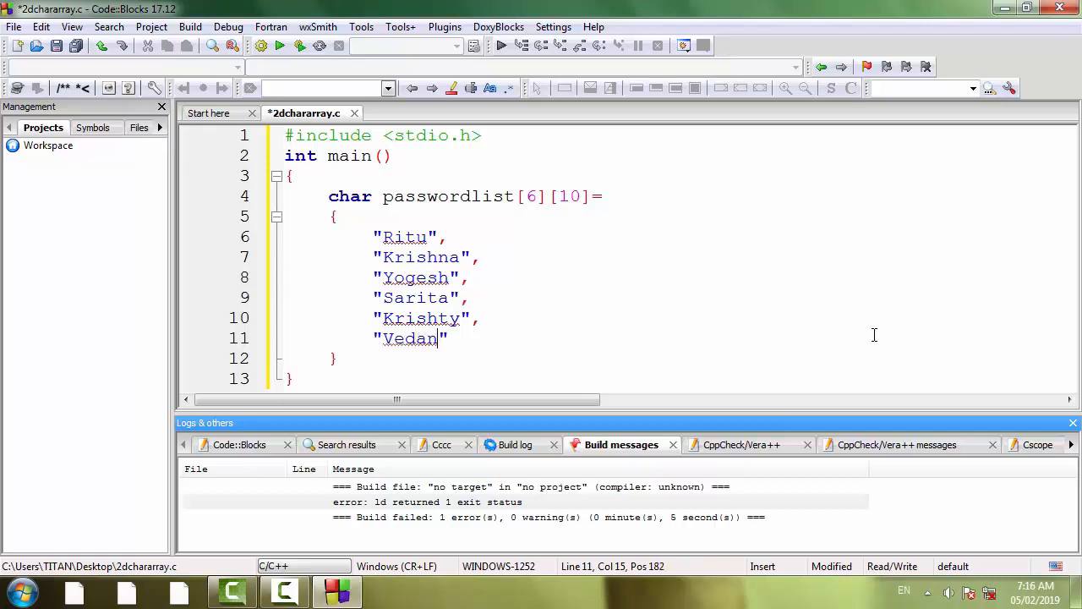
text(t)
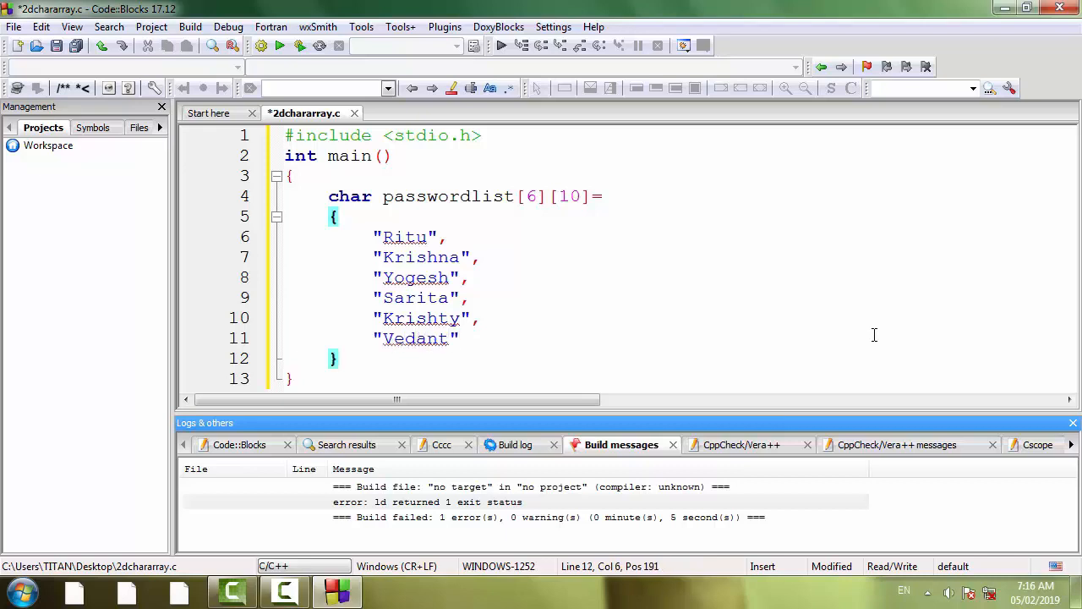
text(;)
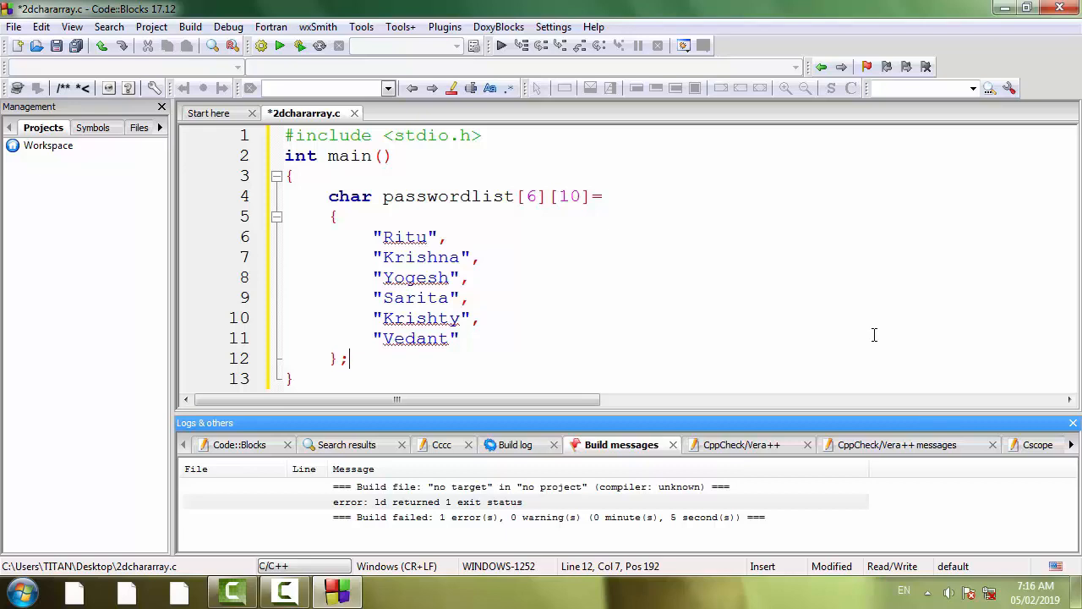
- Declare int i and write a for loop running i from 0 while i<6
key(Return)
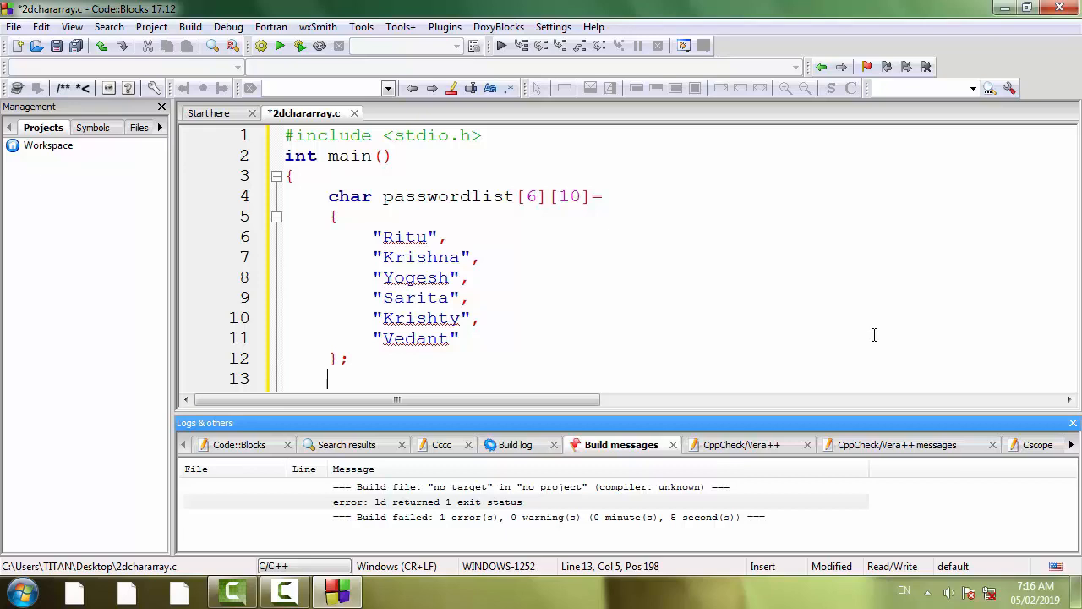
text(int)
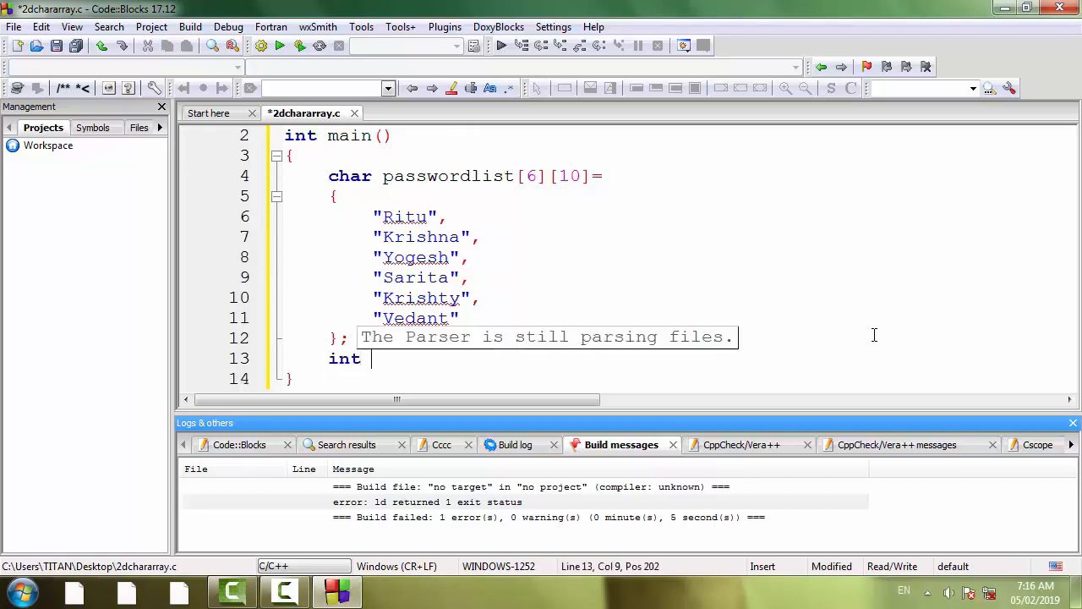
text(i;)
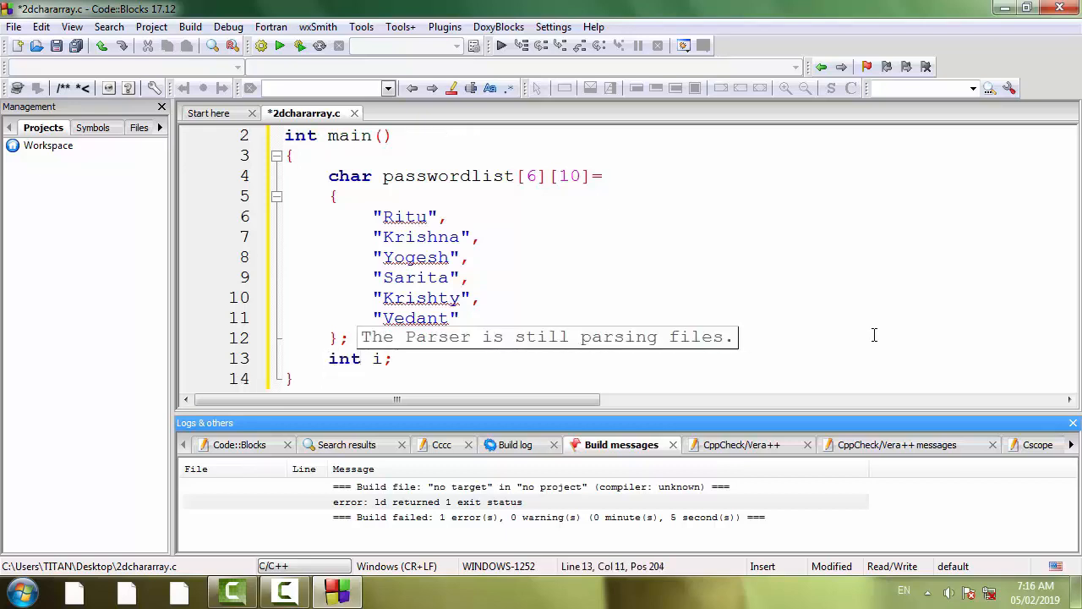
key(Return)
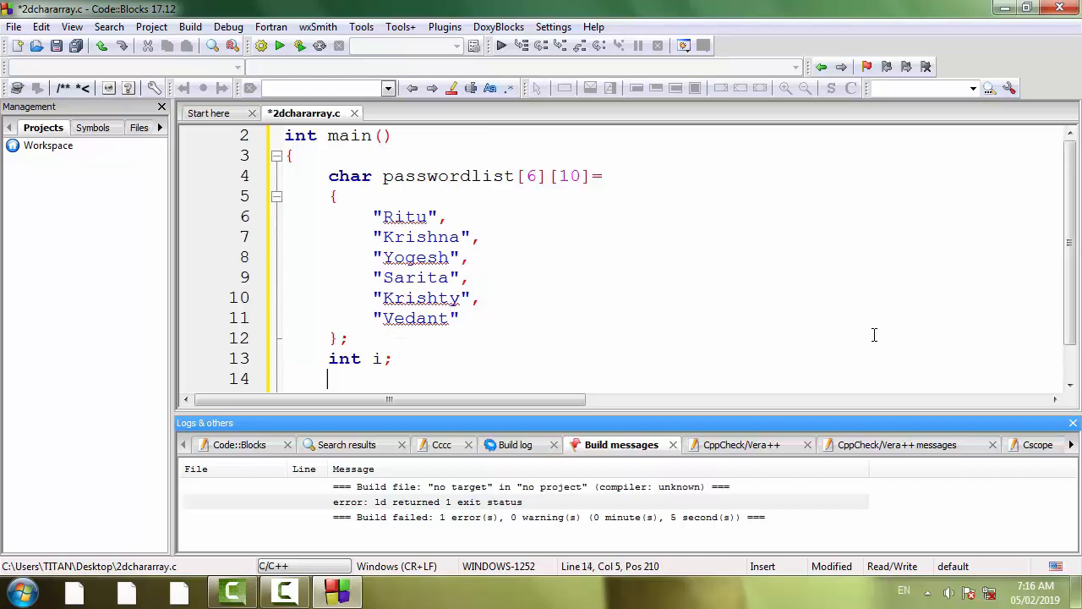
text(for())
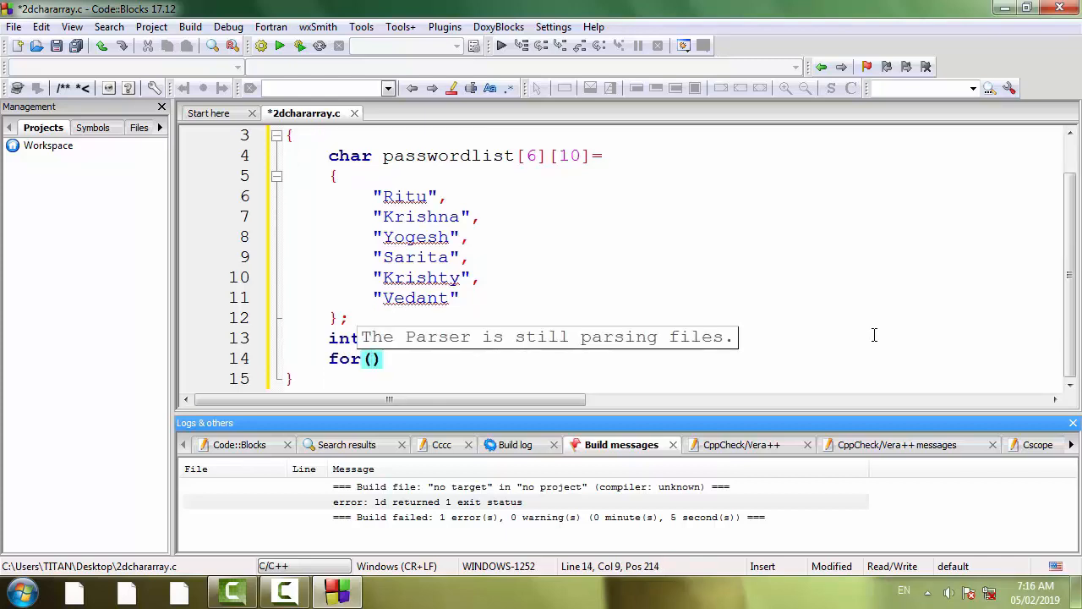
text(i=0;)
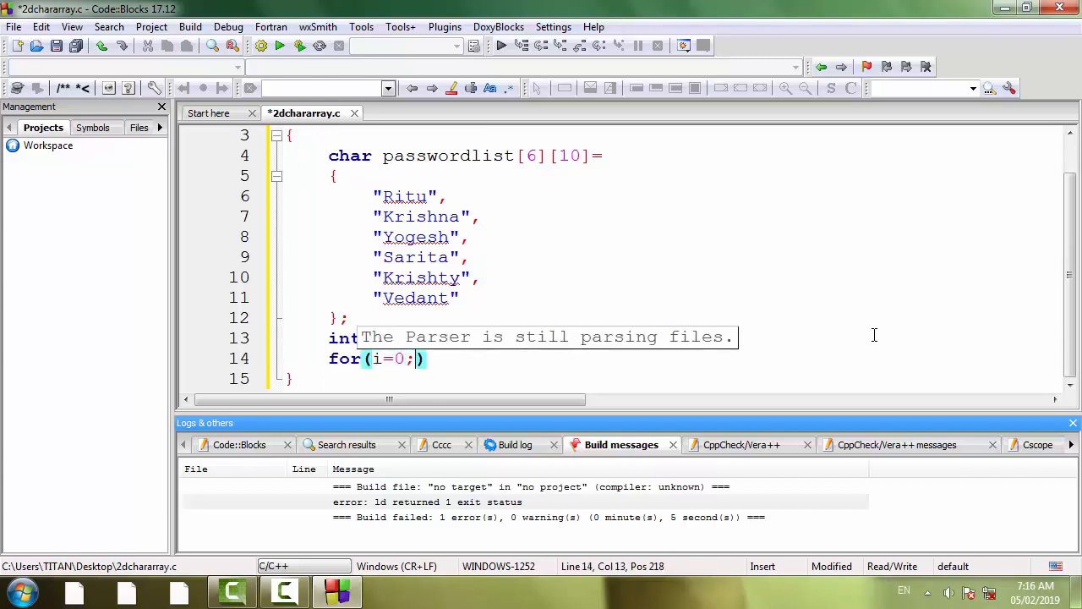
text(i<)
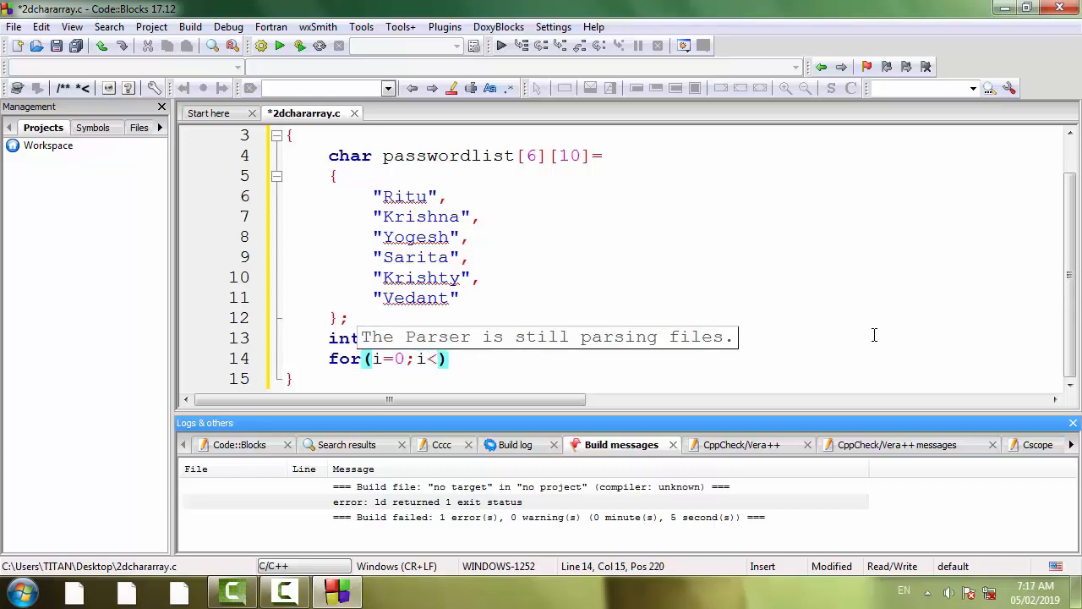
text(6;i++)
text(pri)
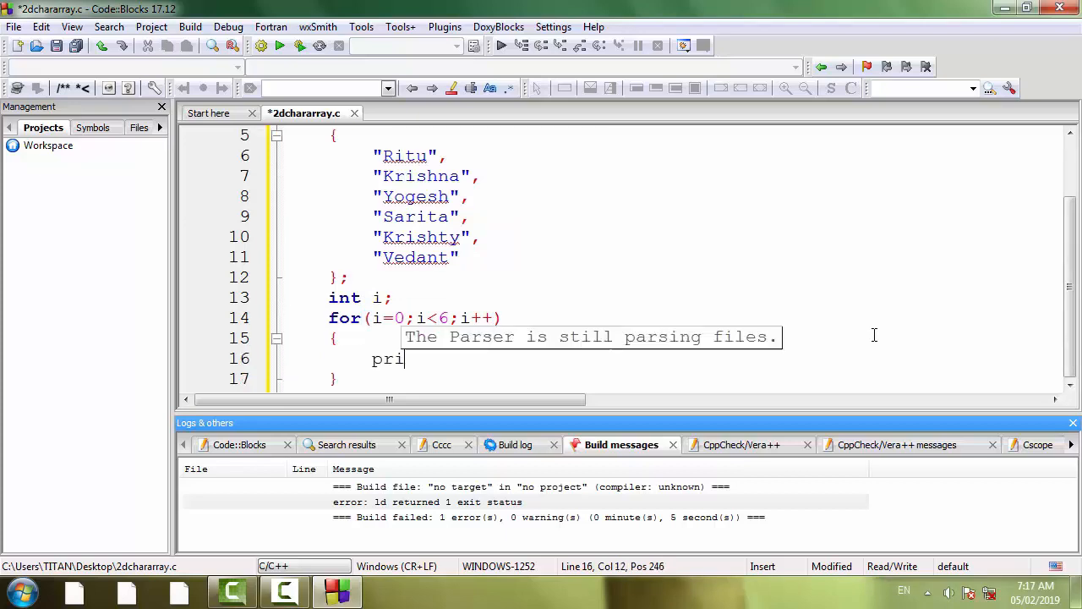
- Print each passwordlist[i] with "%s\n" in the loop body and end main with return(0)
text(ntf(""))
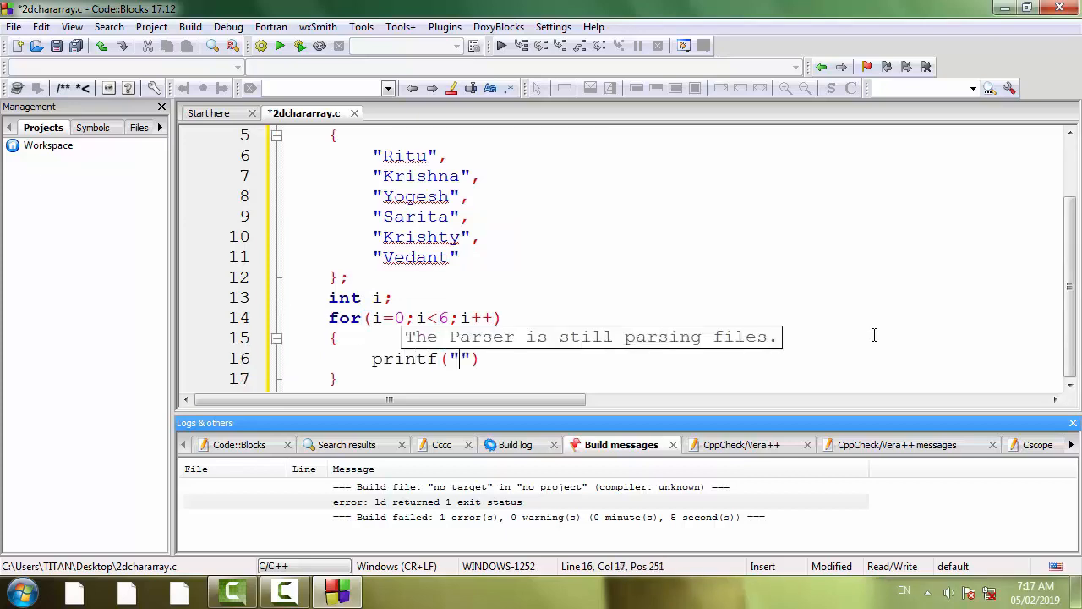
text(%s\)
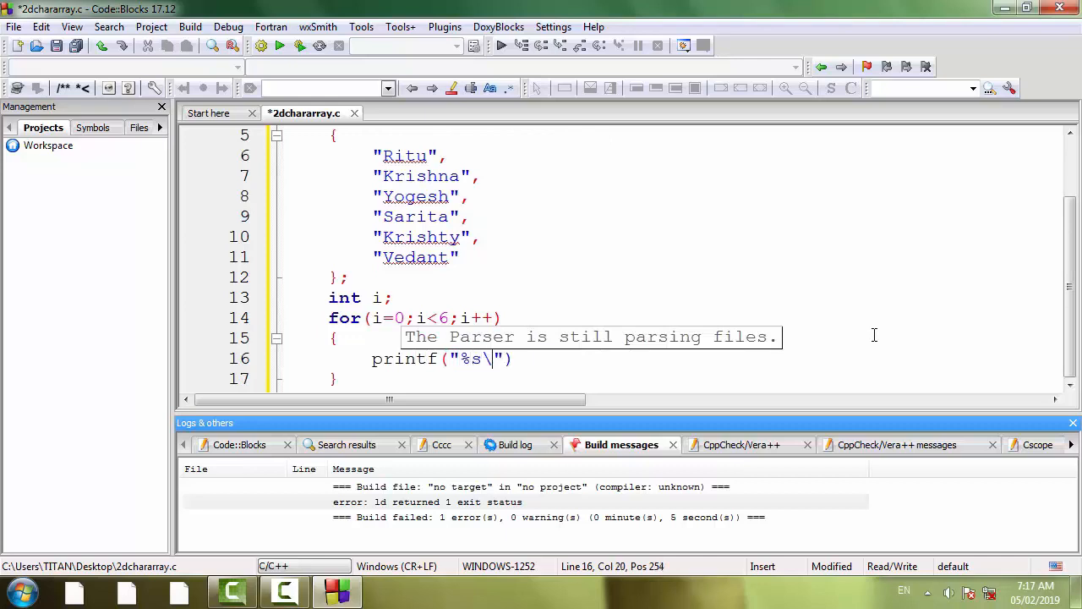
text(n)
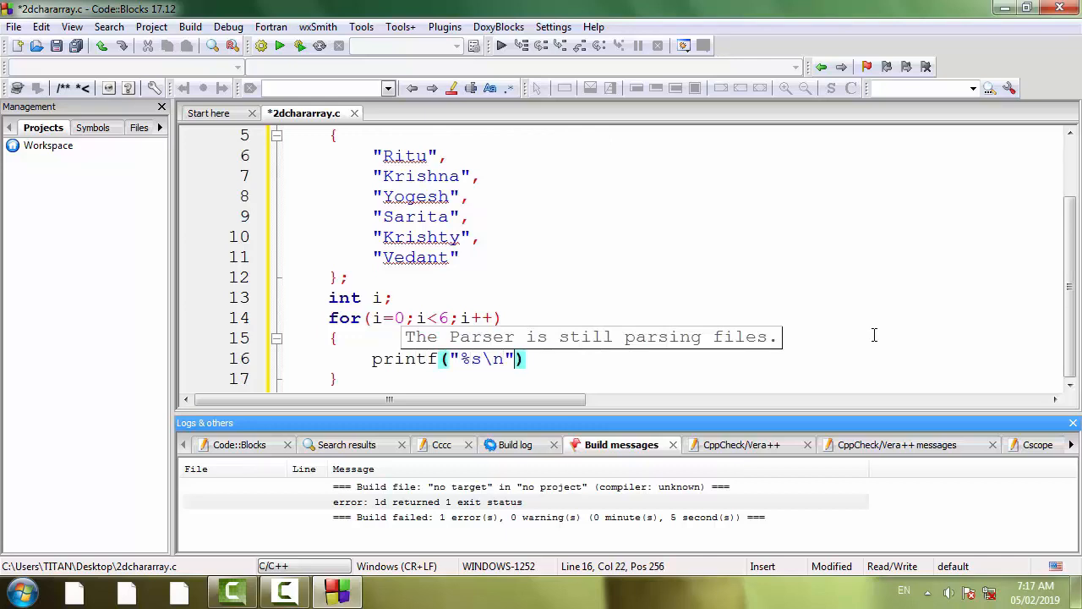
text(,pass)
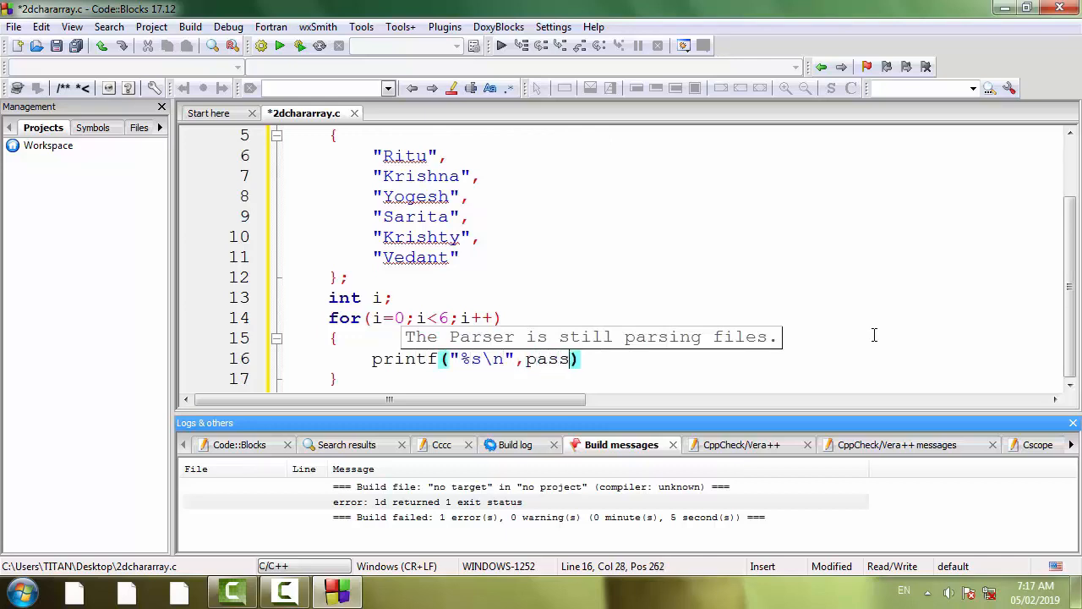
text(wordlist)
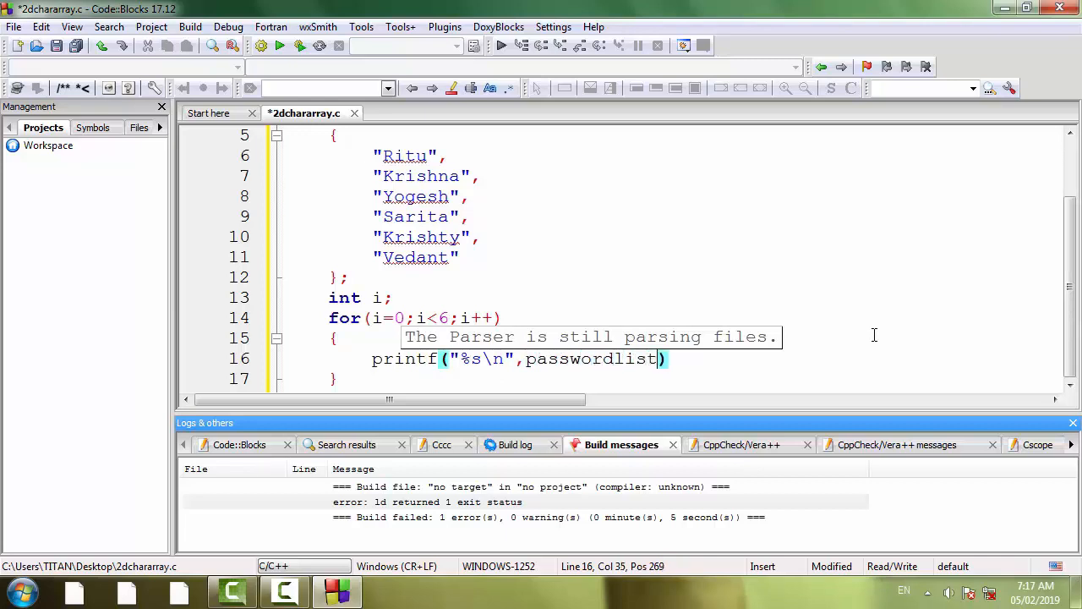
text([])
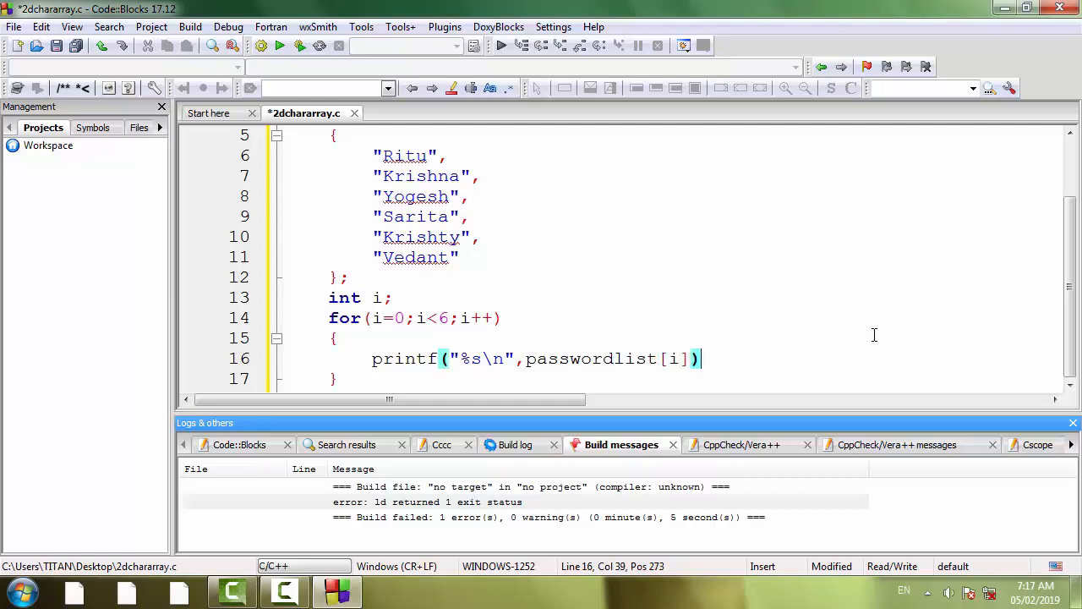
text(;)
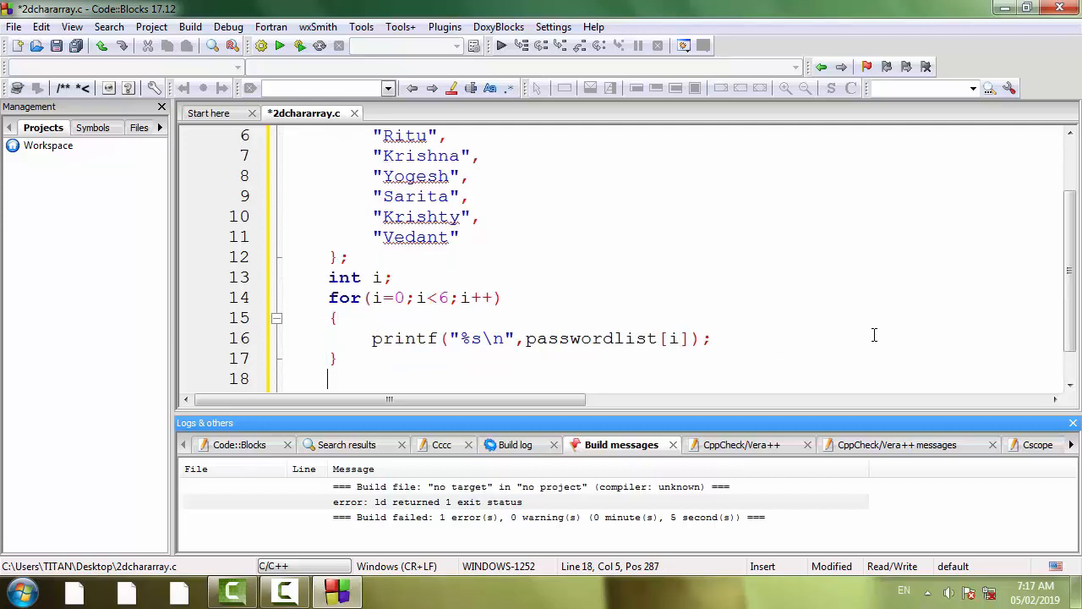
text(retur)
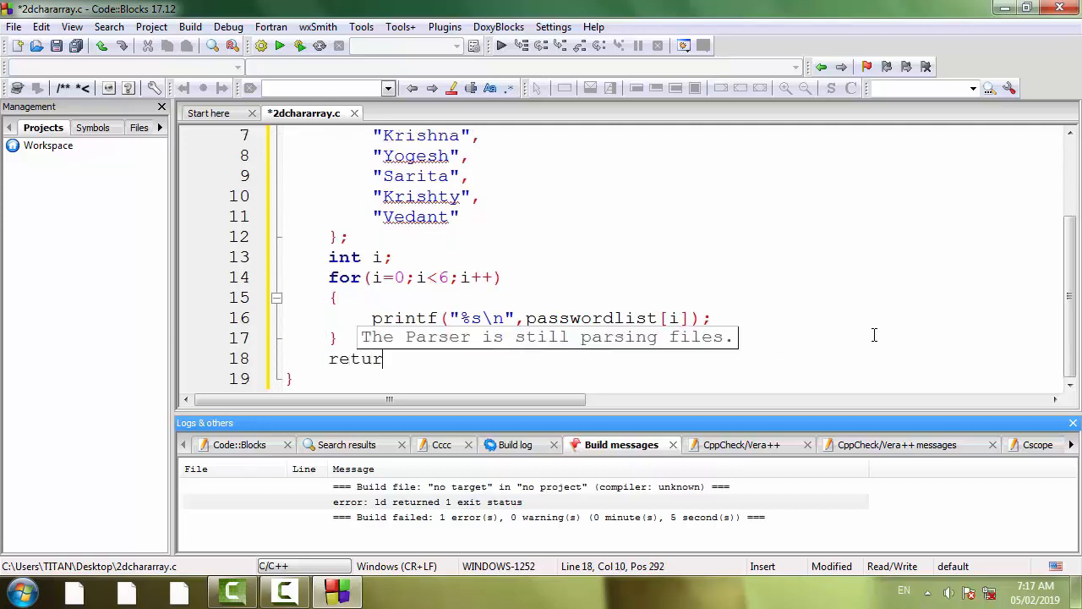
text((0);)
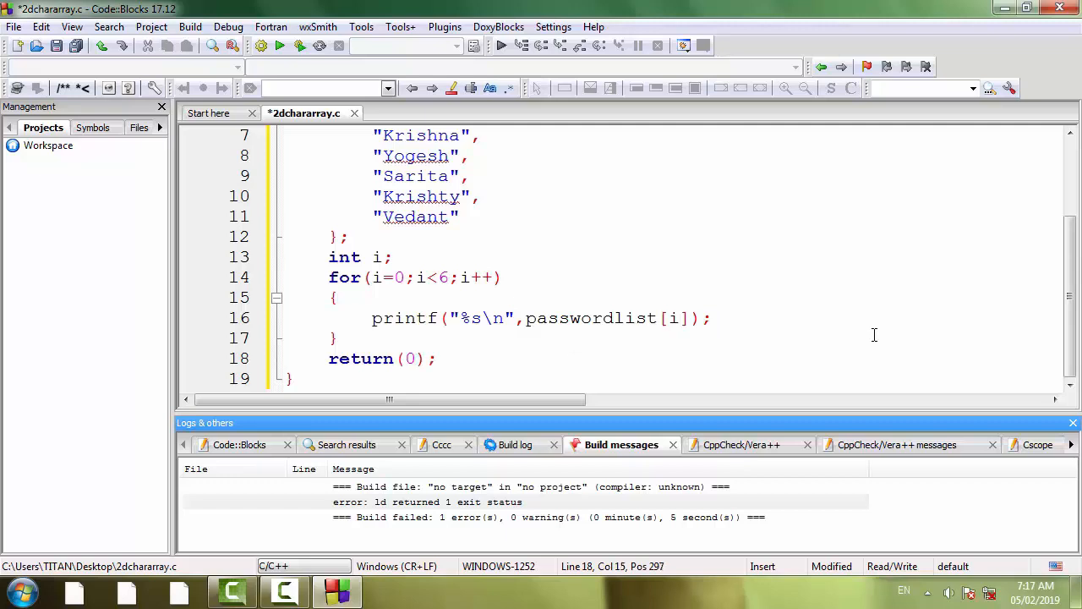
mouse_move(144, 74)
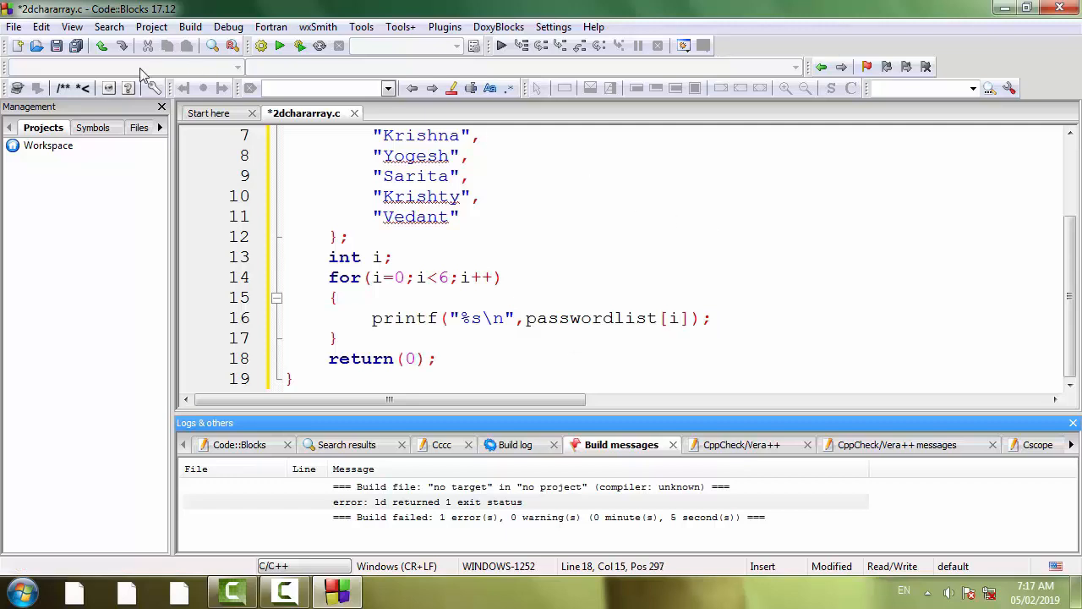
- Save the source file and build and run the program
click(56, 45)
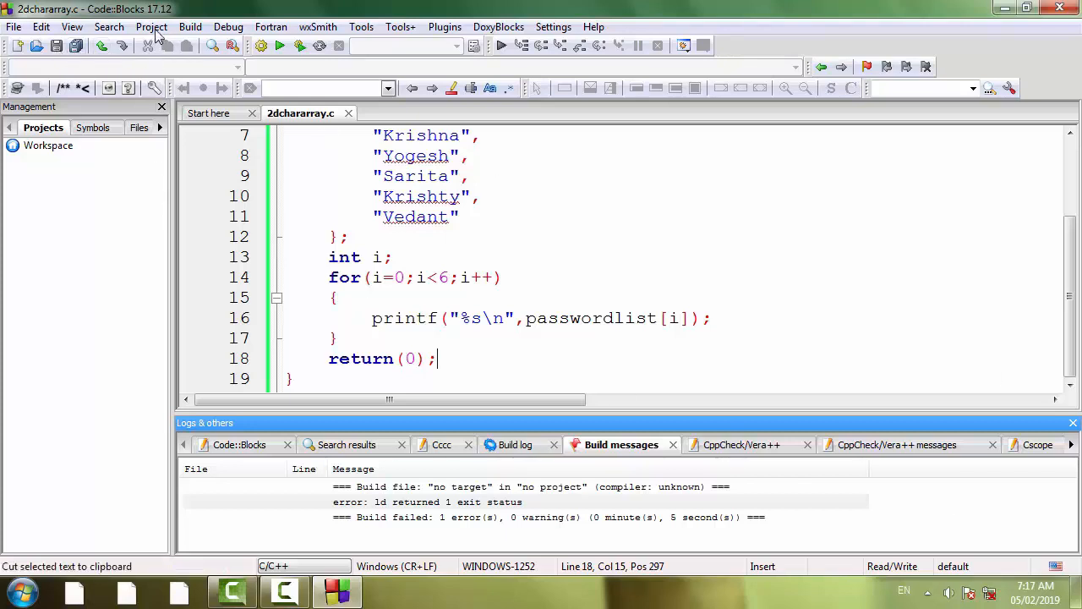
click(514, 443)
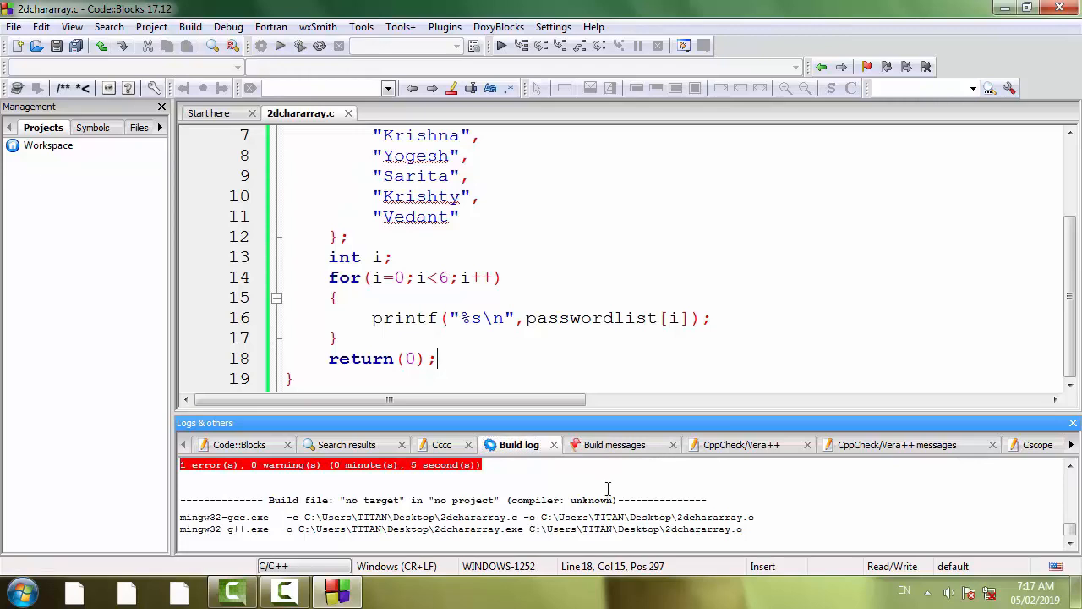
click(281, 44)
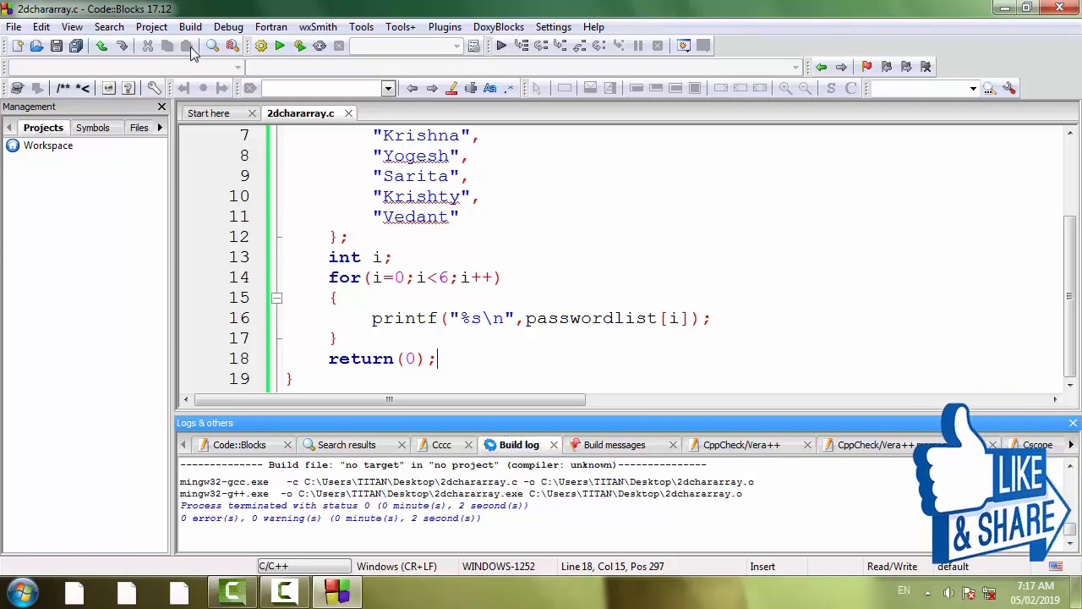
- Run the program again from the Build menu, then return to editing after the int i line
click(189, 28)
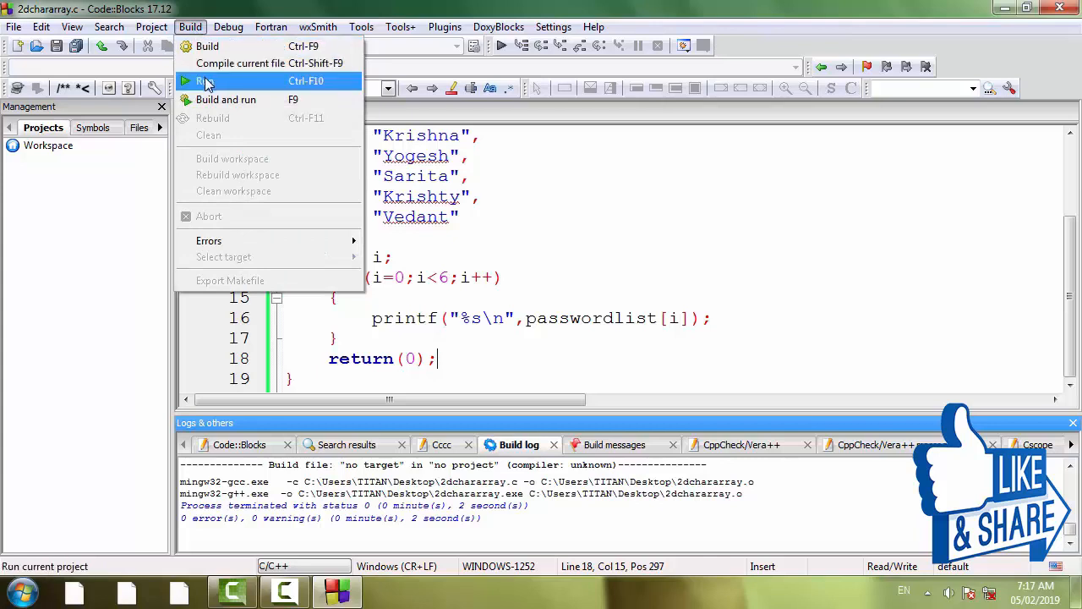
click(205, 81)
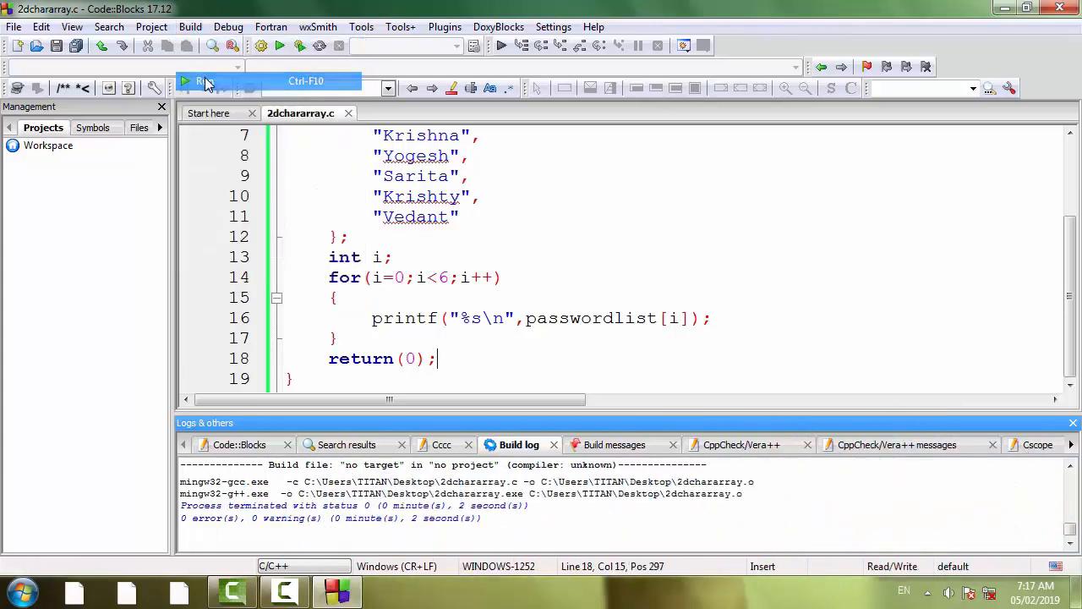
click(184, 81)
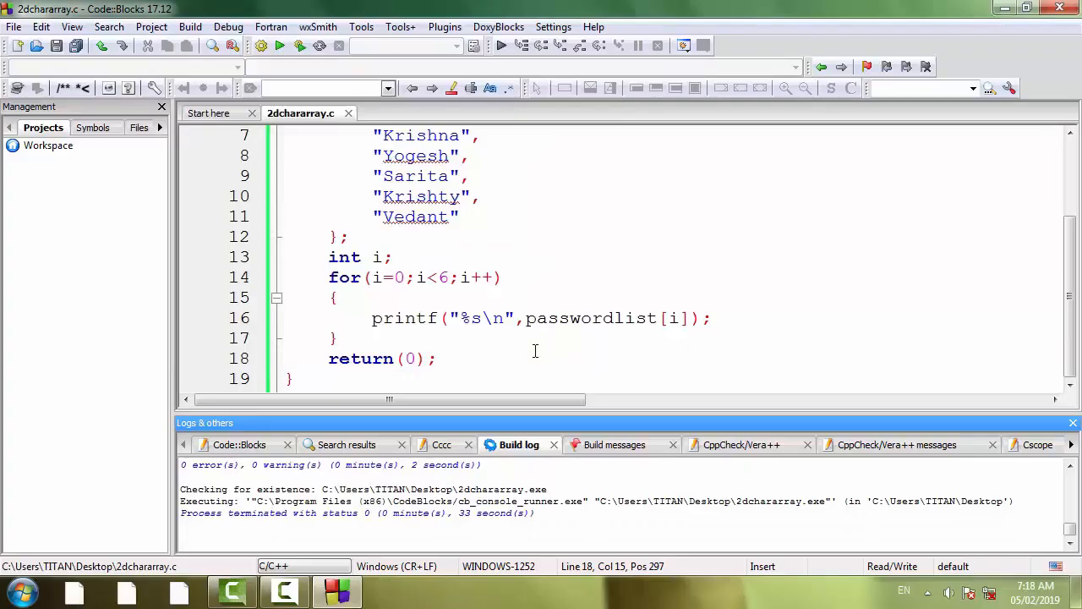
click(440, 318)
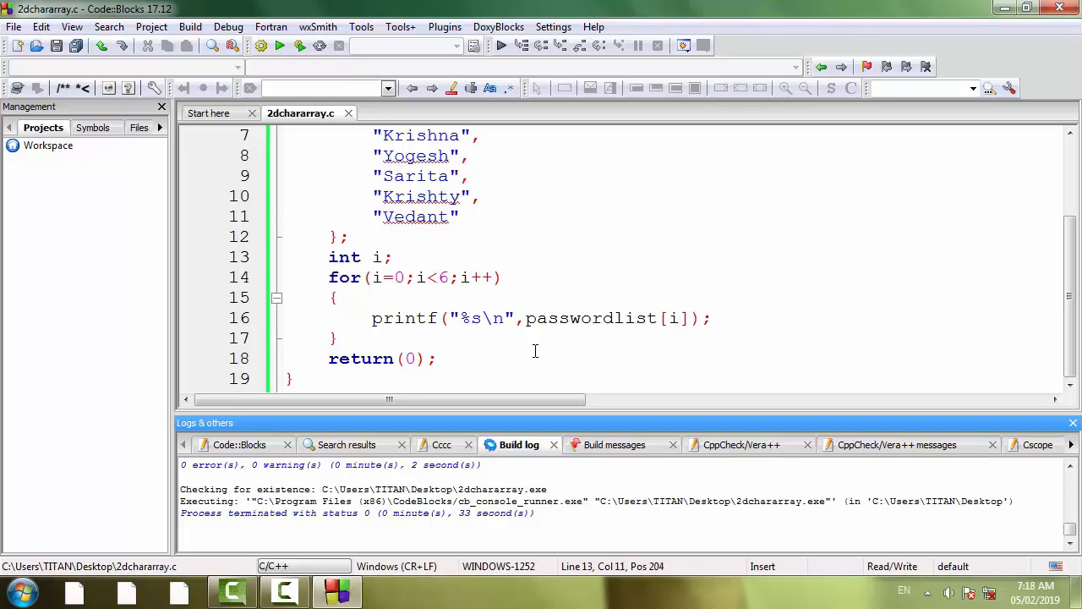
scroll(up, 3)
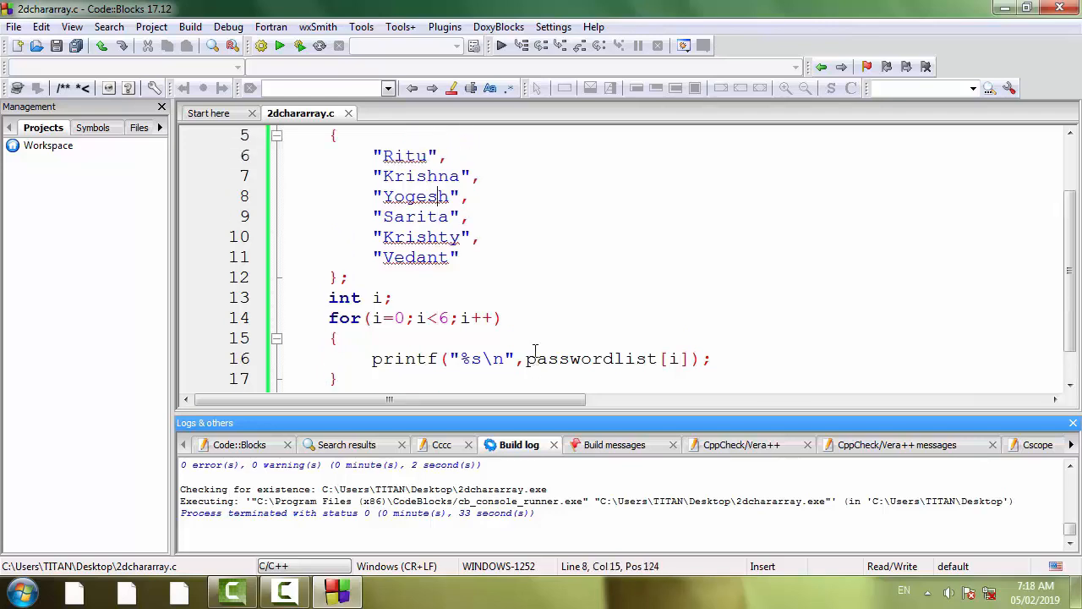
- Declare char password[10]; and int Found=0; below int i
key(Return)
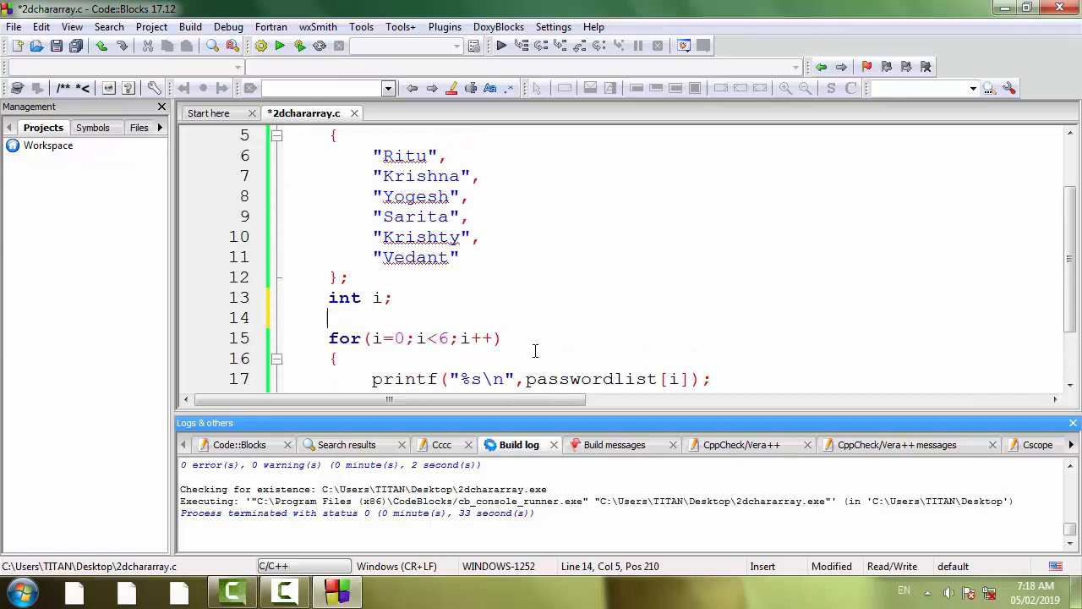
text(char)
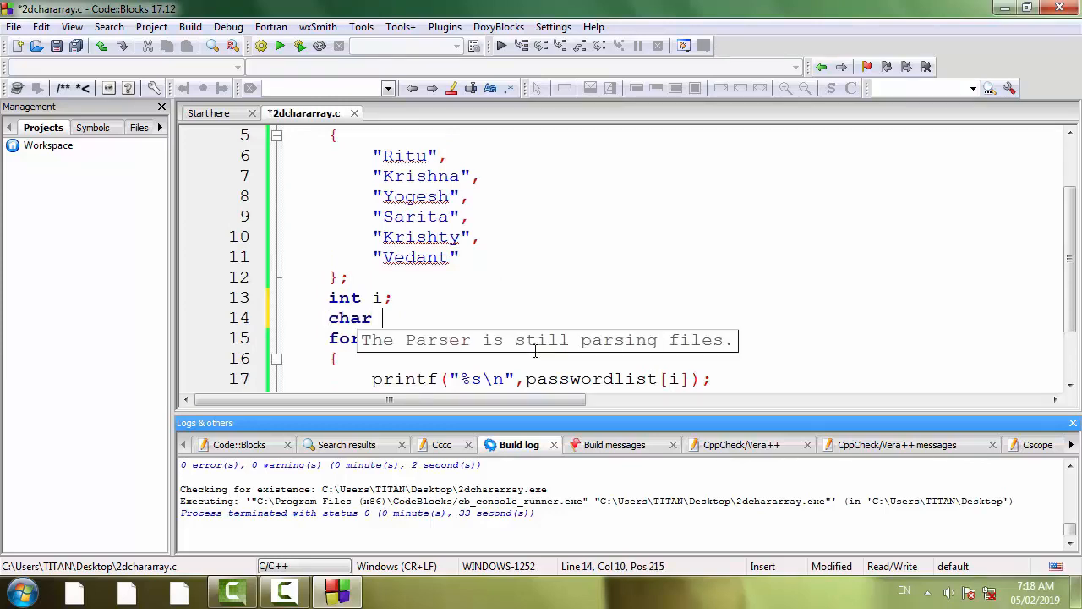
text(password[10];)
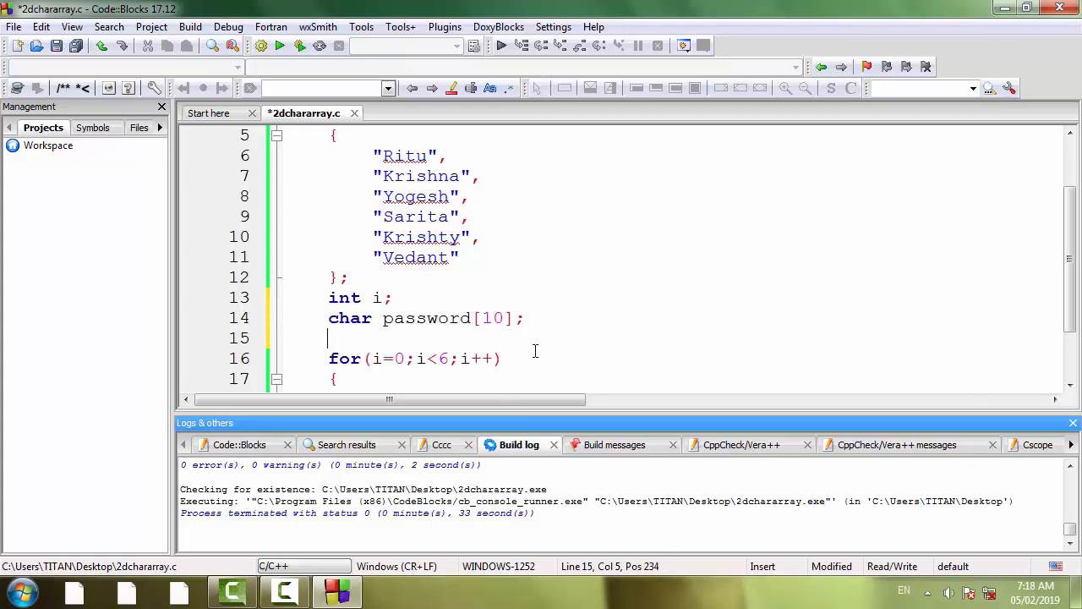
text(int)
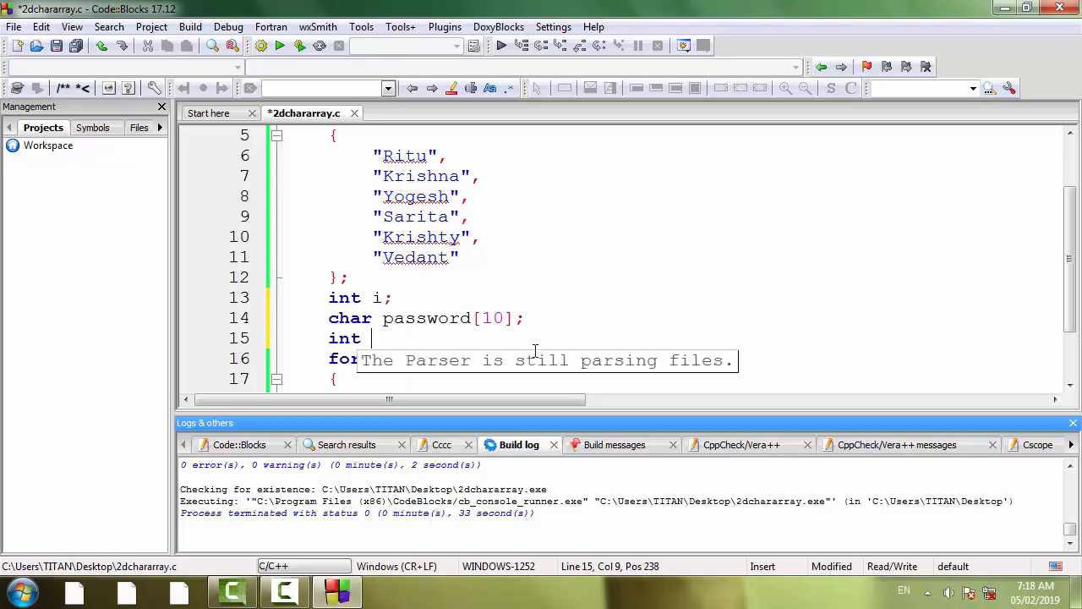
text(Found=0)
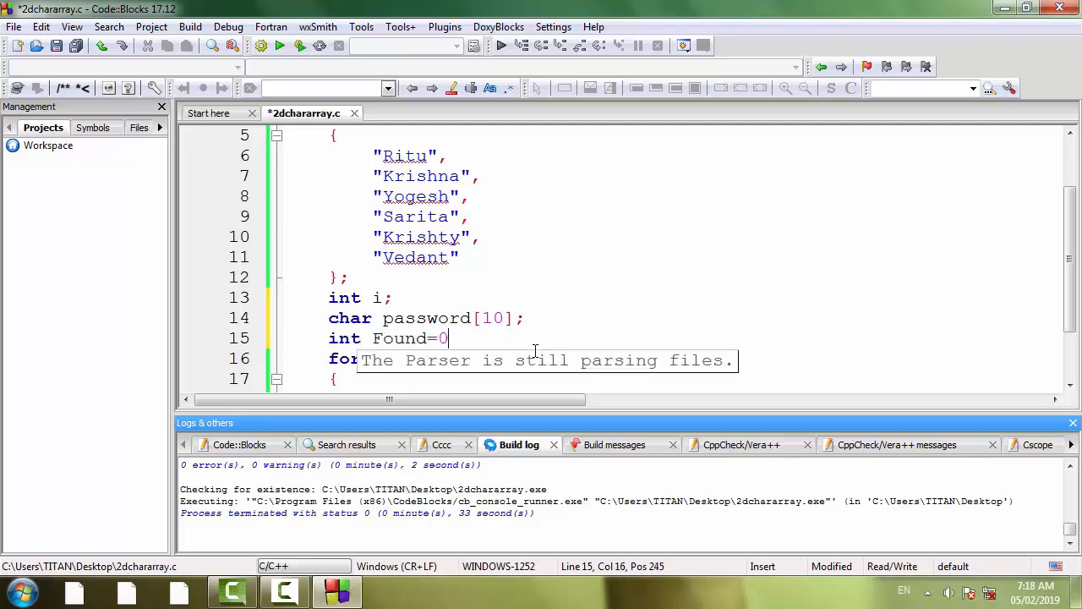
text(;)
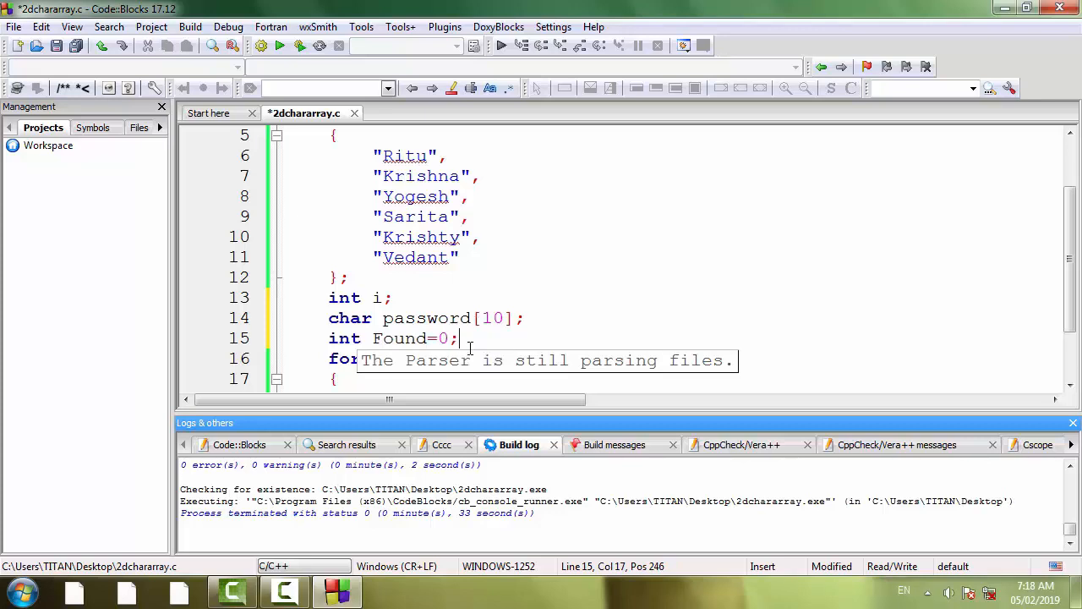
scroll(down, 3)
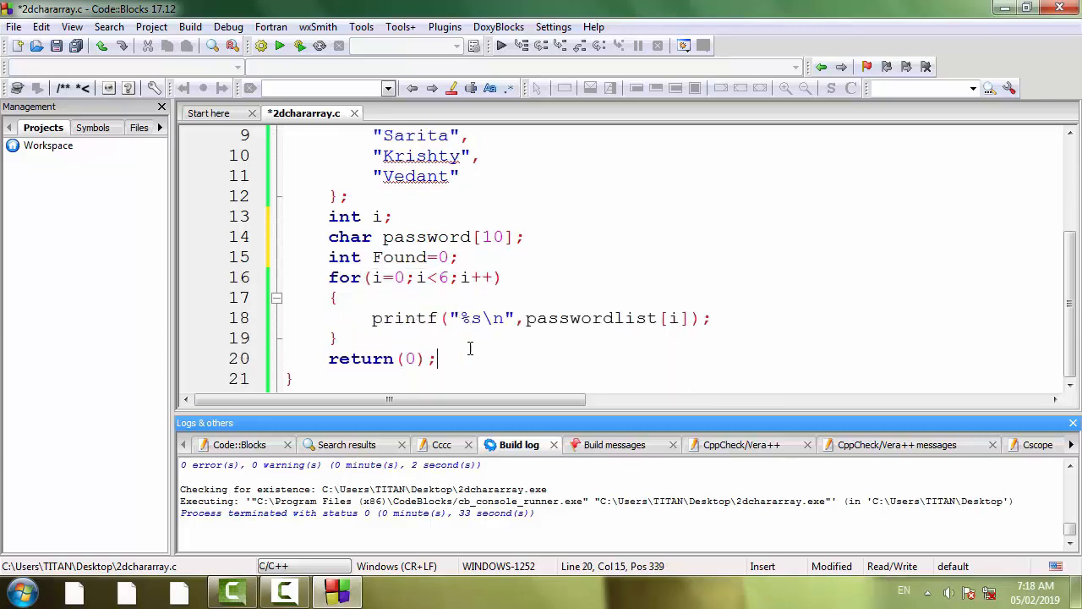
scroll(up, 3)
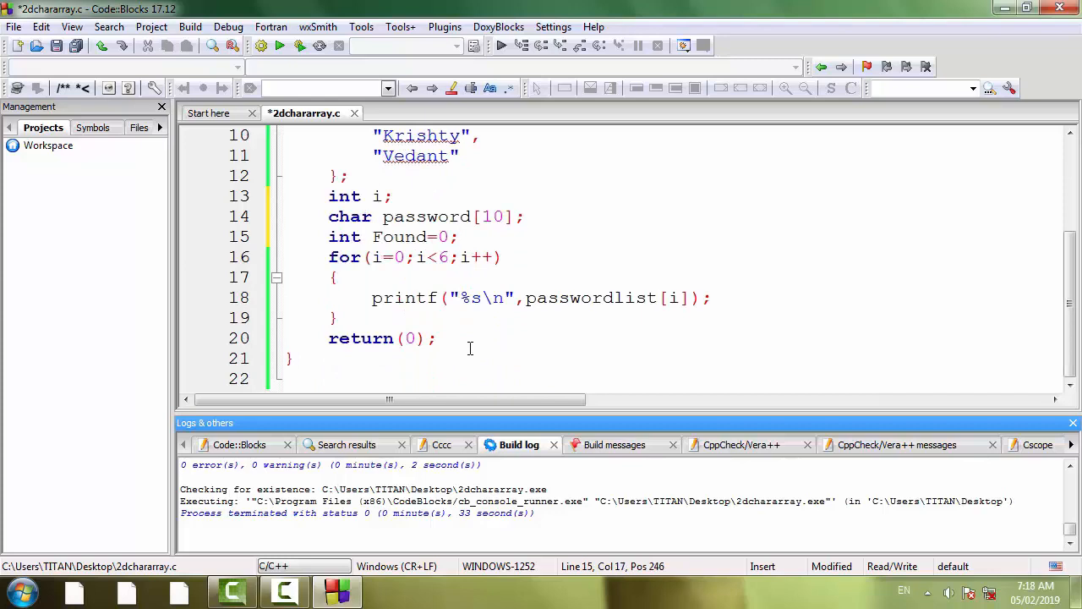
- Add printf("Enter password:"); to prompt the user
key(Return)
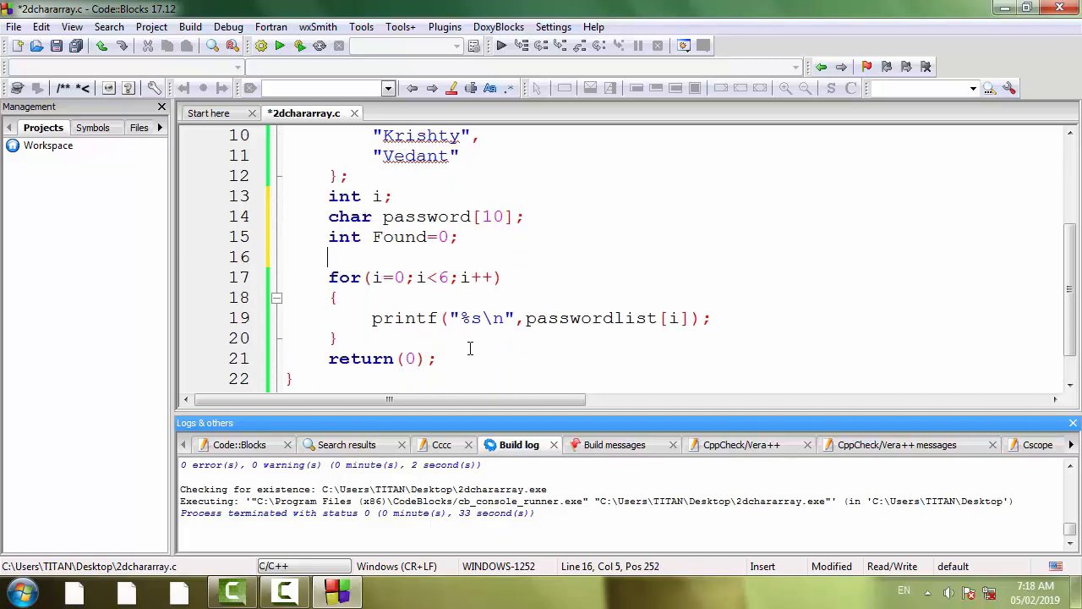
text(prin)
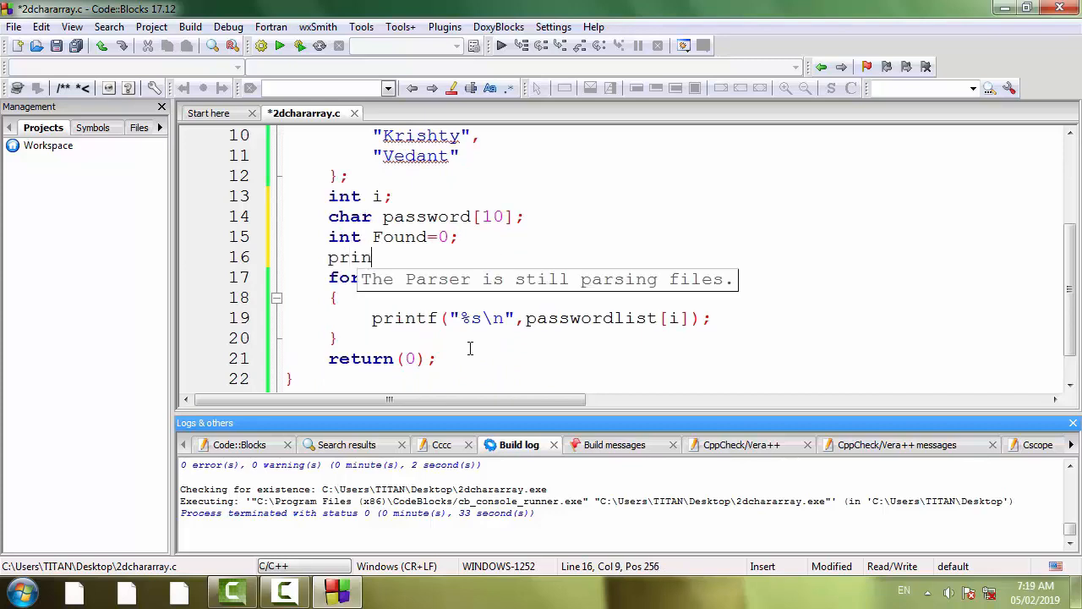
text(tf)
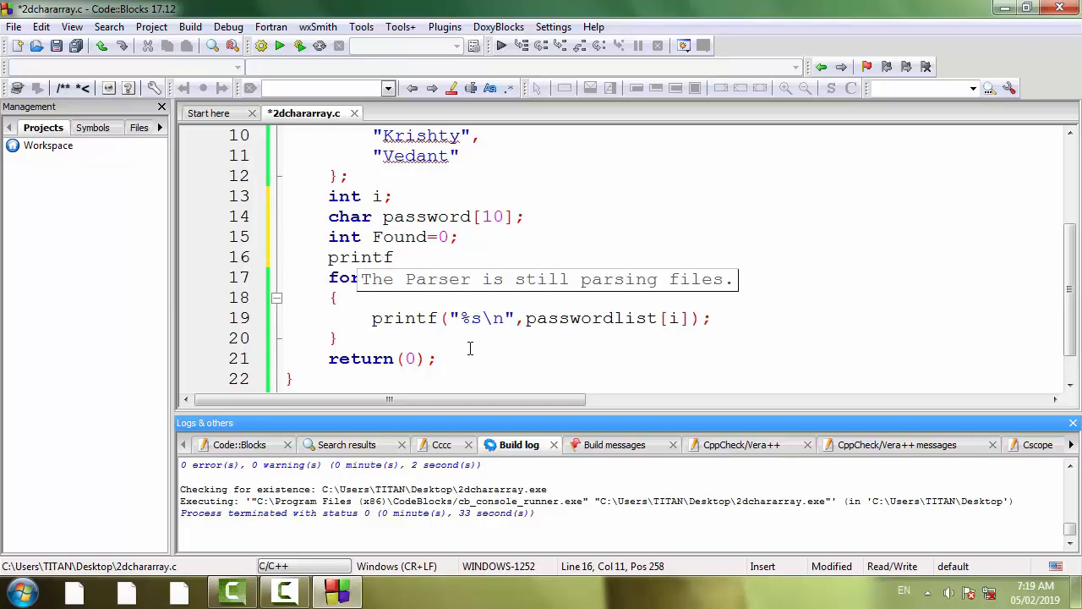
text((""))
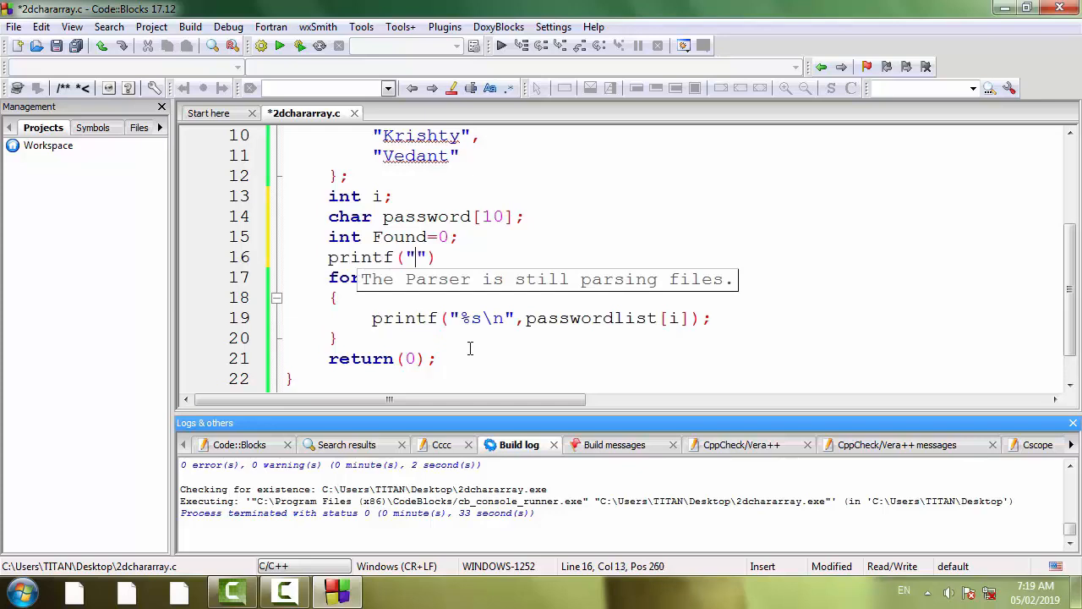
text(Enter)
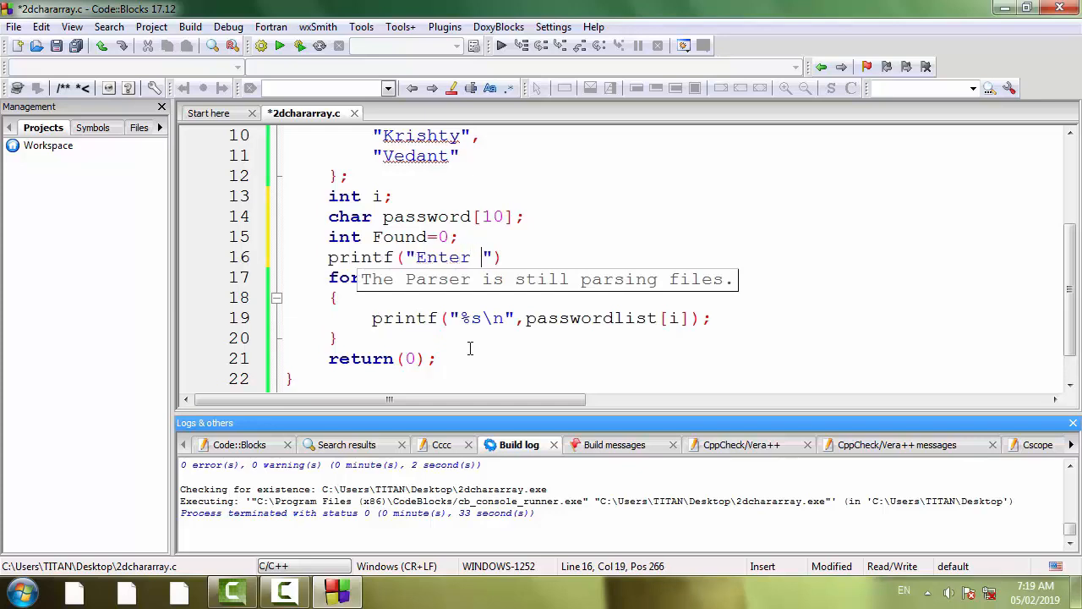
text(password:)
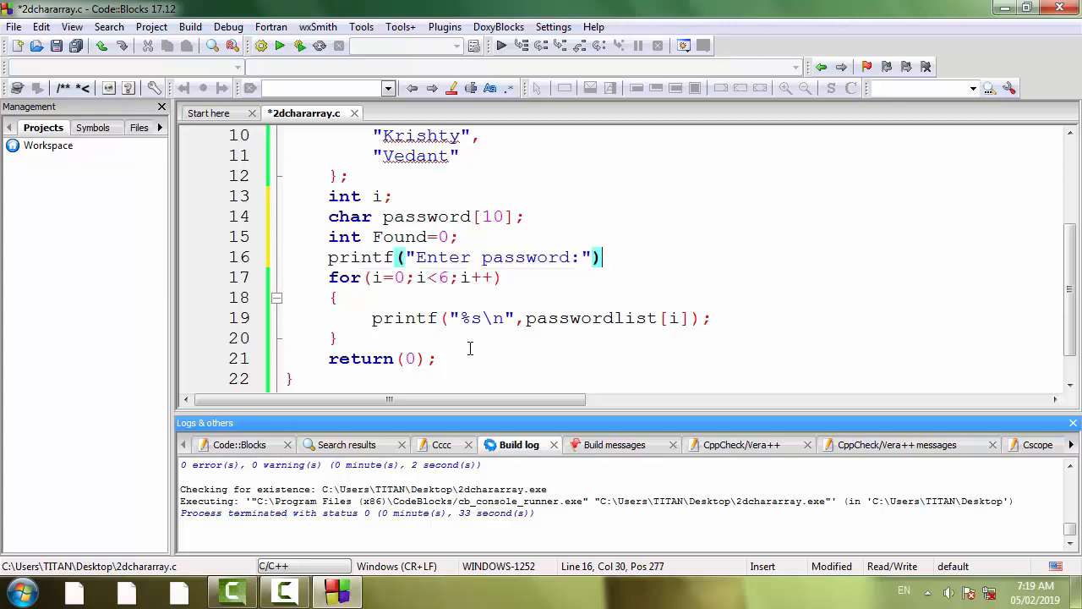
- Read the reply into password with scanf("%s",password);
text(sc)
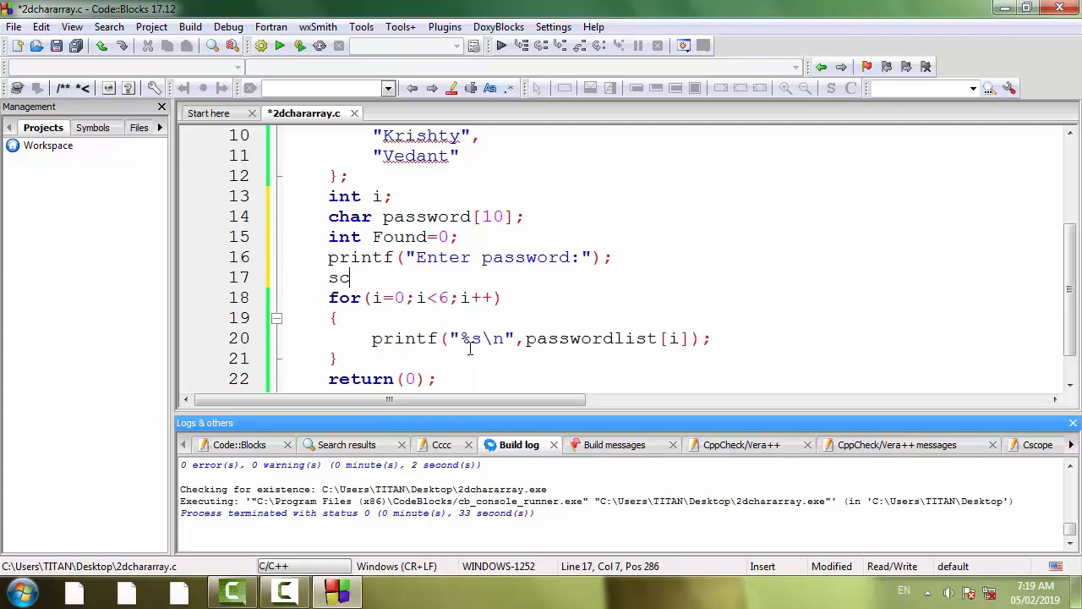
text(anf())
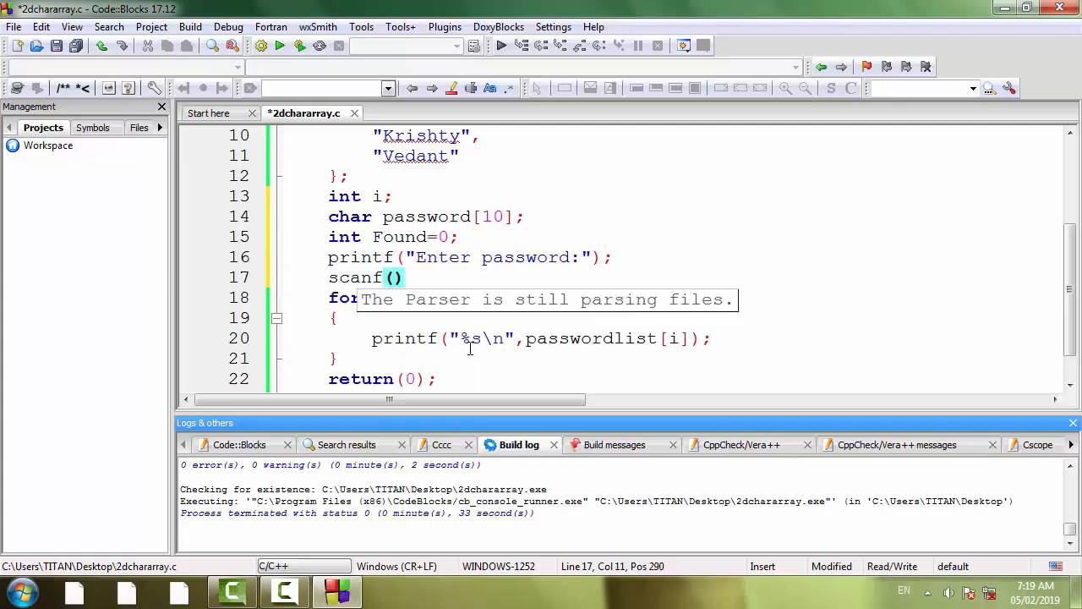
text("")
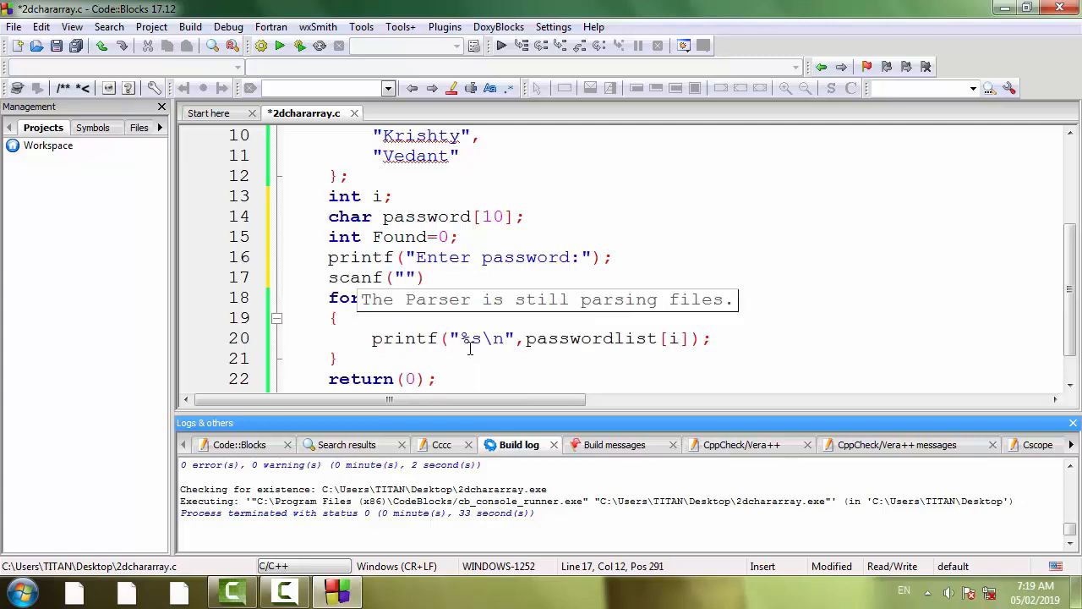
text(%s)
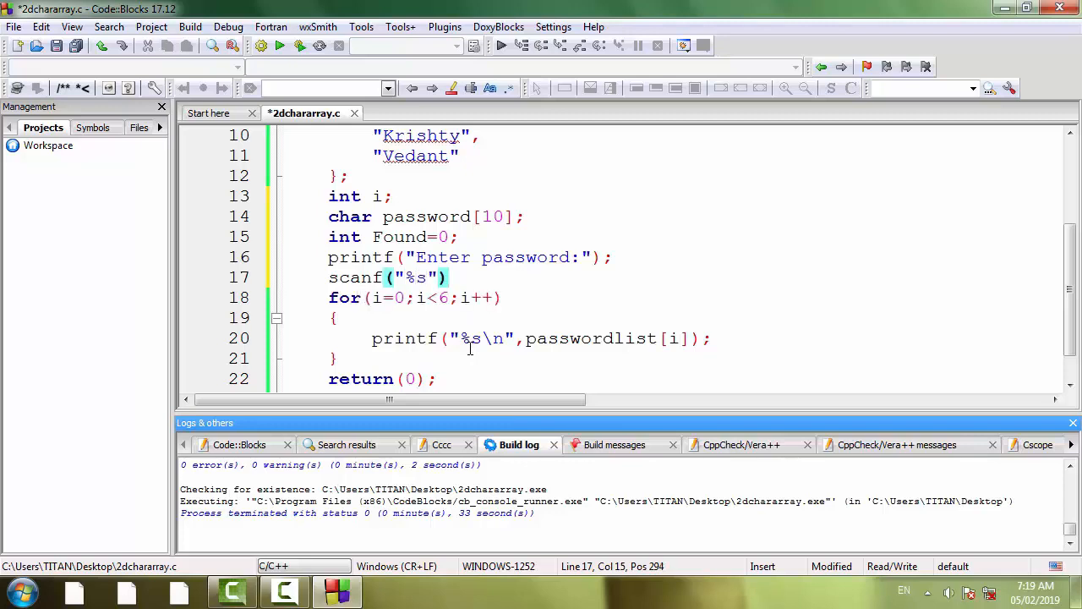
text(,password)
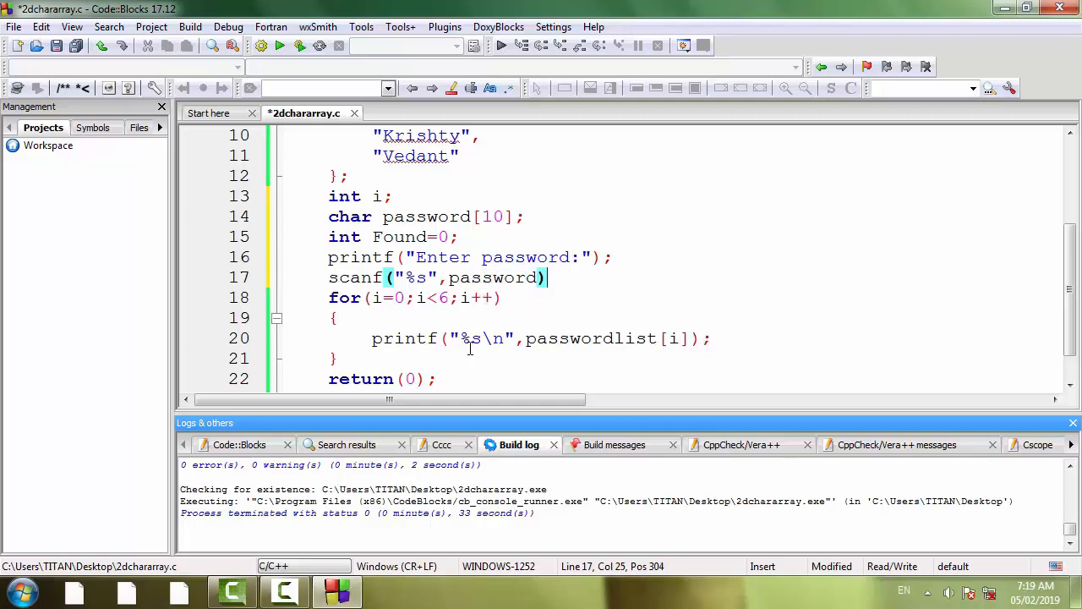
text(;)
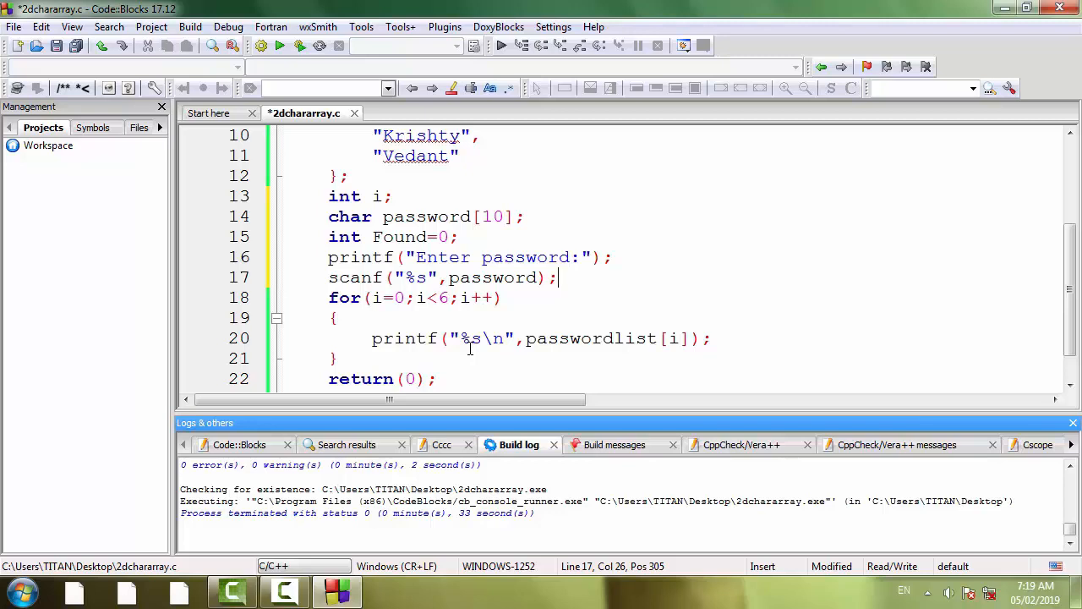
- Write the loop condition if(strcmp(password,passworlist[i])==0) and start its body
click(372, 338)
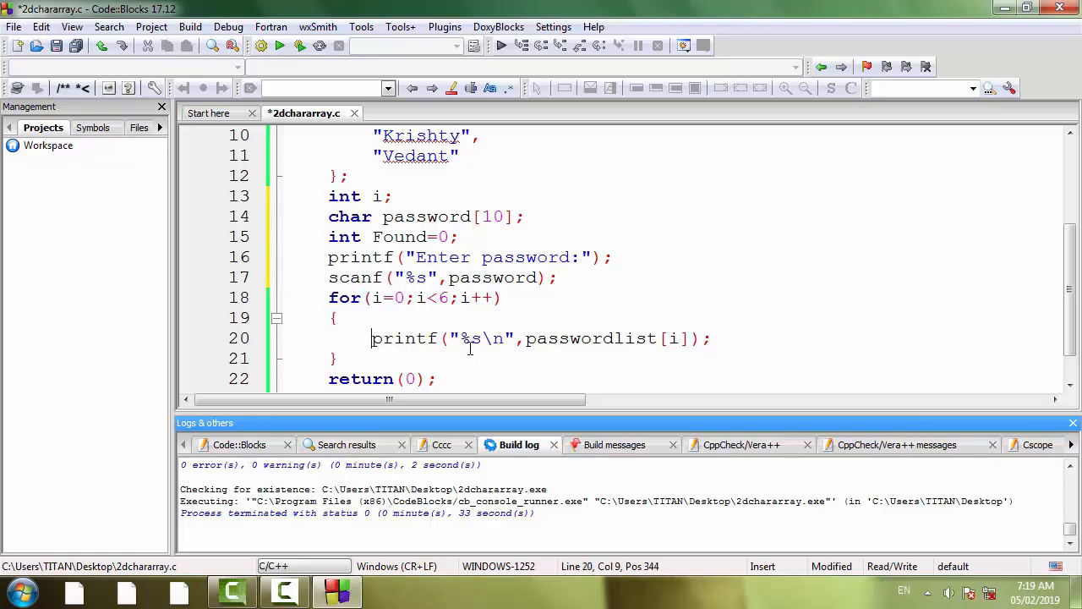
text(if)
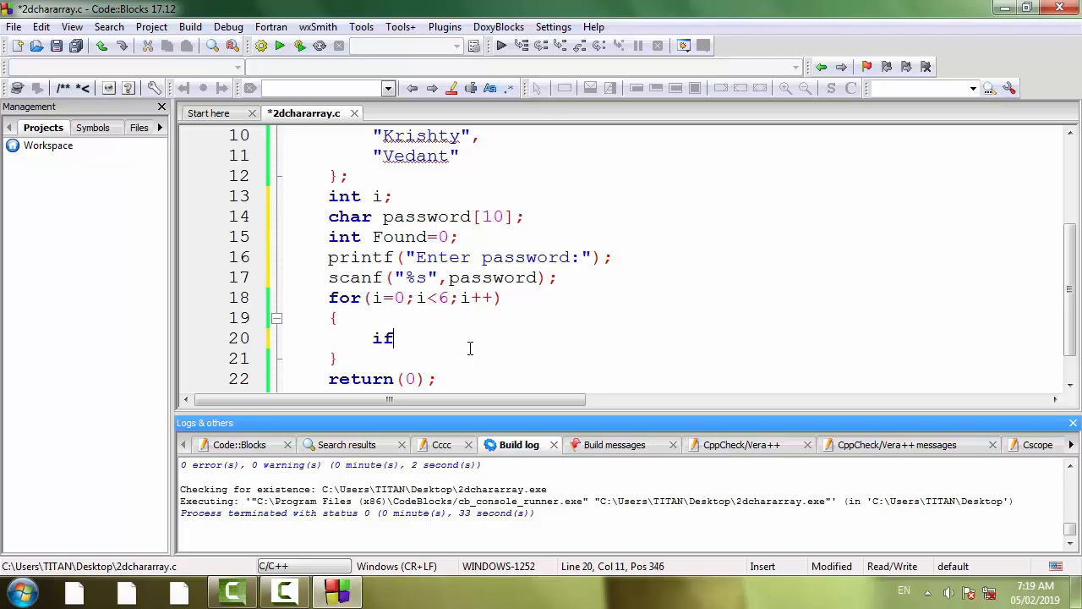
text((s)
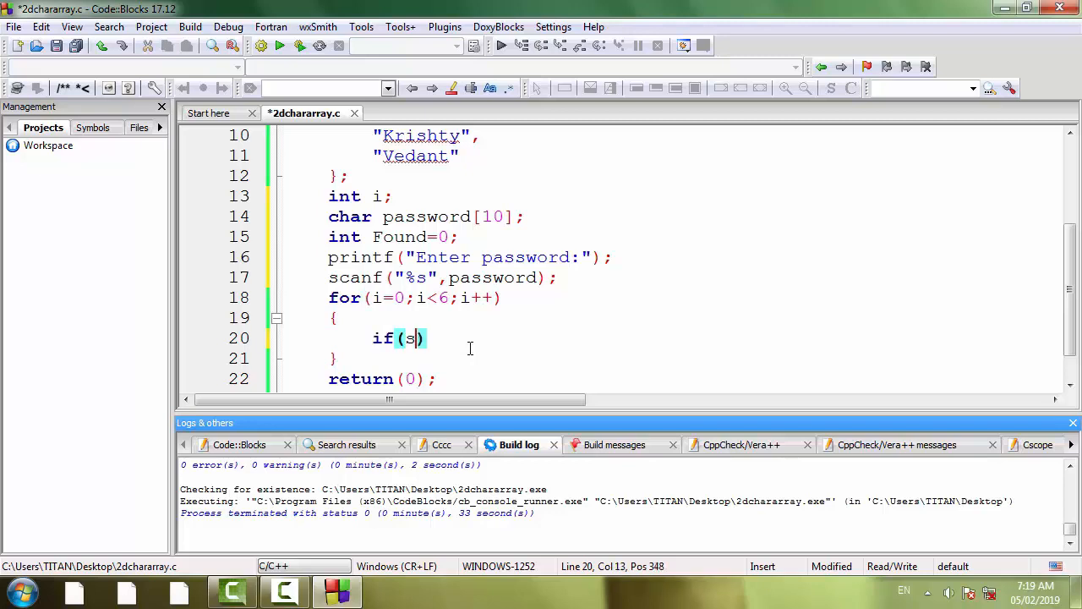
text(trcmp)
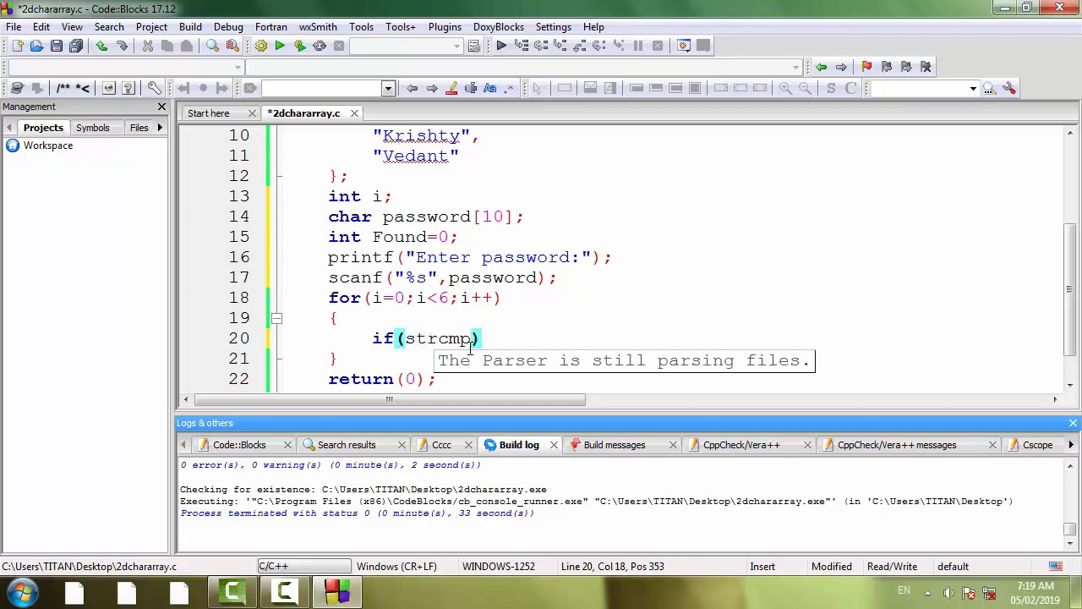
text(p)
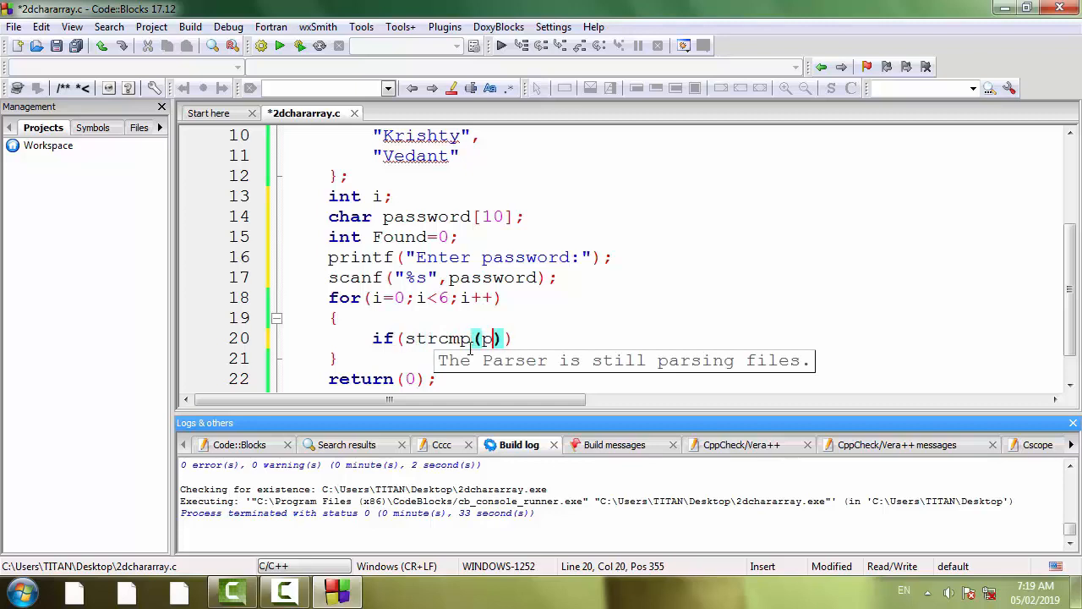
text(assword)
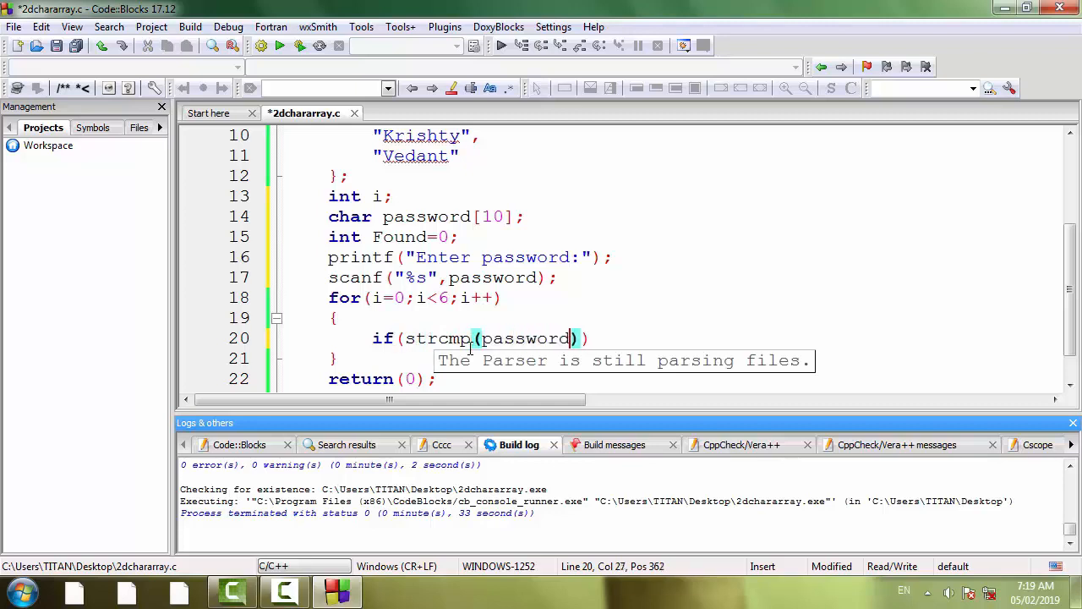
text(passwor)
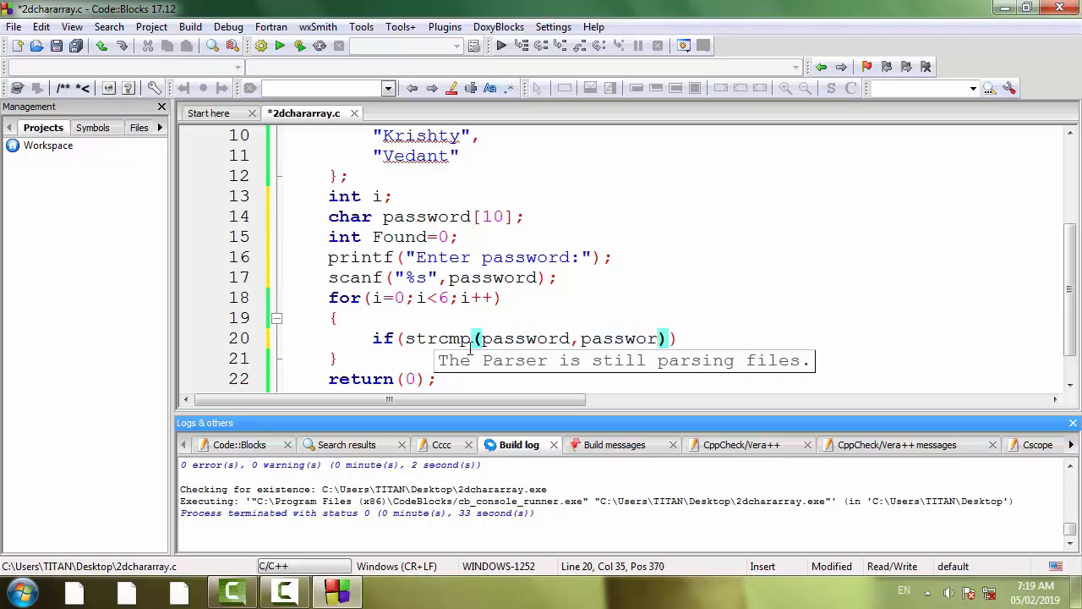
text(list[i])
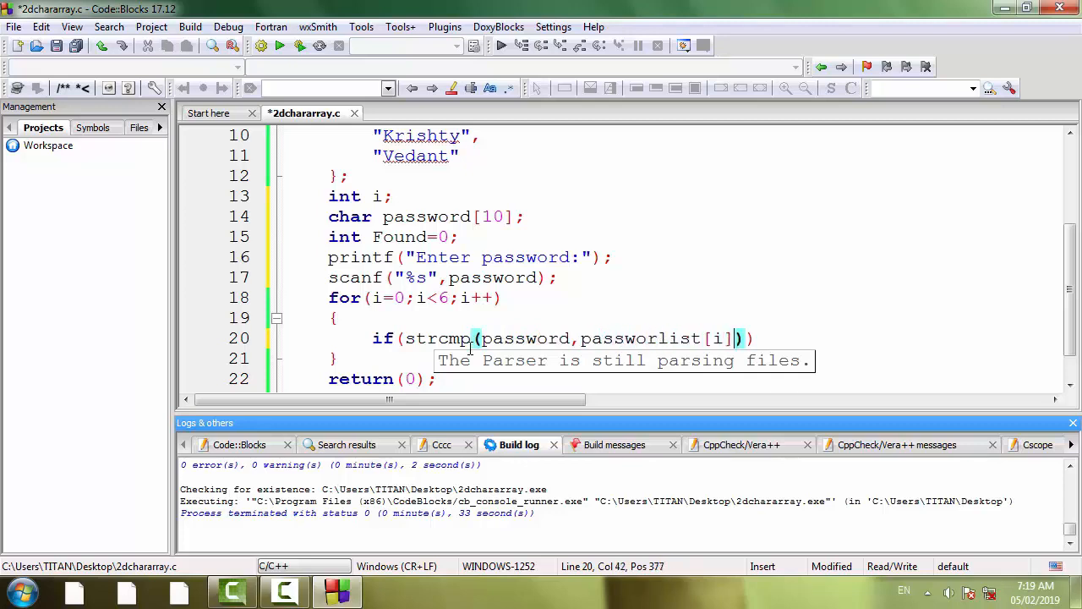
text(==0)
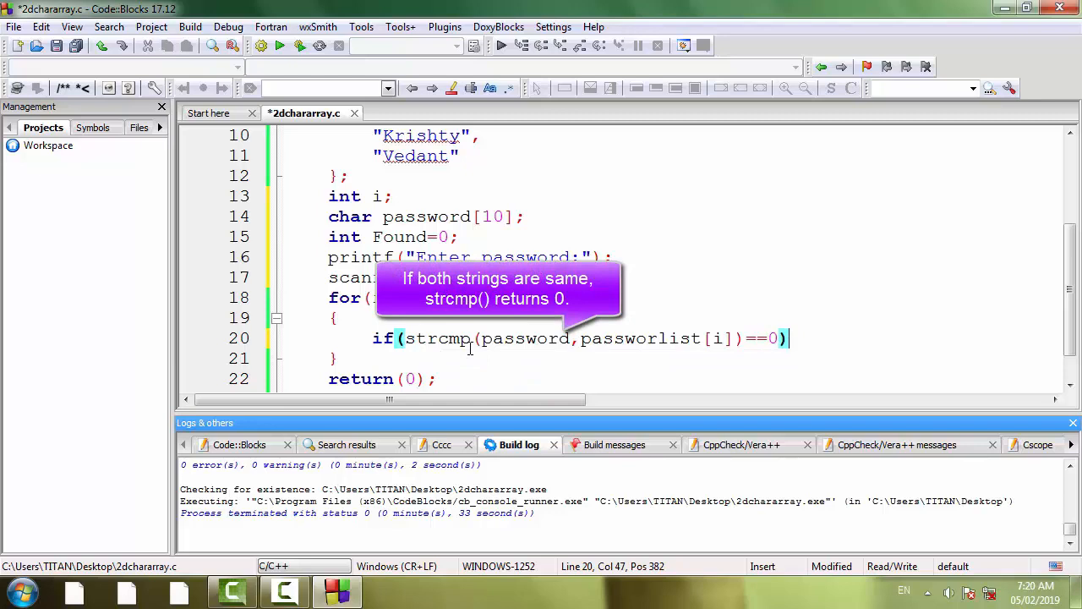
key(Return)
text(Found)
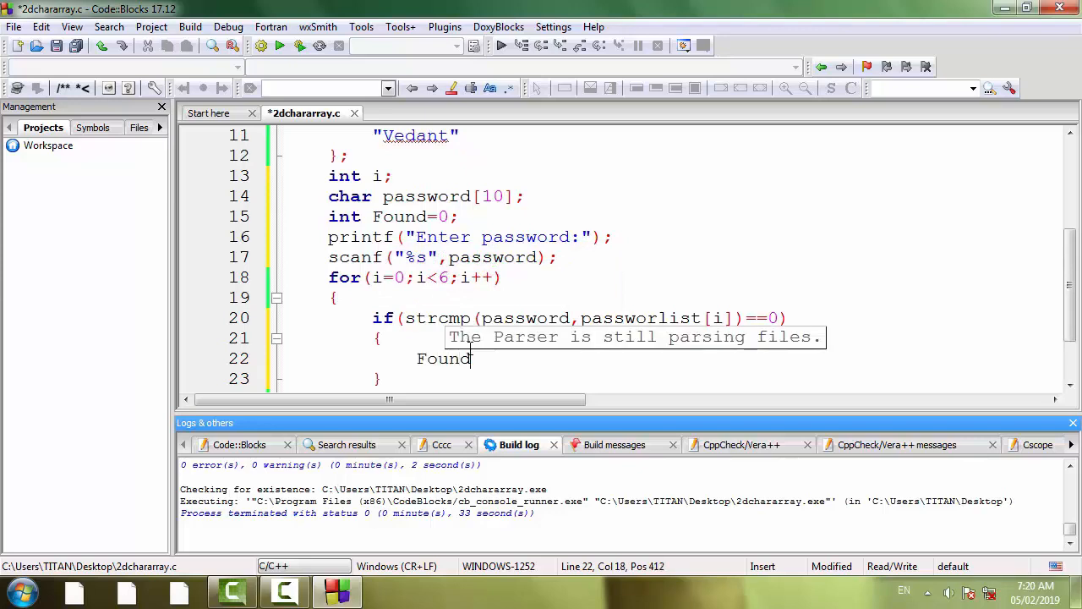
- Set Found=1; and break; inside the match block
text(=1;)
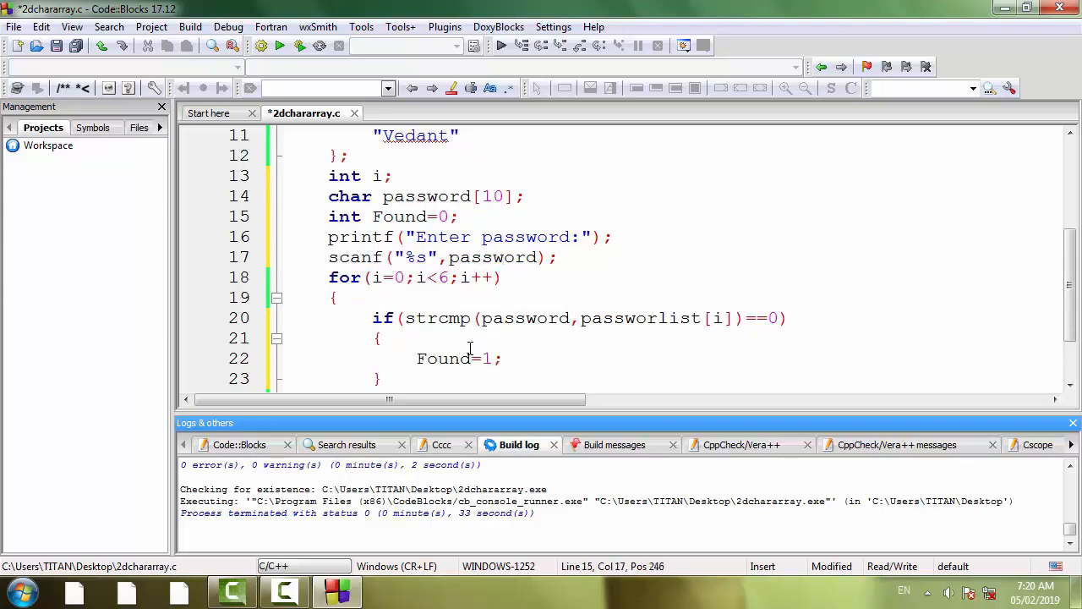
click(328, 217)
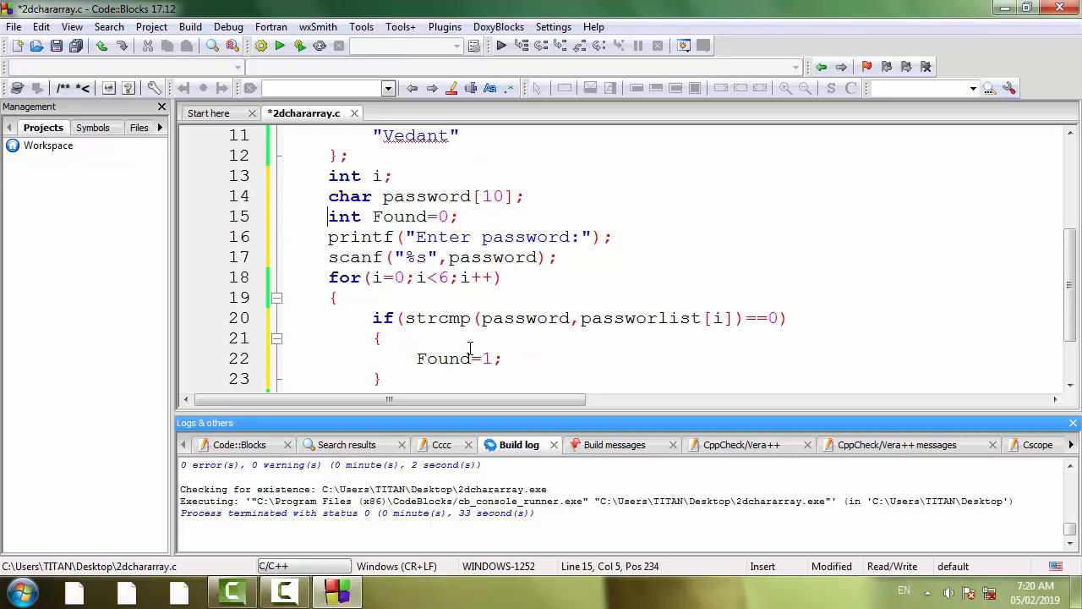
click(330, 338)
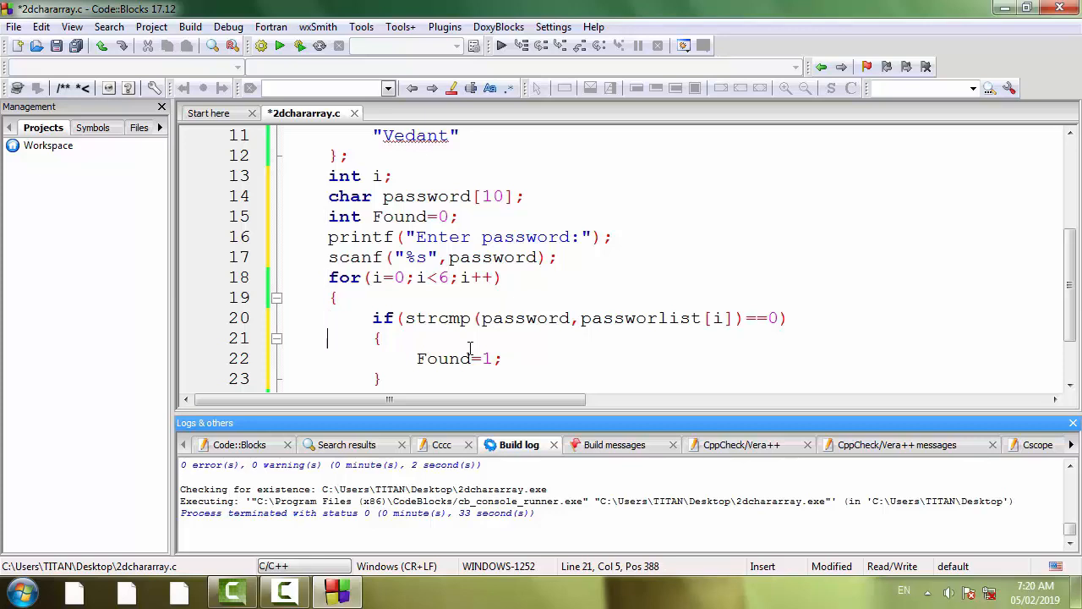
click(504, 359)
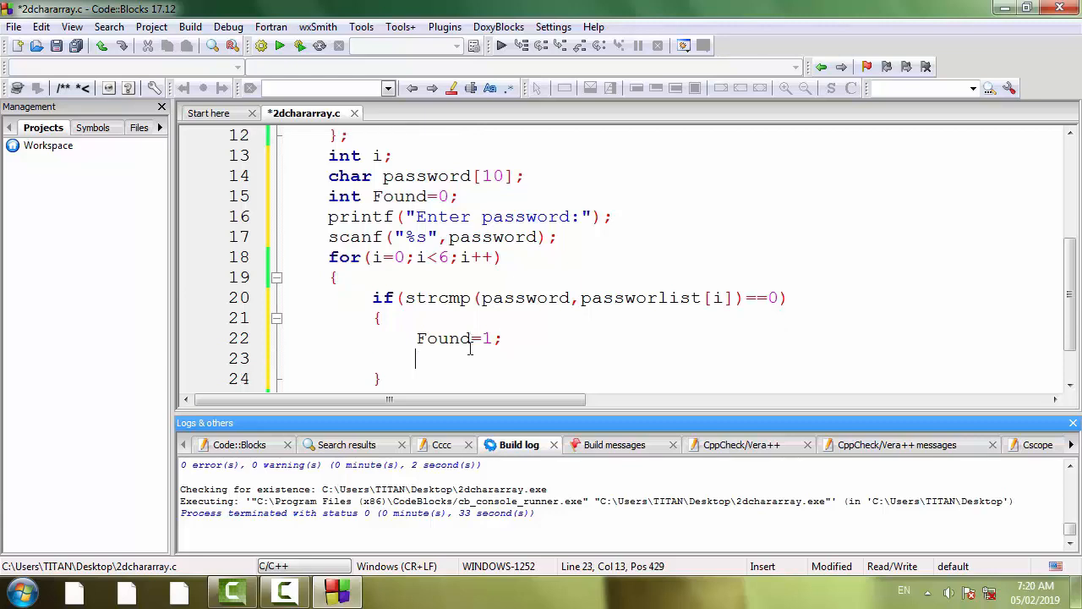
text(break)
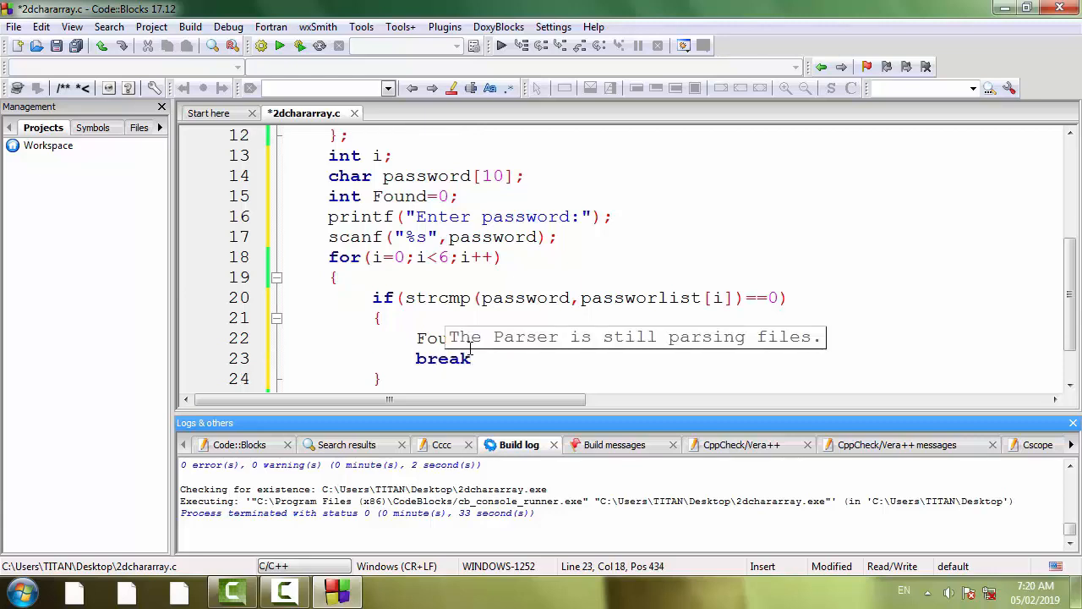
text(;)
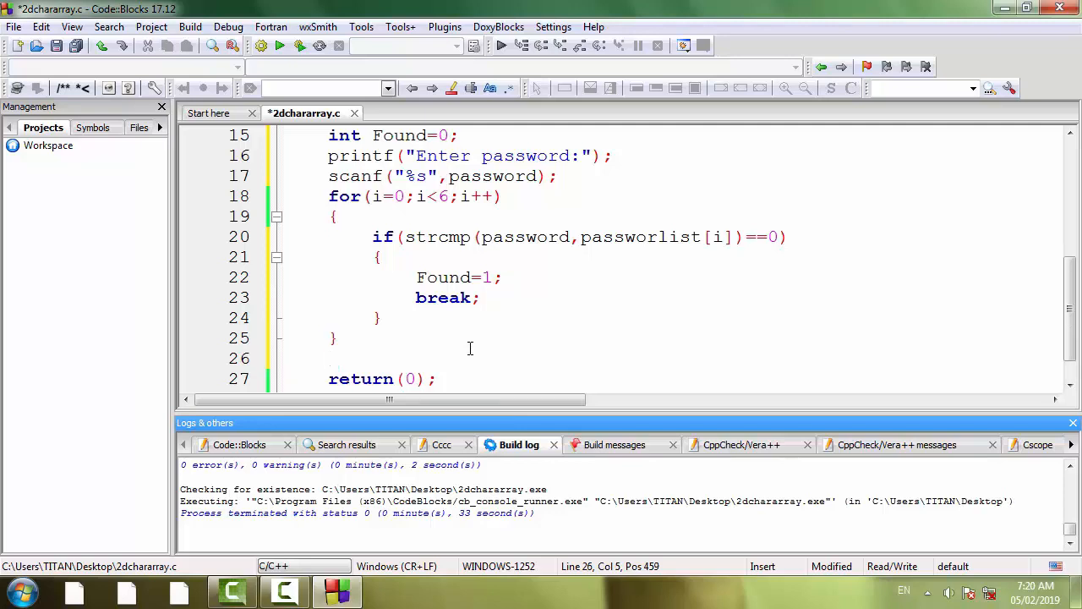
click(328, 358)
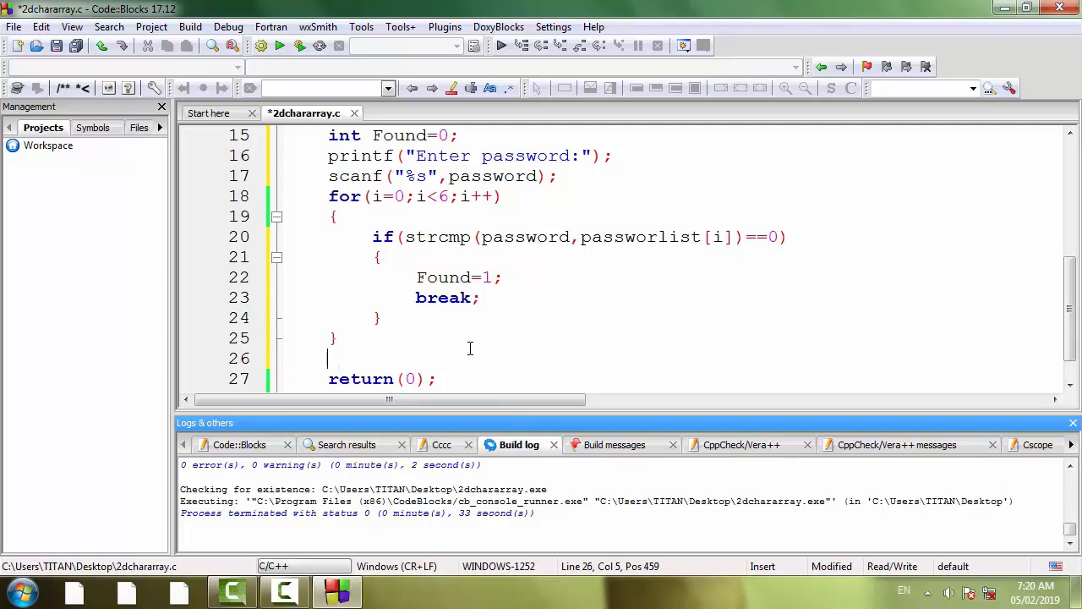
click(328, 277)
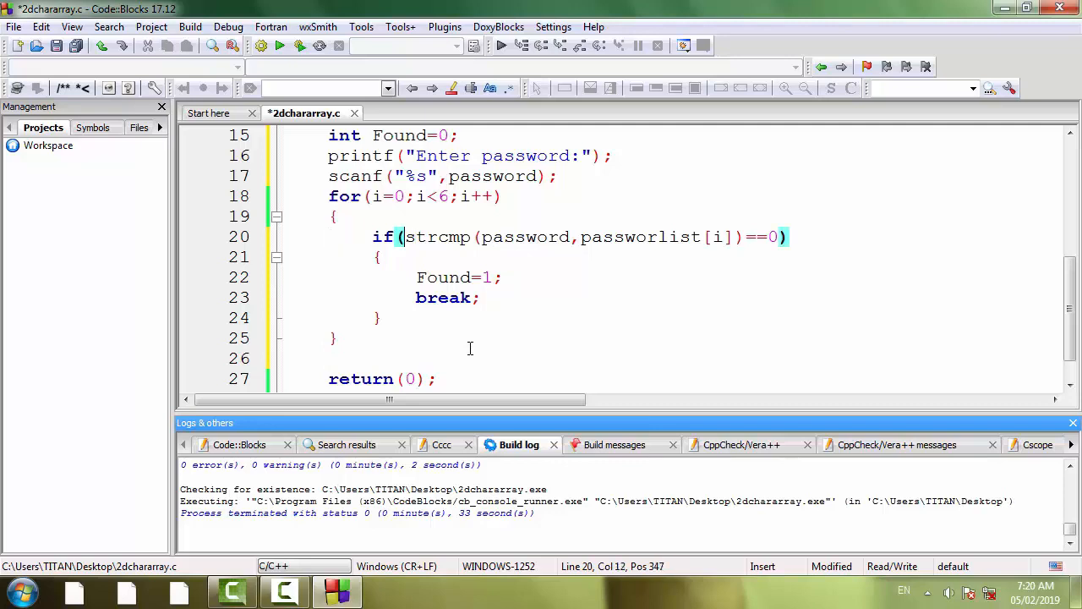
- Add #include <string.h> on line 2 below the stdio include
click(470, 155)
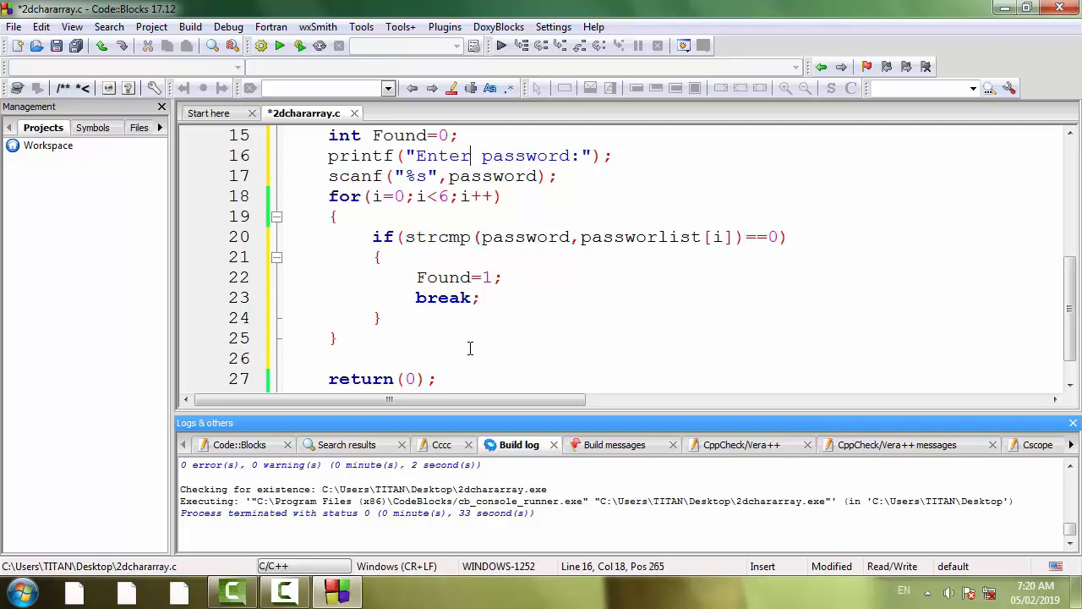
scroll(up, 3)
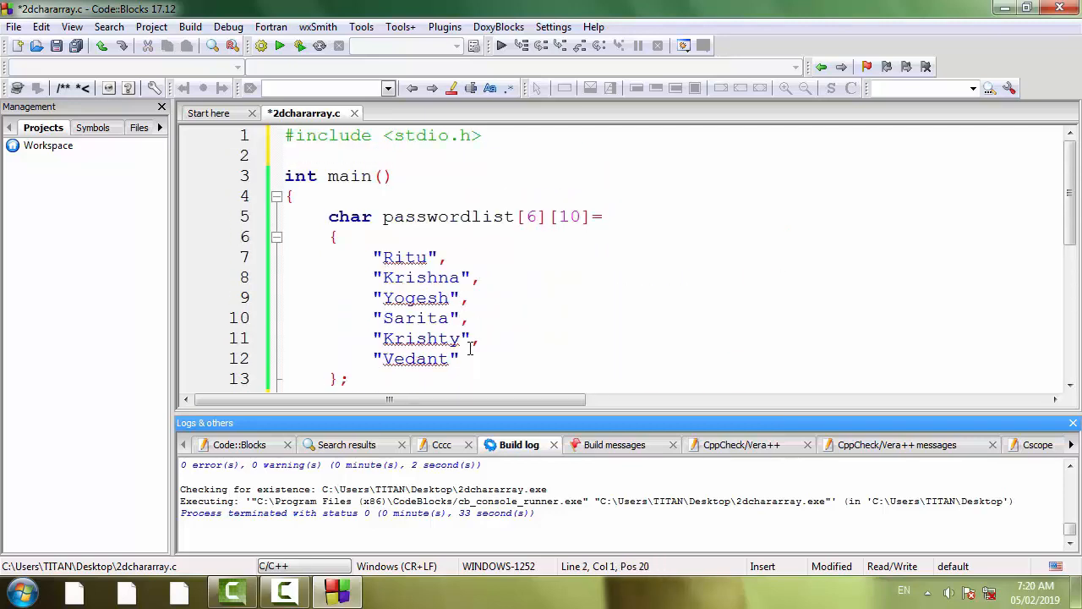
text(#include <s)
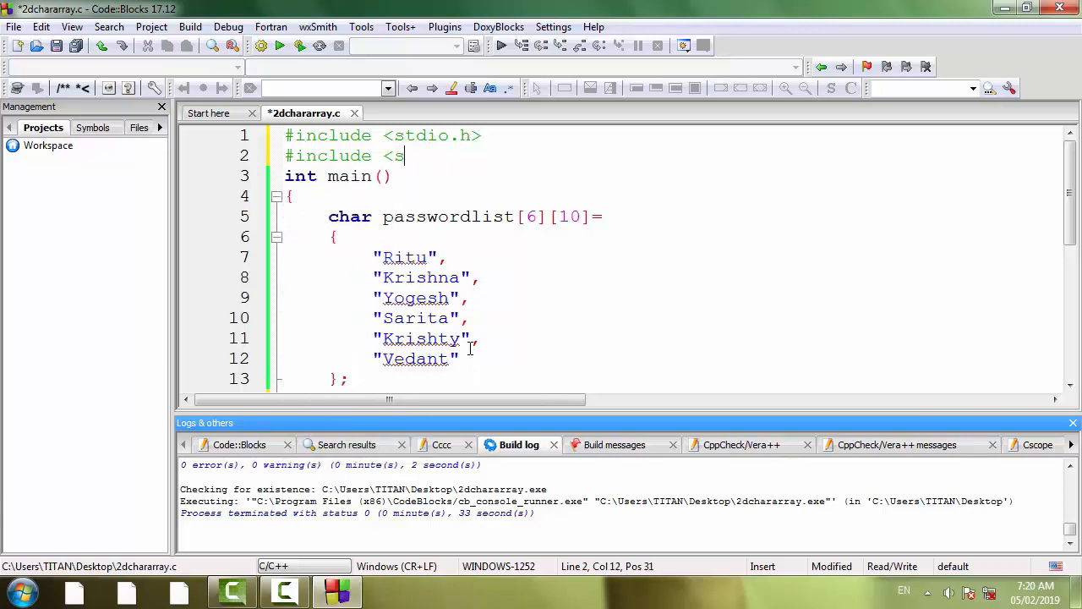
text(tring.h)
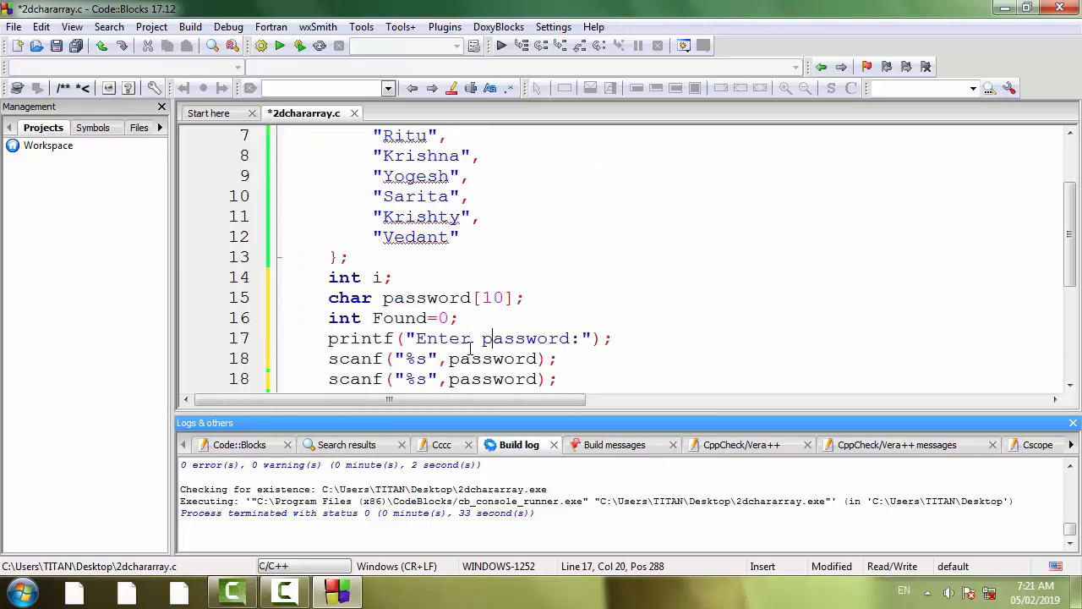
- Add if(Found) with printf("Welcome!"); after the loop
scroll(down, 3)
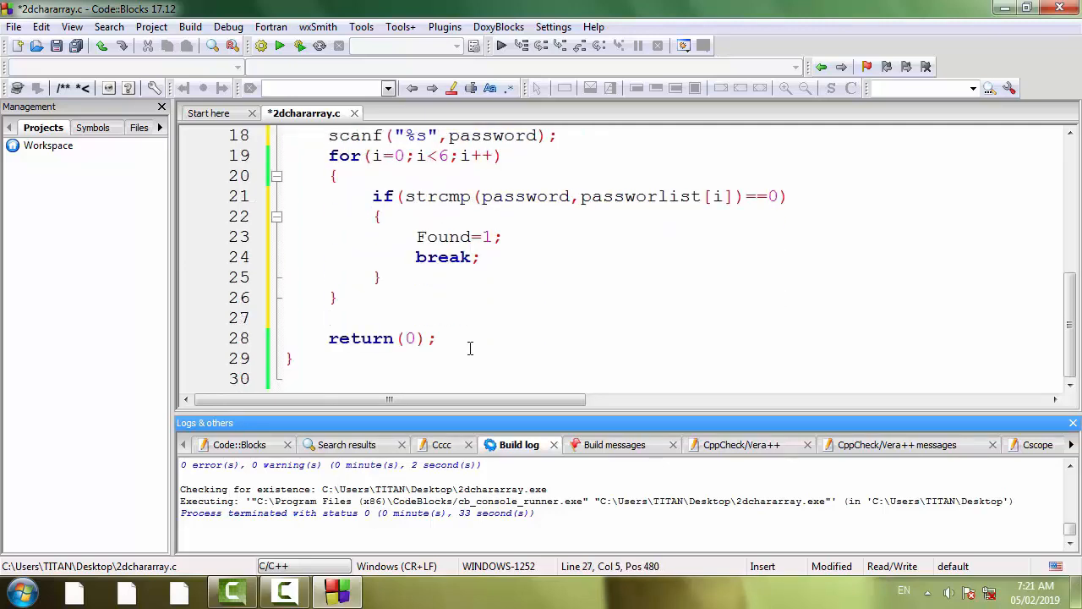
text(if)
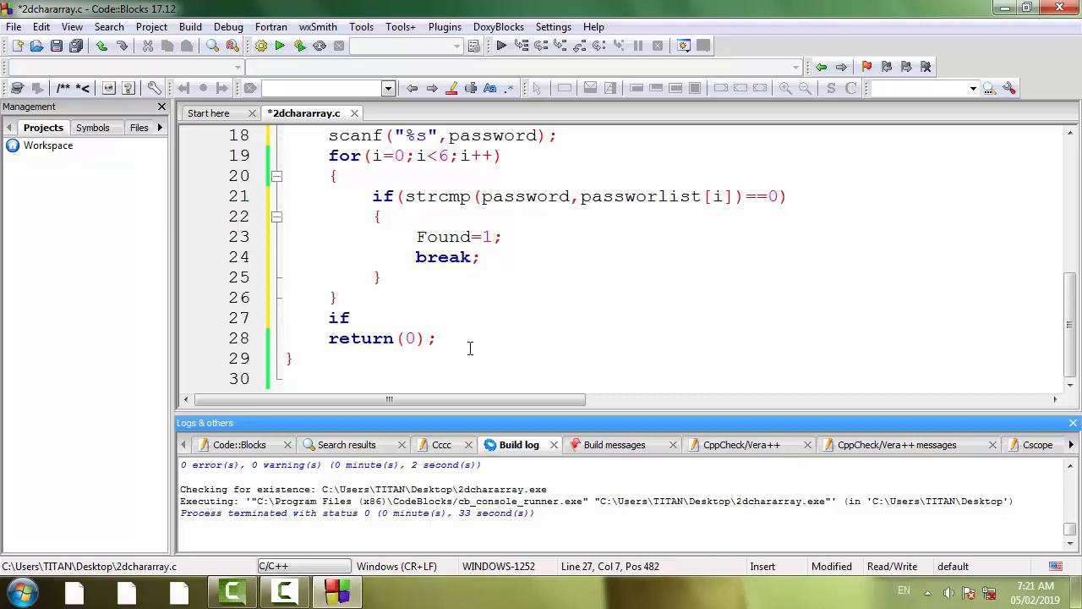
text((Foun)
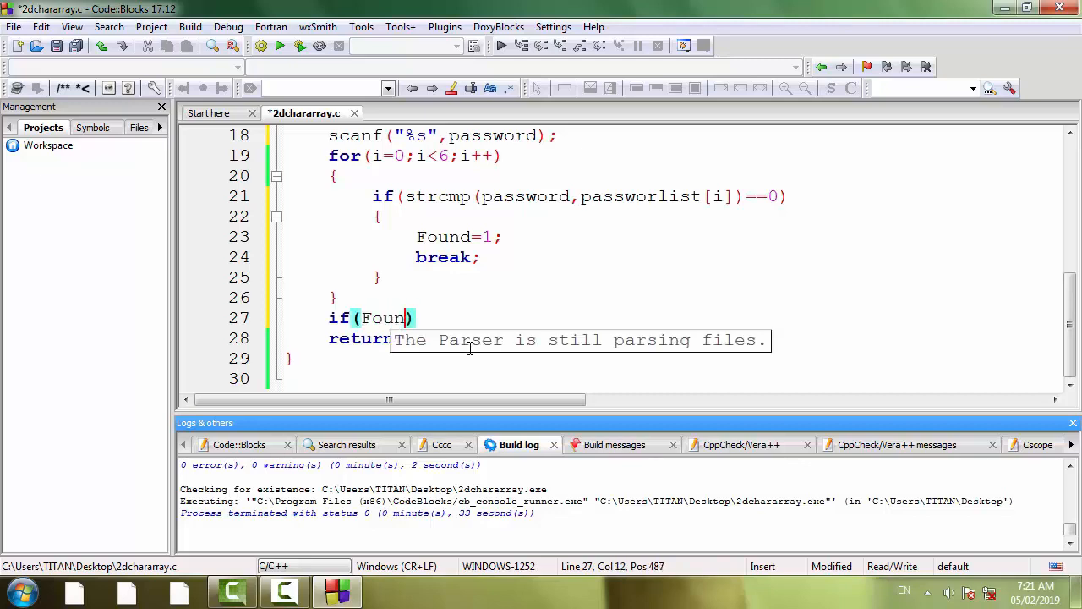
text(d==1)
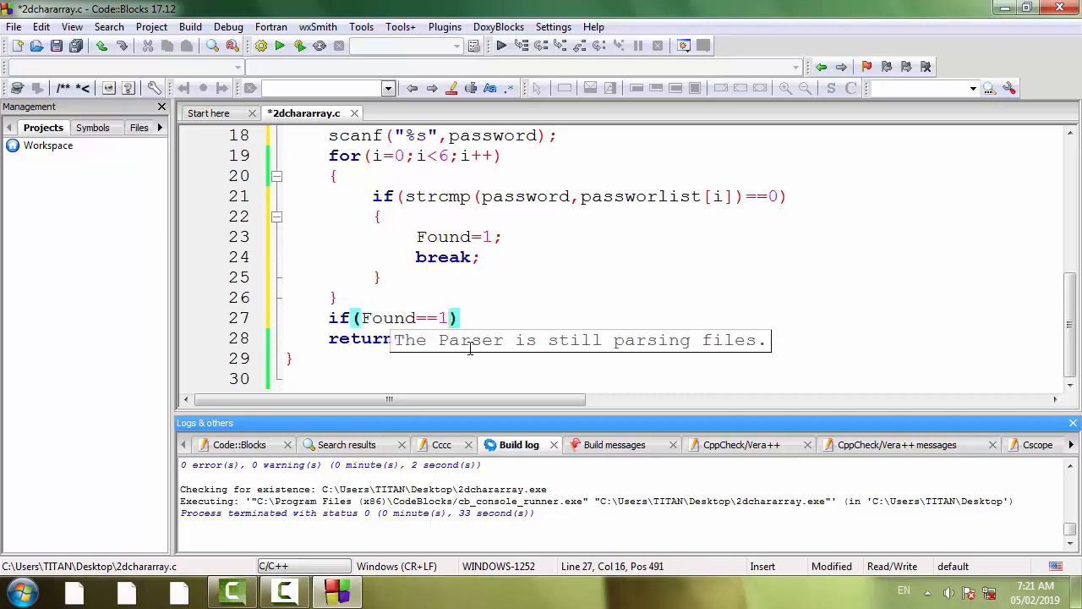
key(BackSpace)
text({)
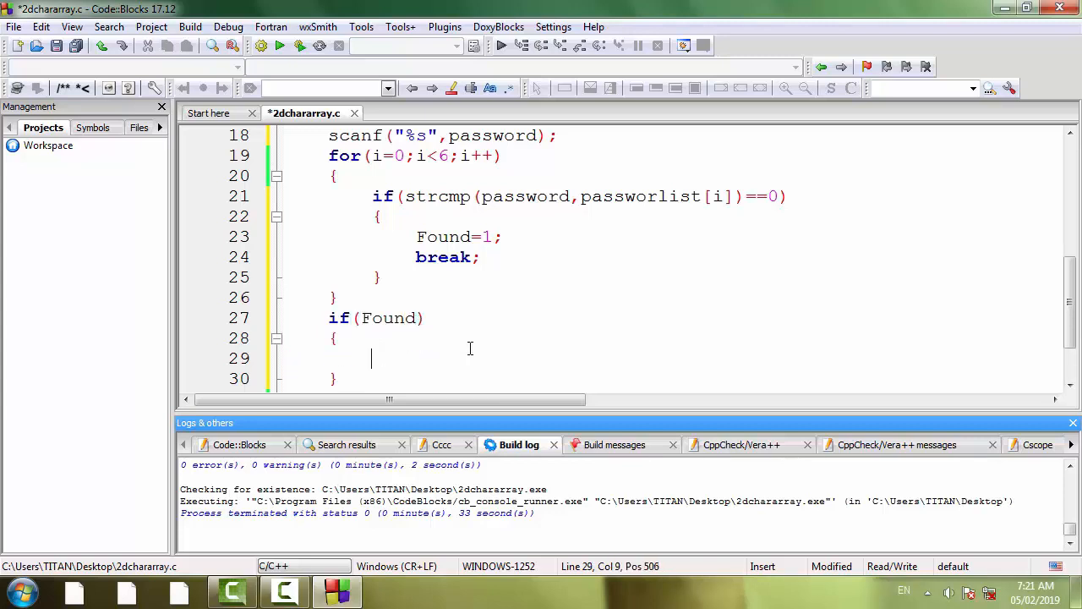
text(printf)
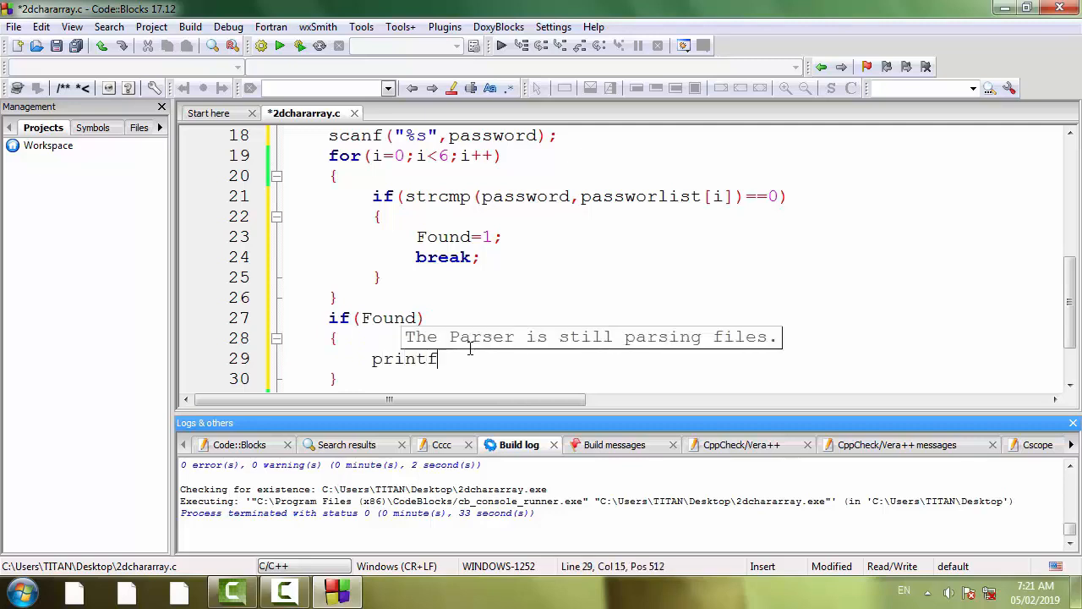
text(("We"))
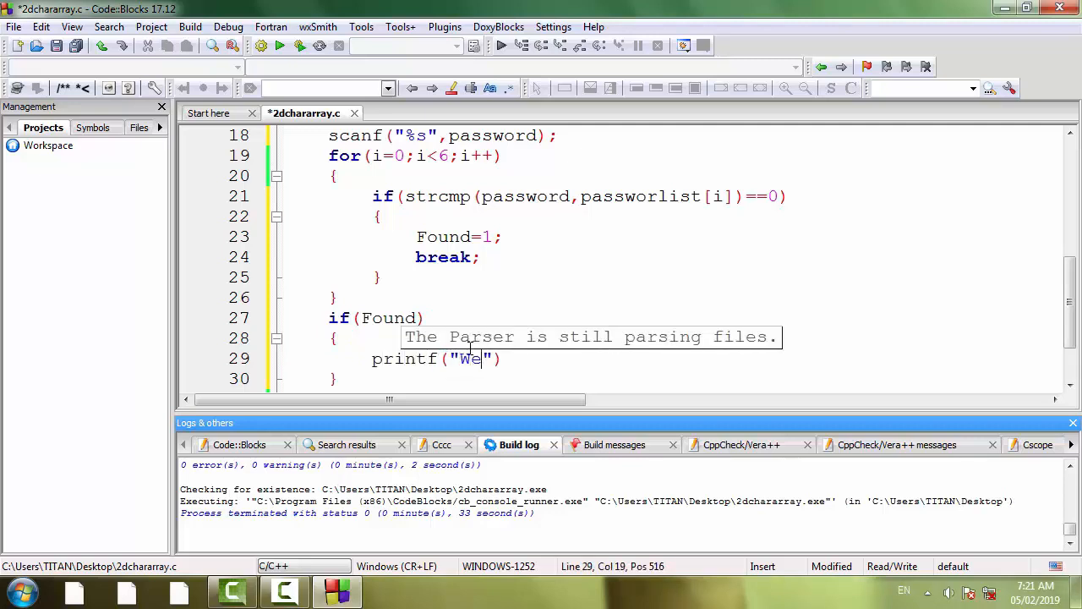
text(lcome!)
text(else)
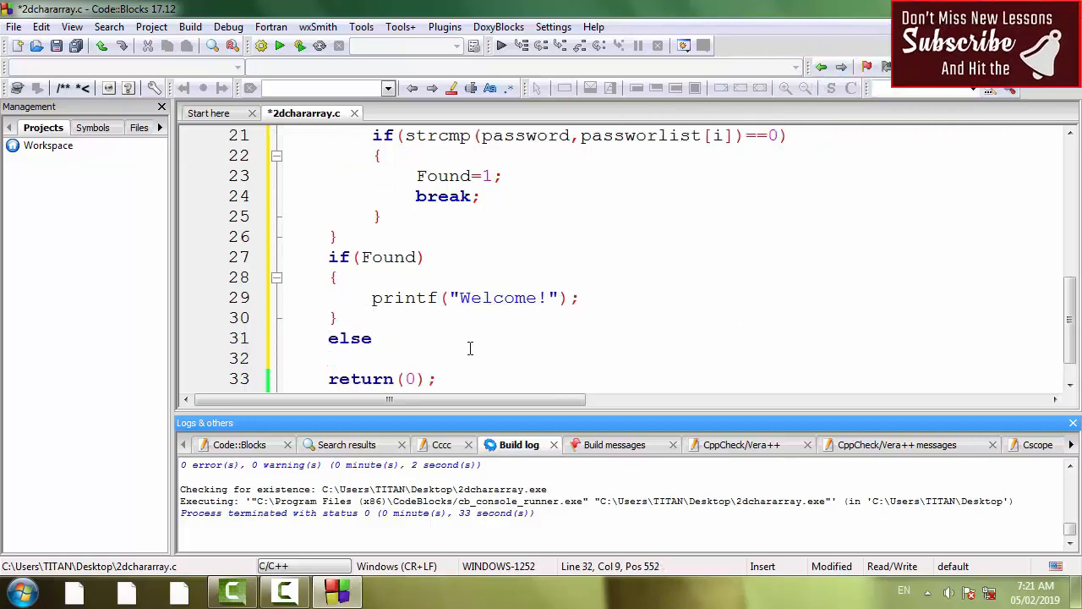
- Add the else branch printing "\nYou are not a part of this group!"
text(p)
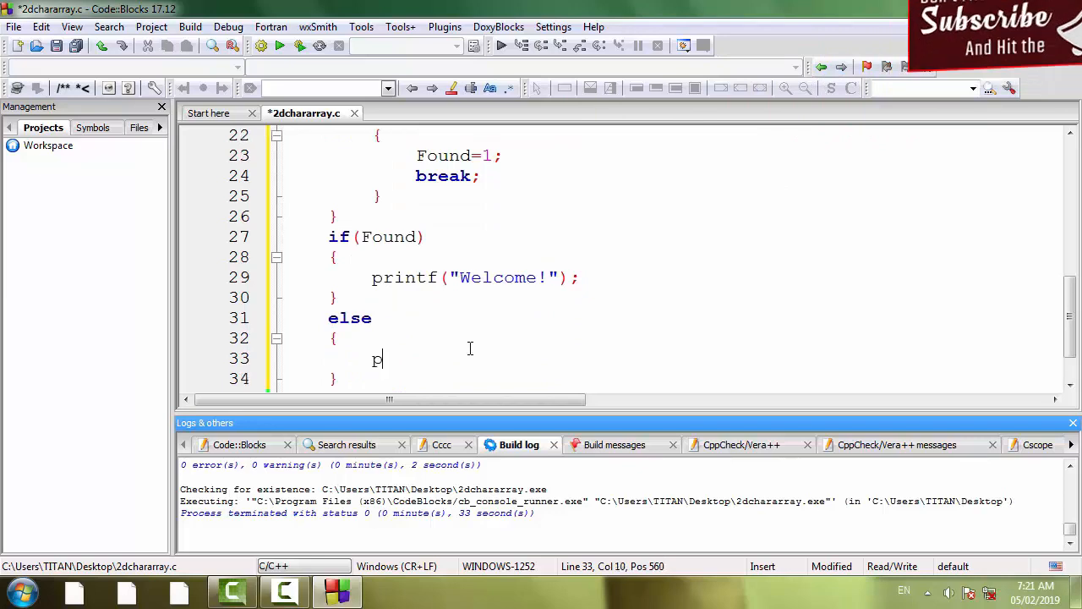
text(rintf("\)
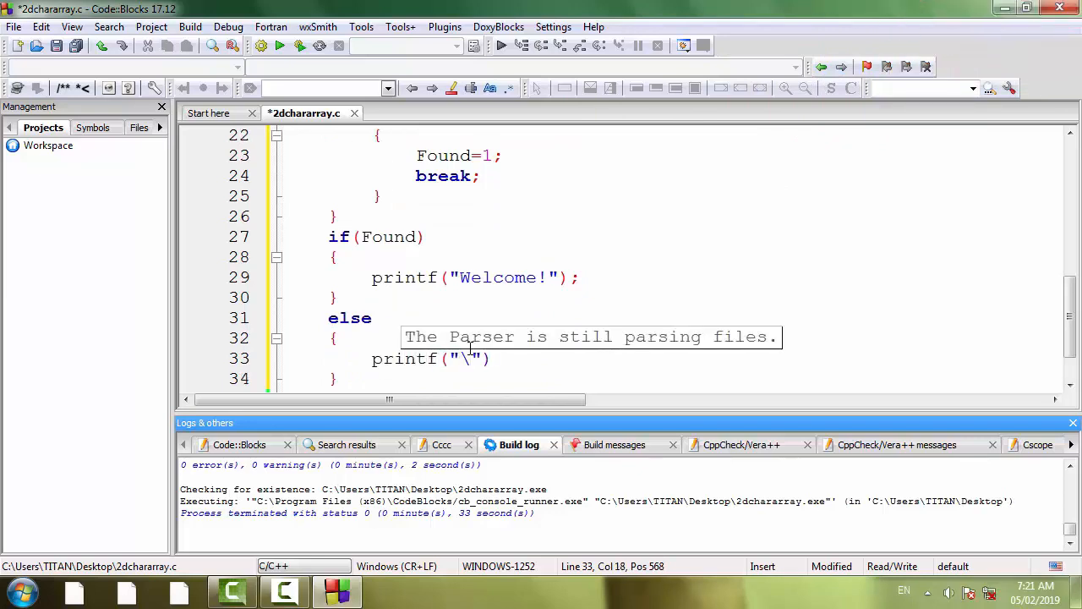
text(nYou)
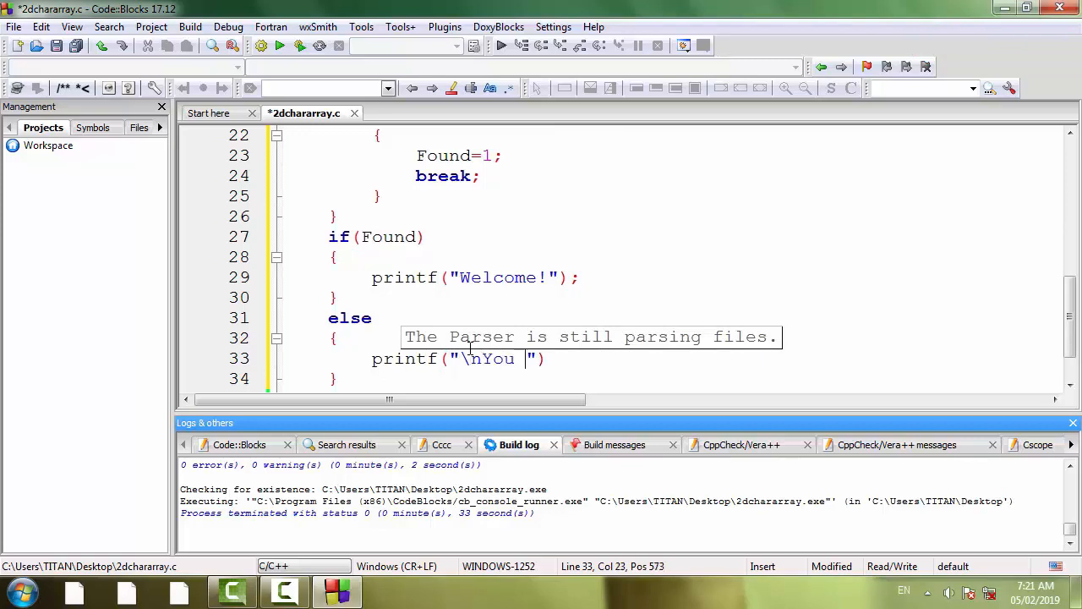
text(are not)
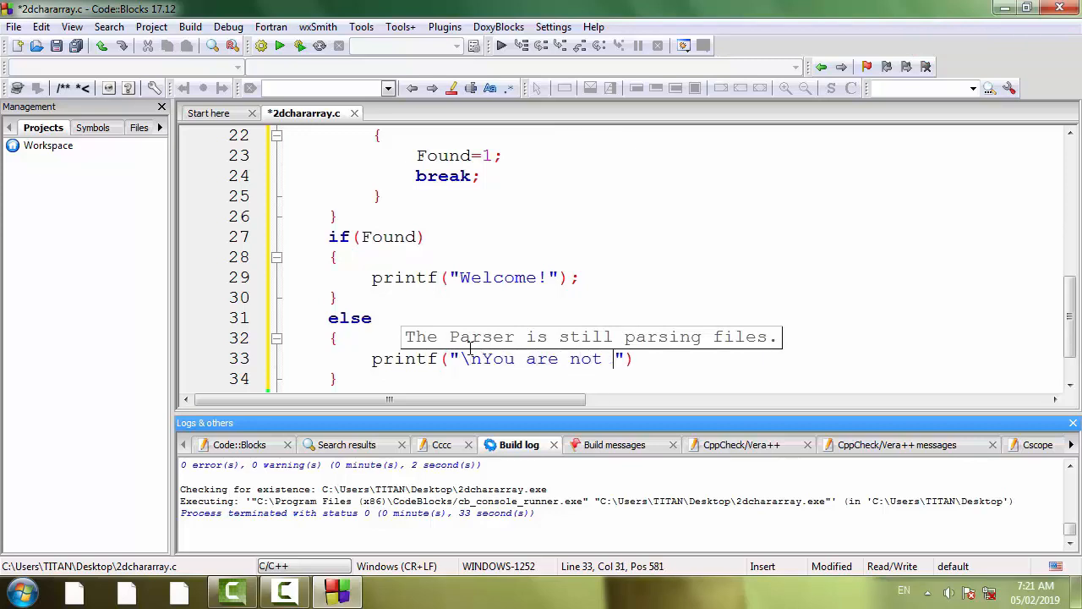
text(a part o)
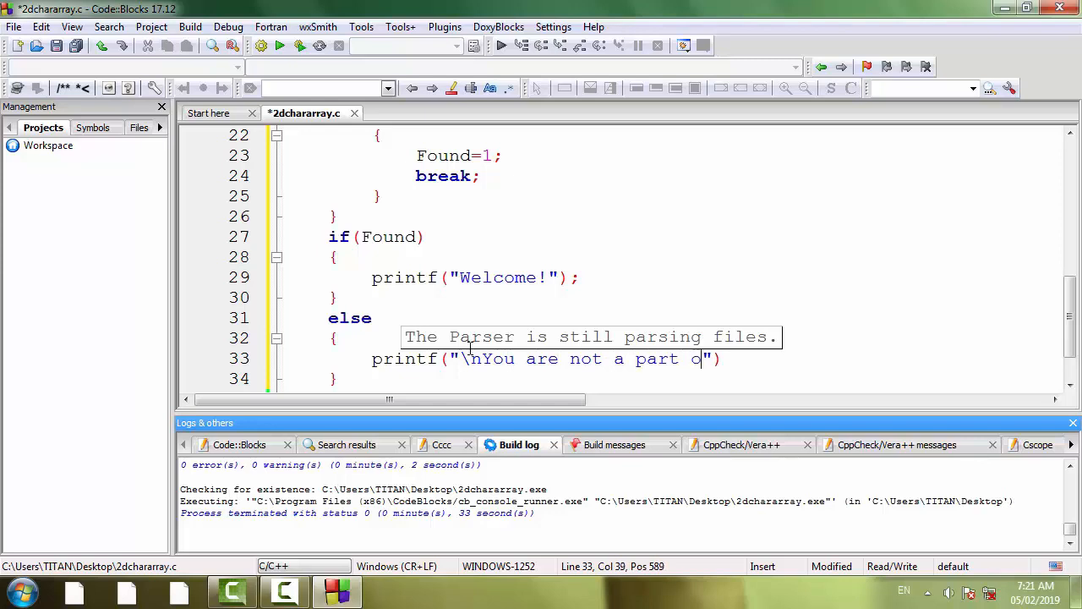
text(f this gr)
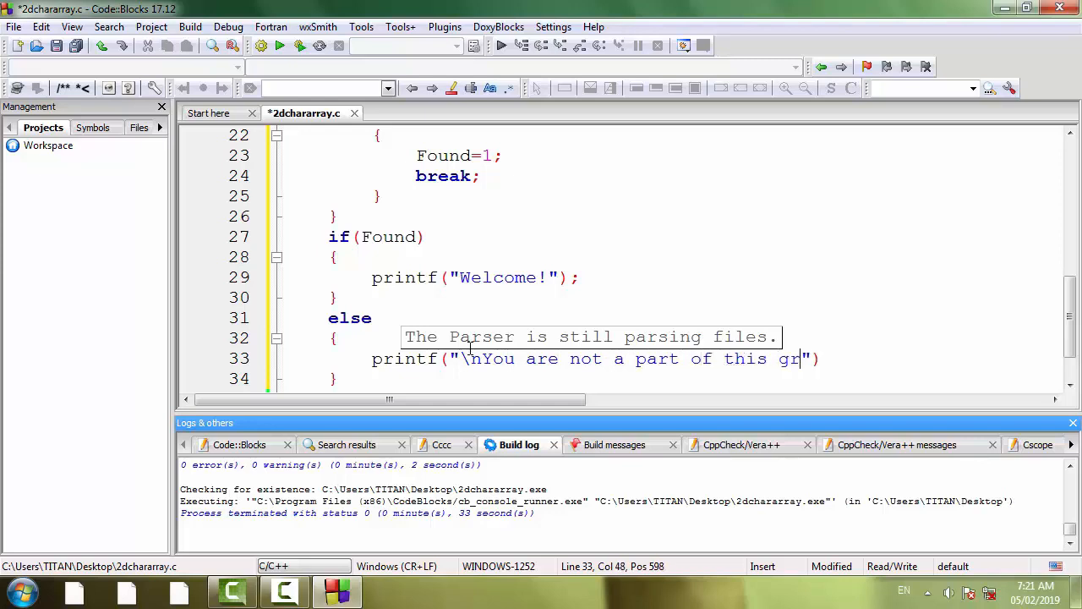
text(oup!)
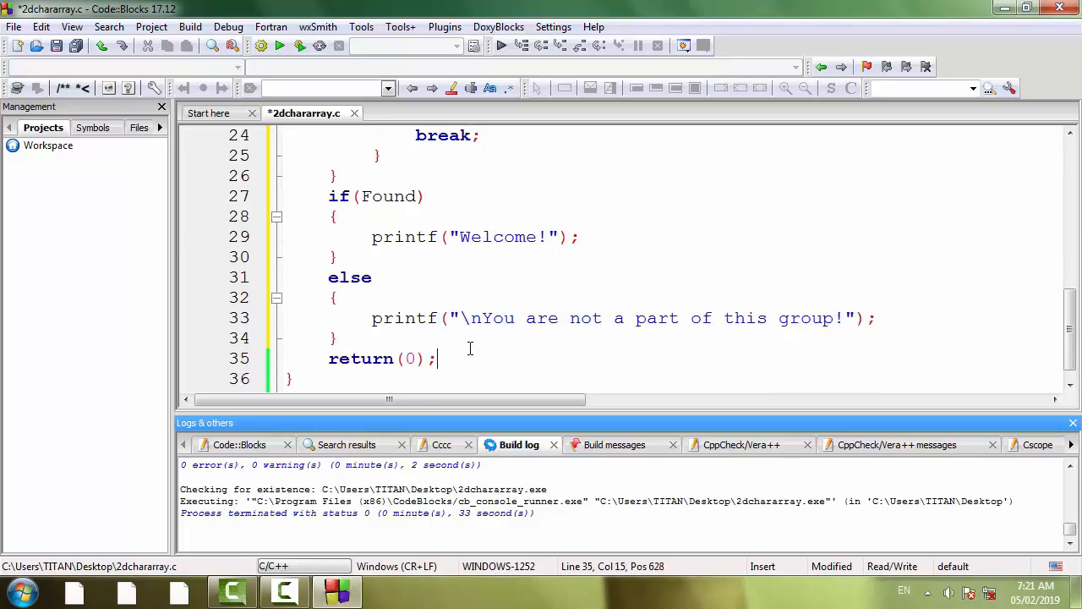
- Correct passworlist to passwordlist on line 21 and save the file
key(ctrl+s)
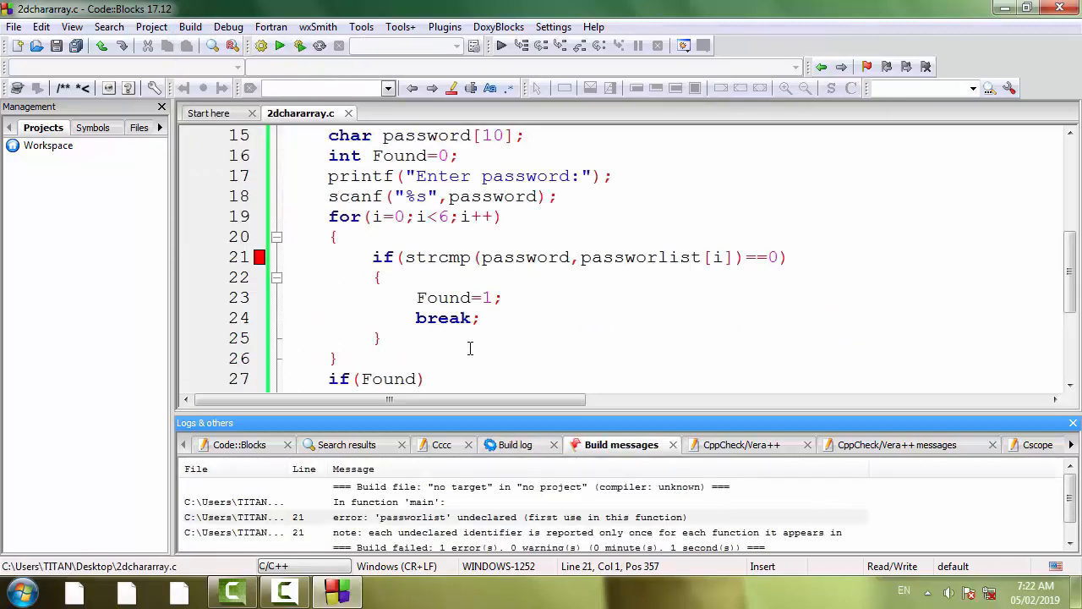
click(288, 257)
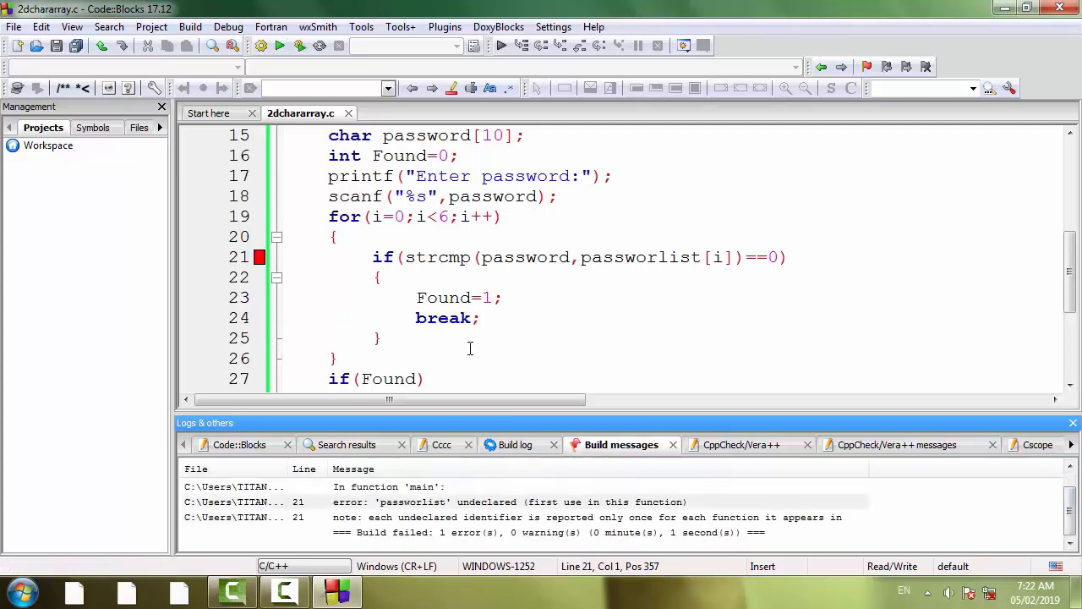
click(656, 258)
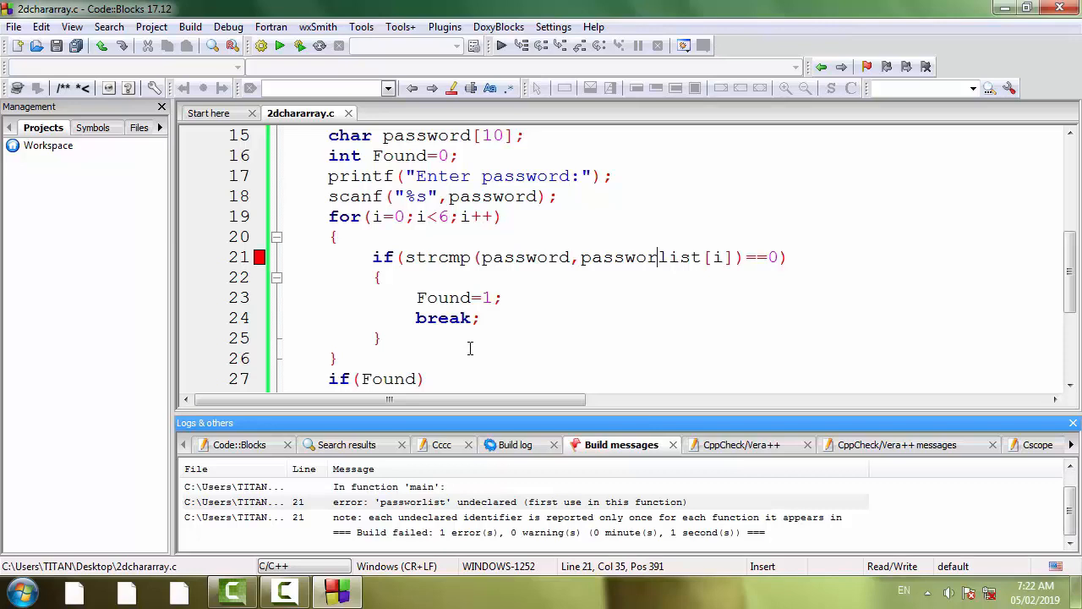
text(d)
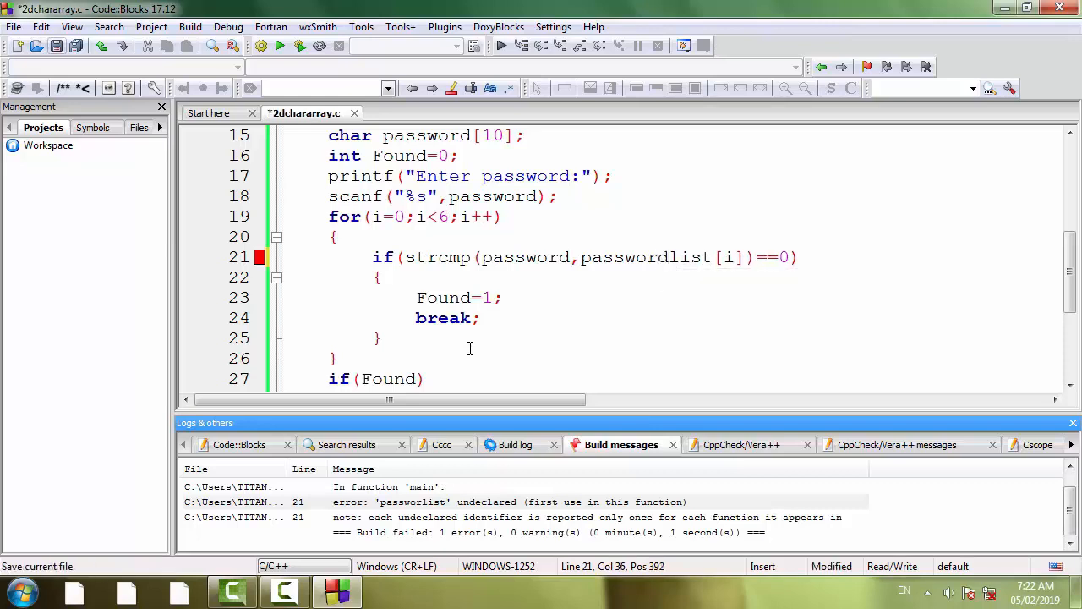
key(ctrl+s)
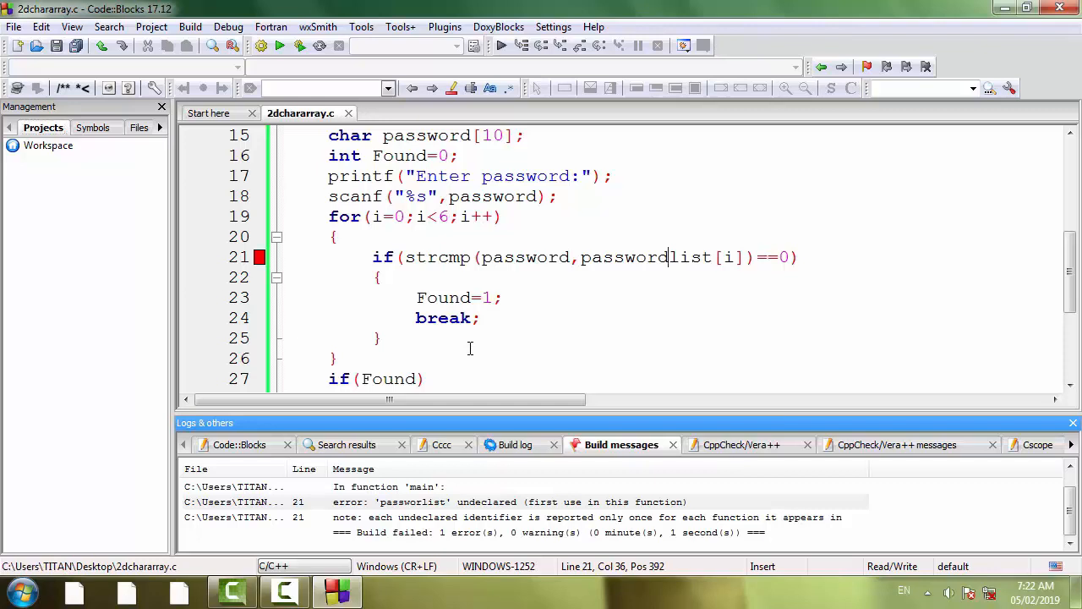
- Compile the current file, getting 0 errors and 0 warnings
click(190, 27)
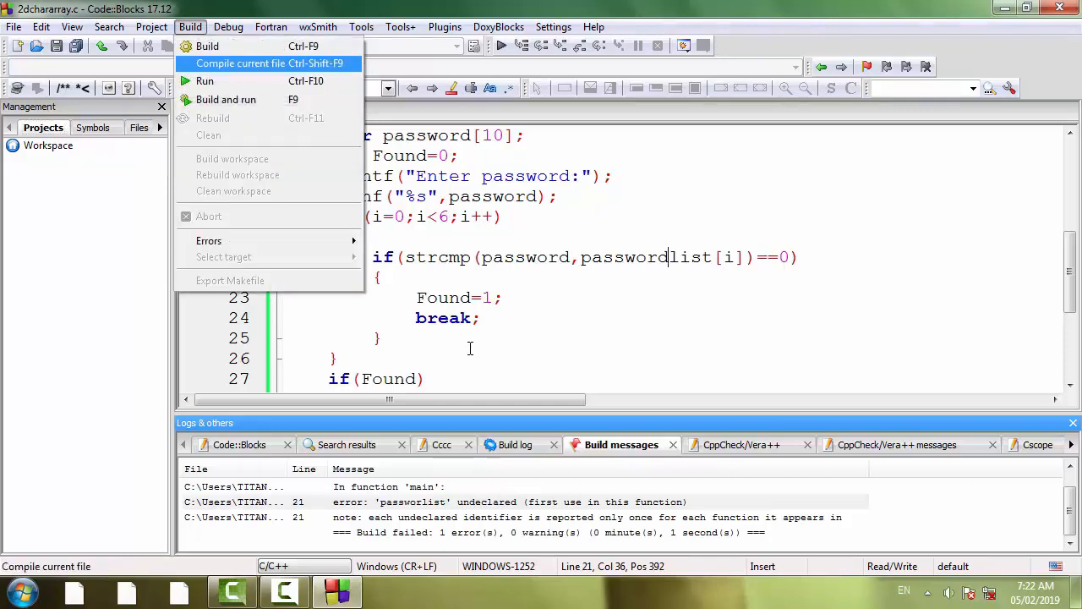
click(241, 64)
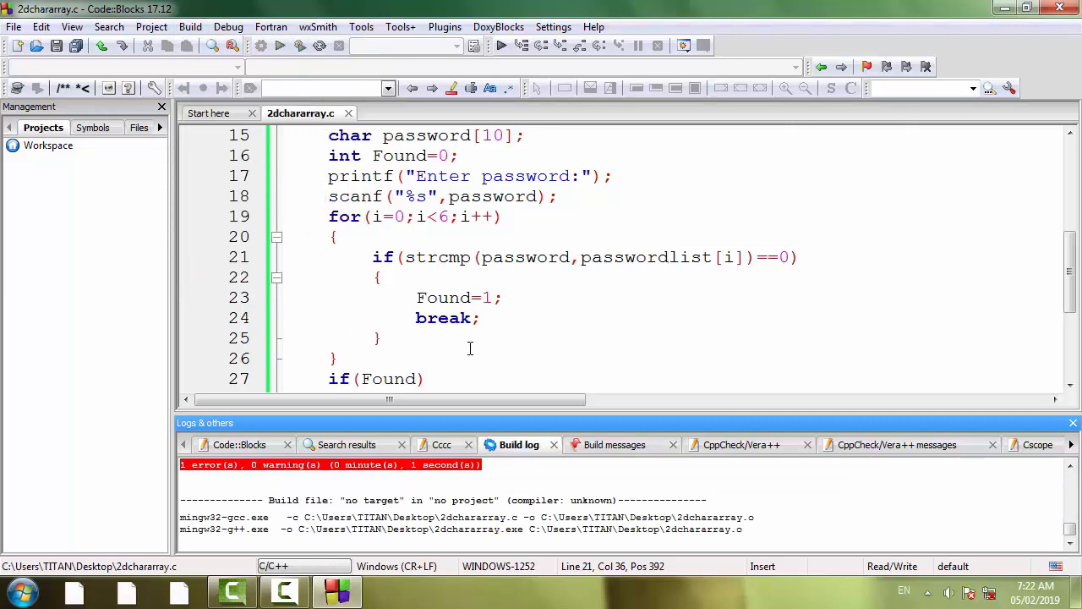
click(281, 44)
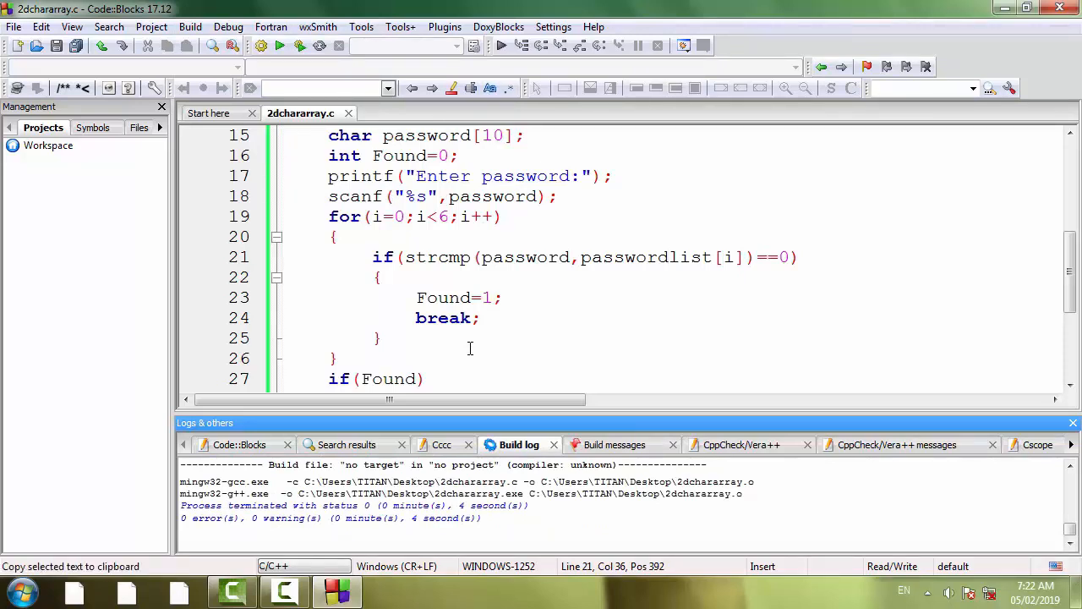
click(189, 27)
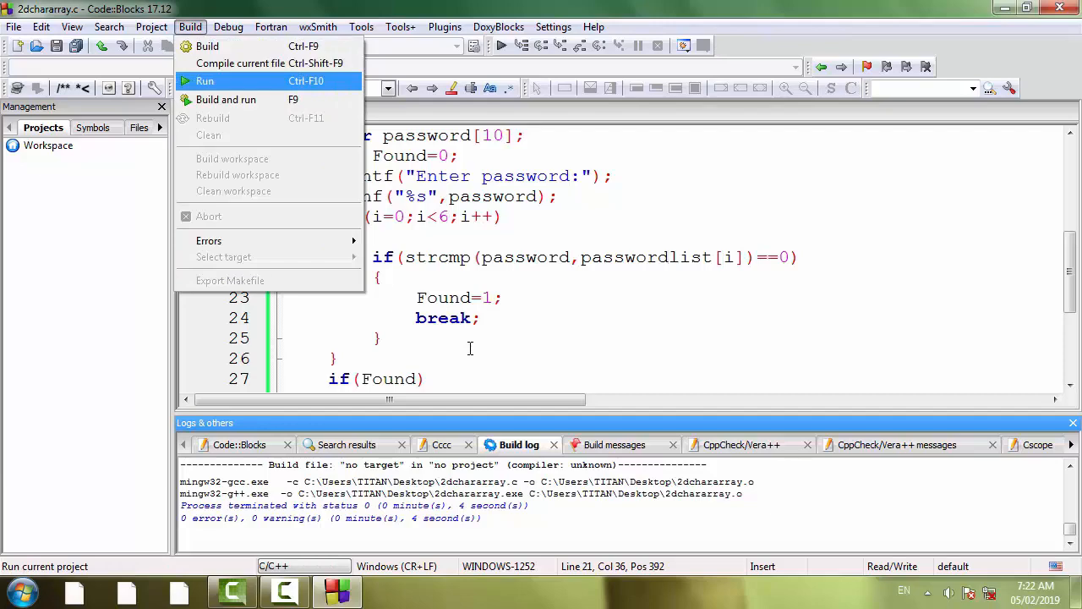
click(205, 81)
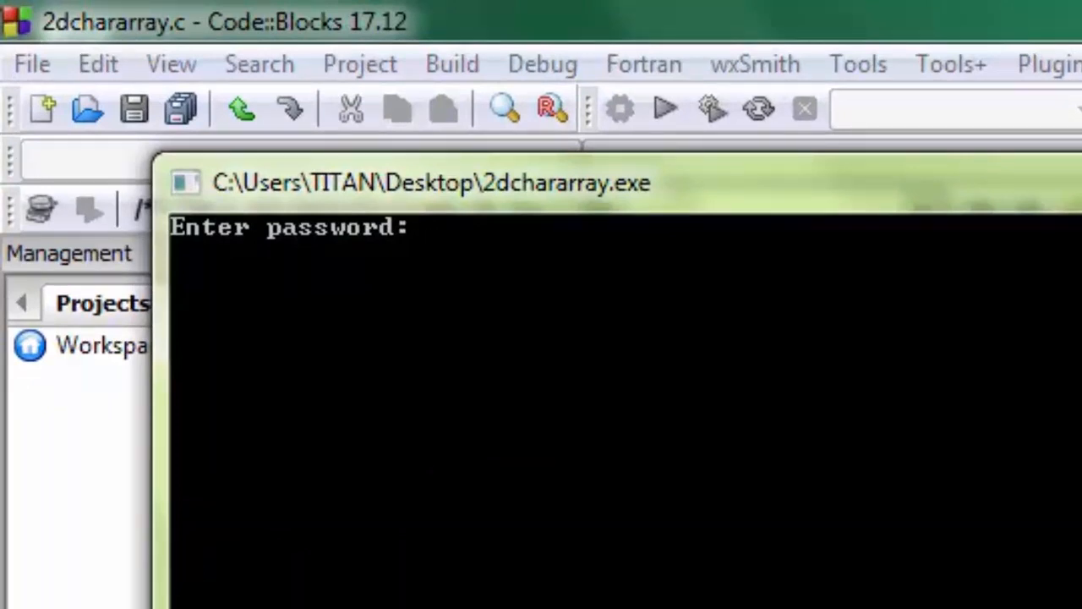
text(Kri)
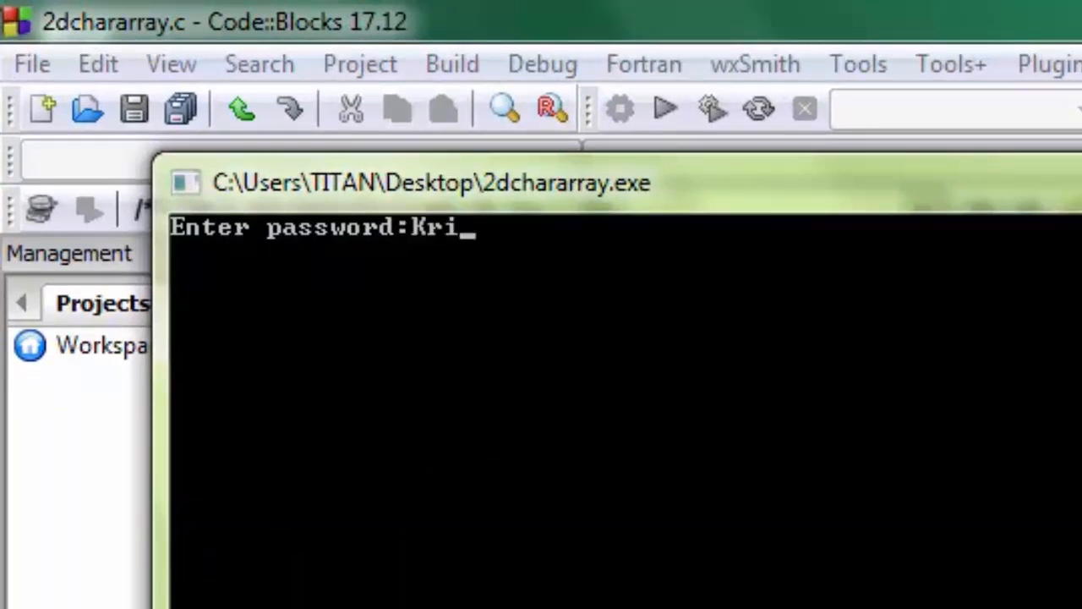
text(shty)
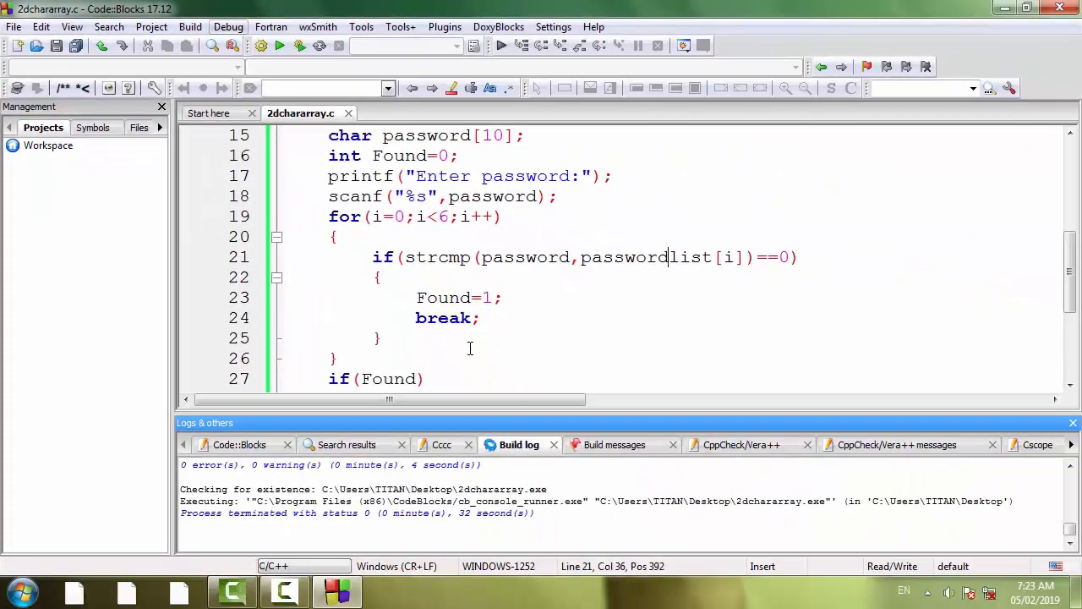
- Run the program again and enter Raj at the Enter password prompt
click(190, 28)
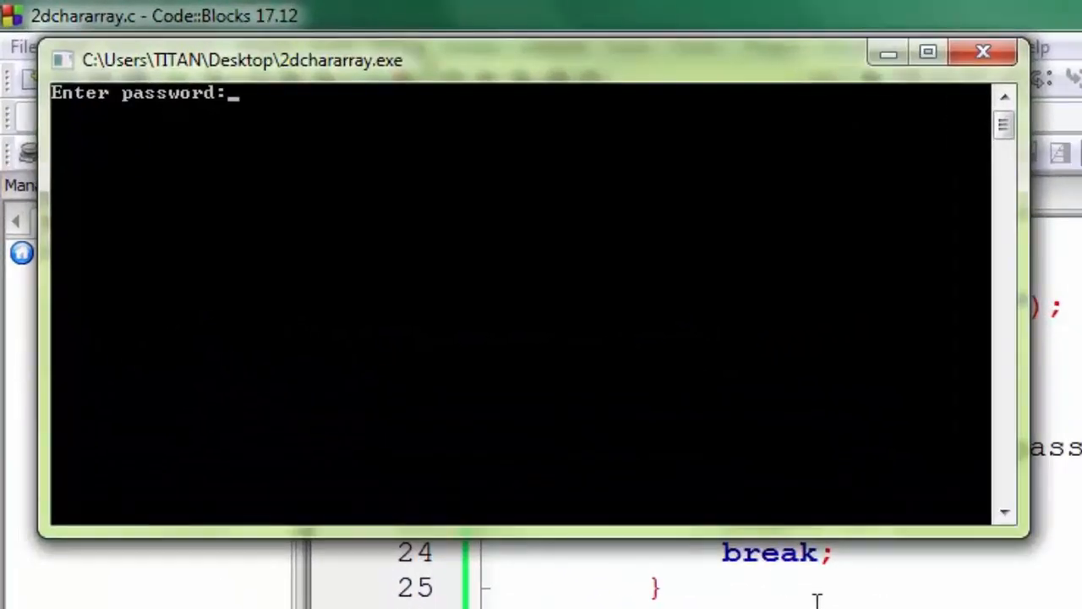
text(Raj)
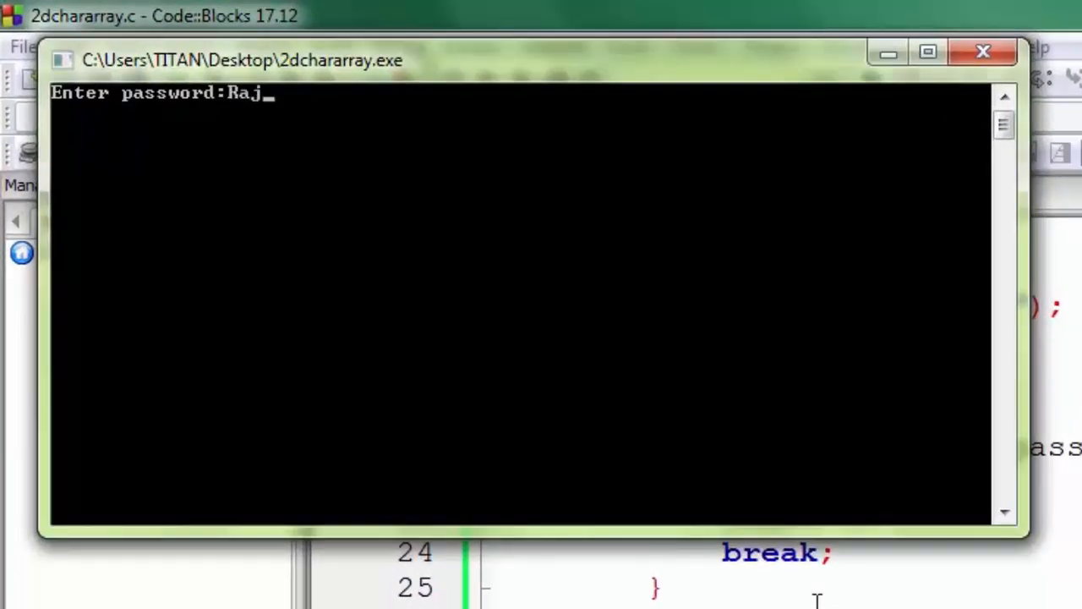